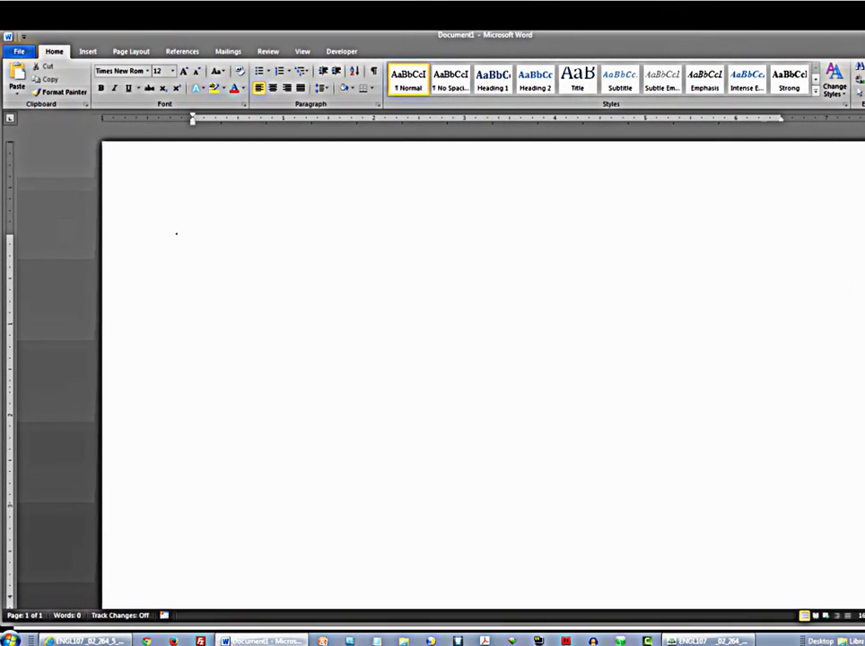
# Step: Apply the Normal margin preset: 1 inch top, bottom, left and right
pyautogui.click(156, 255)
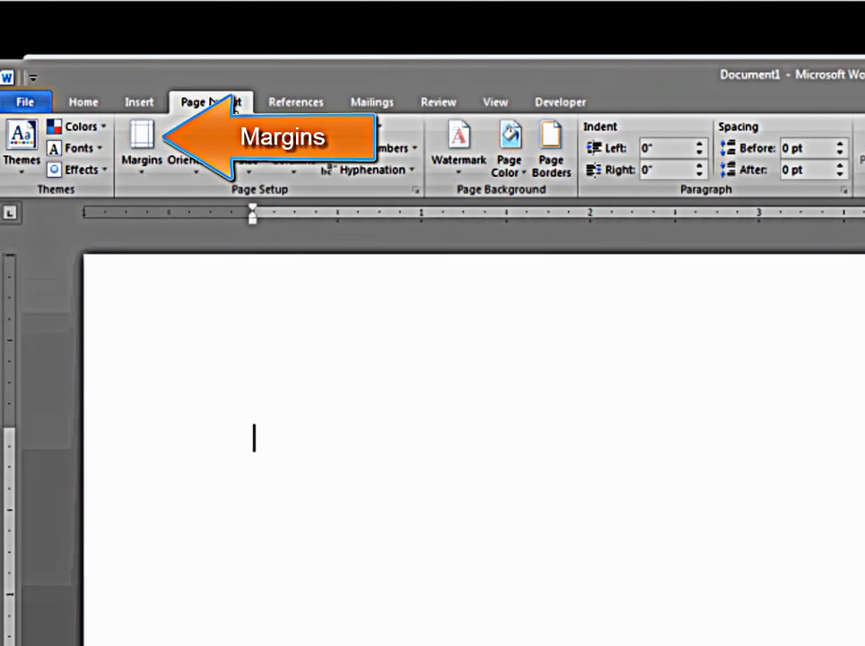
pyautogui.moveTo(140, 147)
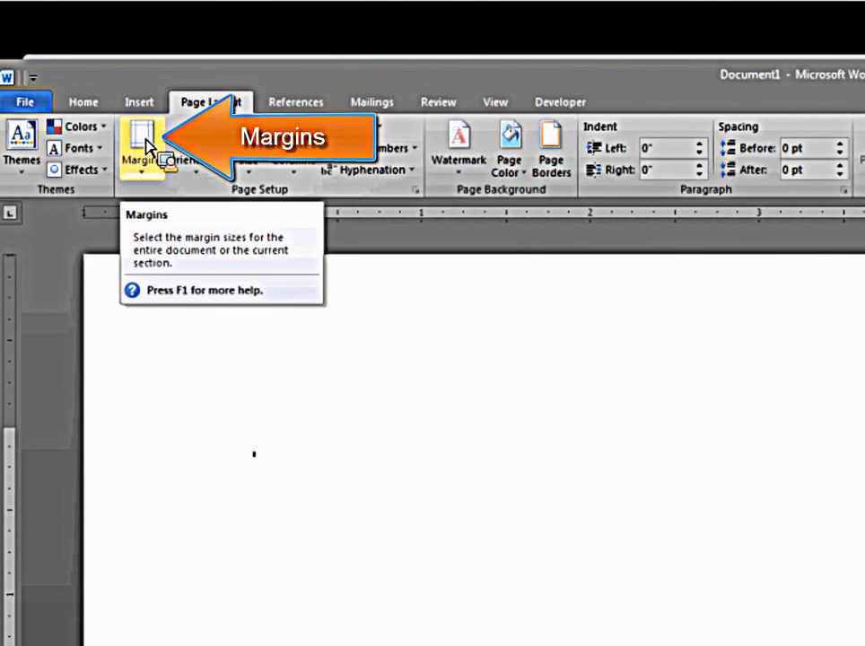
pyautogui.click(141, 147)
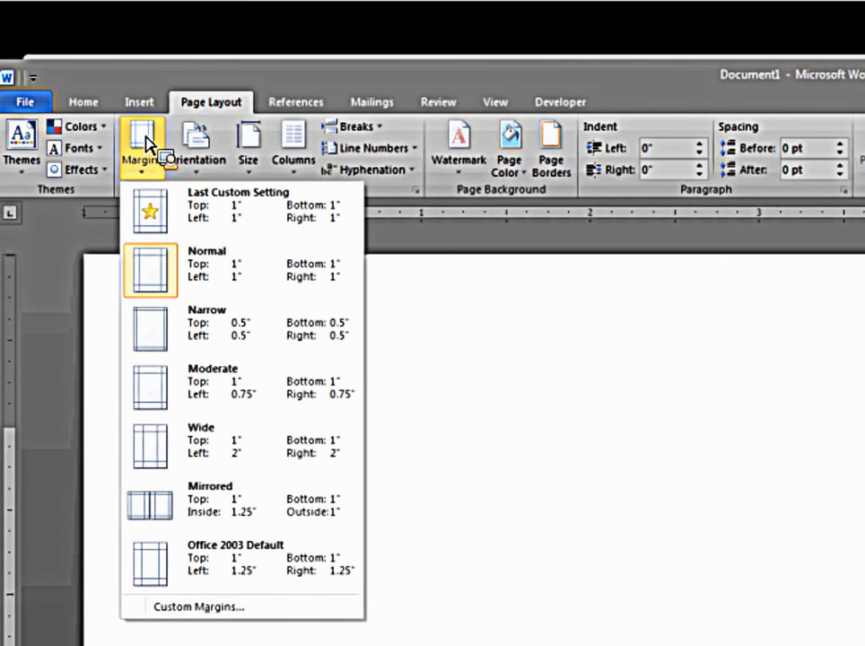
pyautogui.moveTo(158, 269)
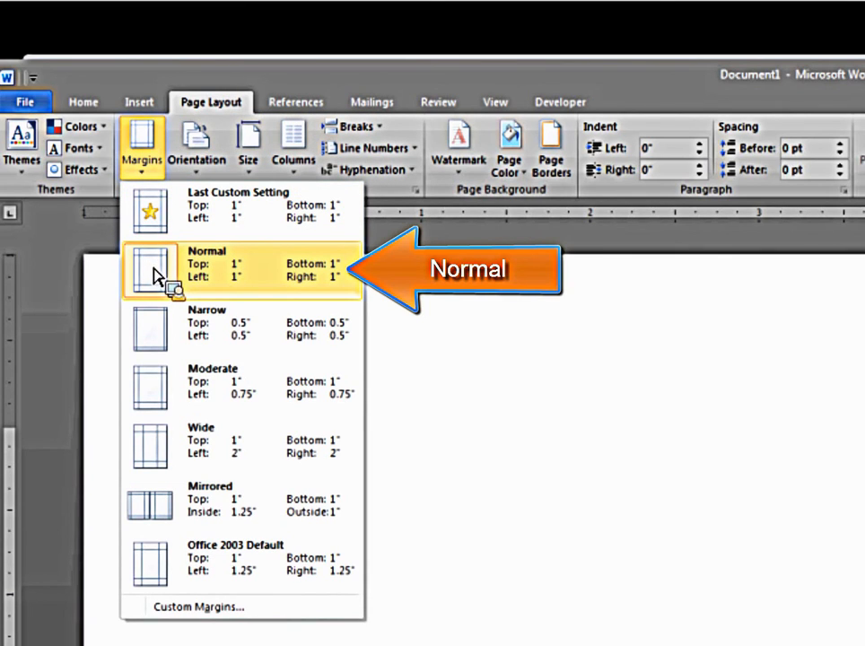
pyautogui.moveTo(266, 278)
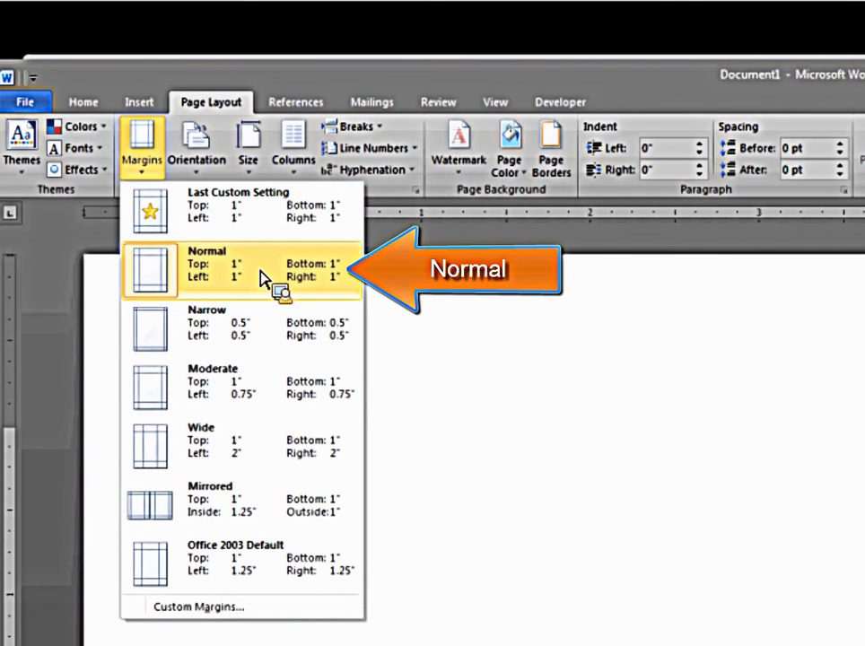
pyautogui.click(237, 269)
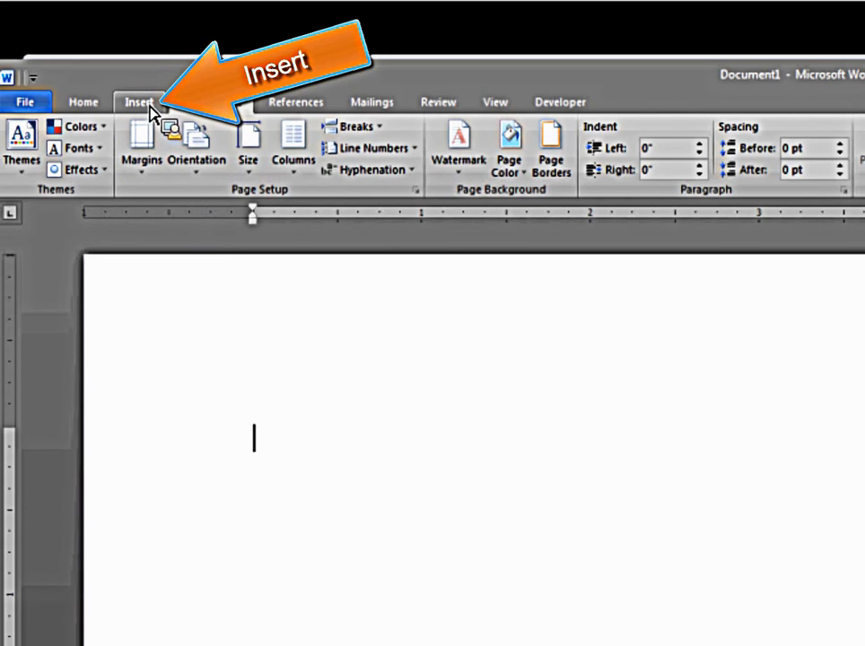
# Step: Insert a blank header and turn on Different First Page
pyautogui.click(140, 100)
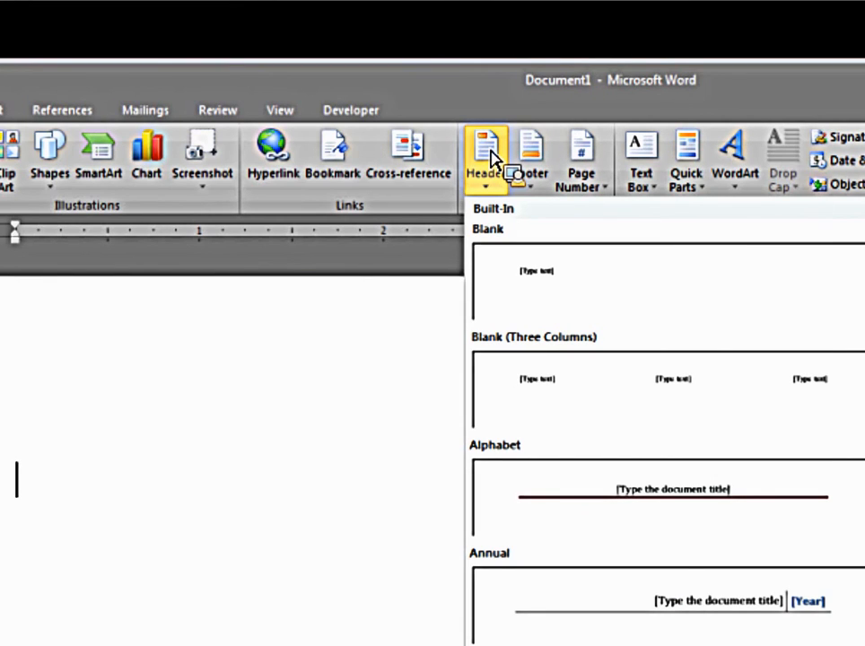
pyautogui.moveTo(537, 278)
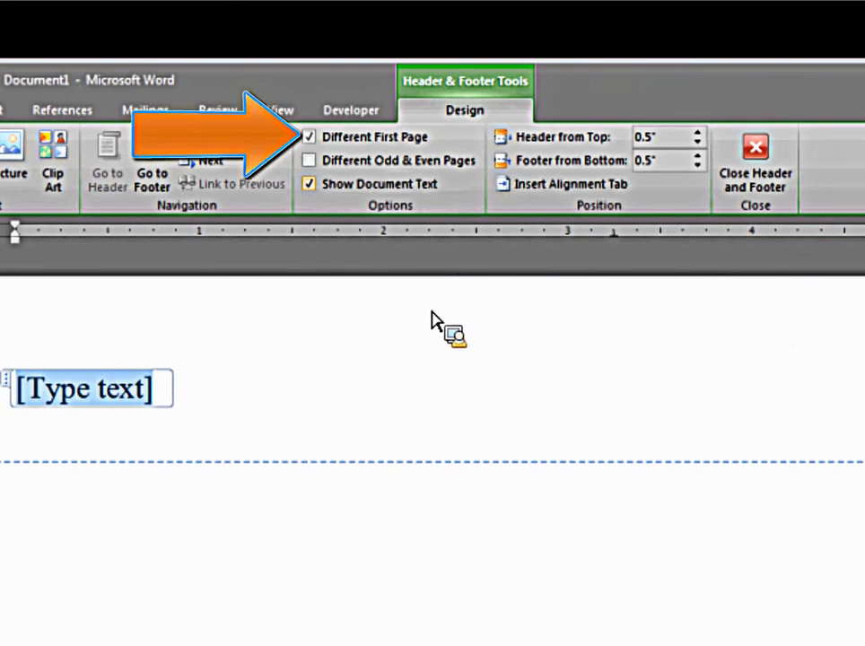
pyautogui.moveTo(309, 136)
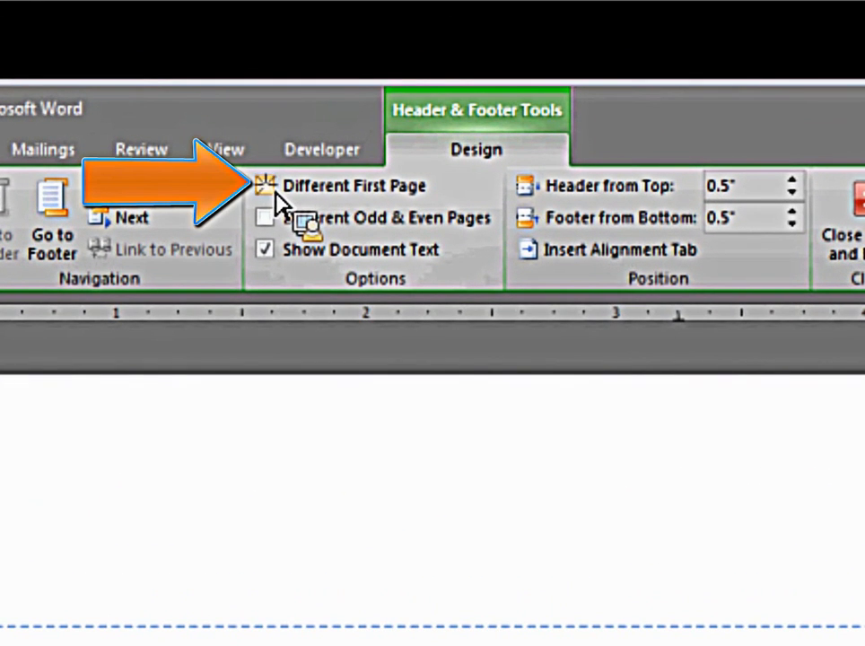
pyautogui.click(266, 185)
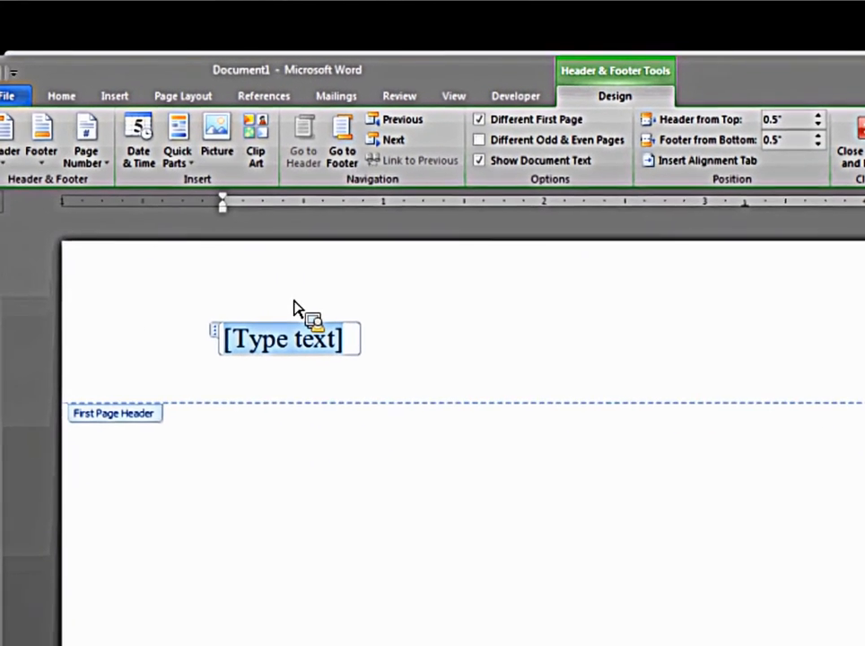
# Step: Enter 'Running head: COMPUTER SECURITY' as the first page header text
pyautogui.write('R')
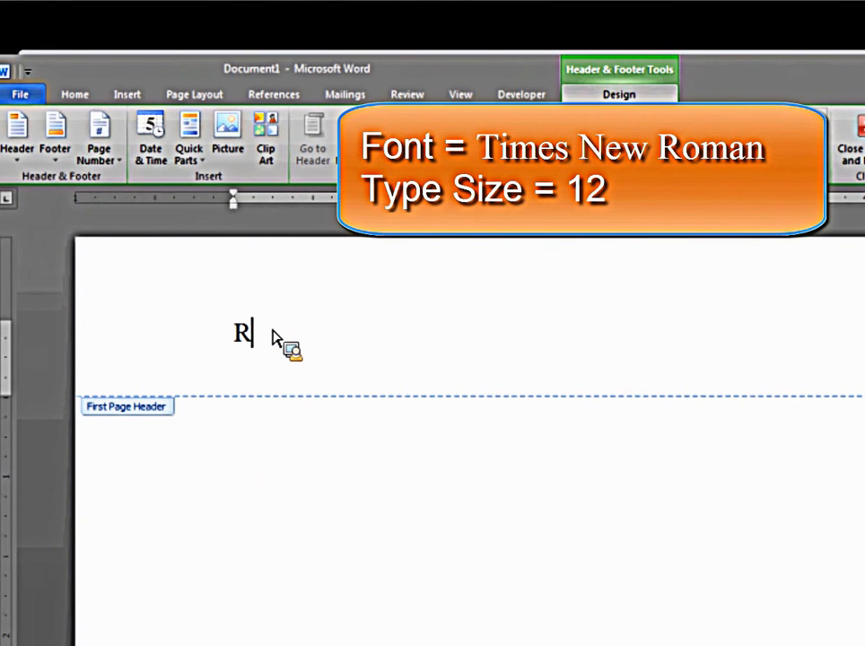
pyautogui.write('unning head:')
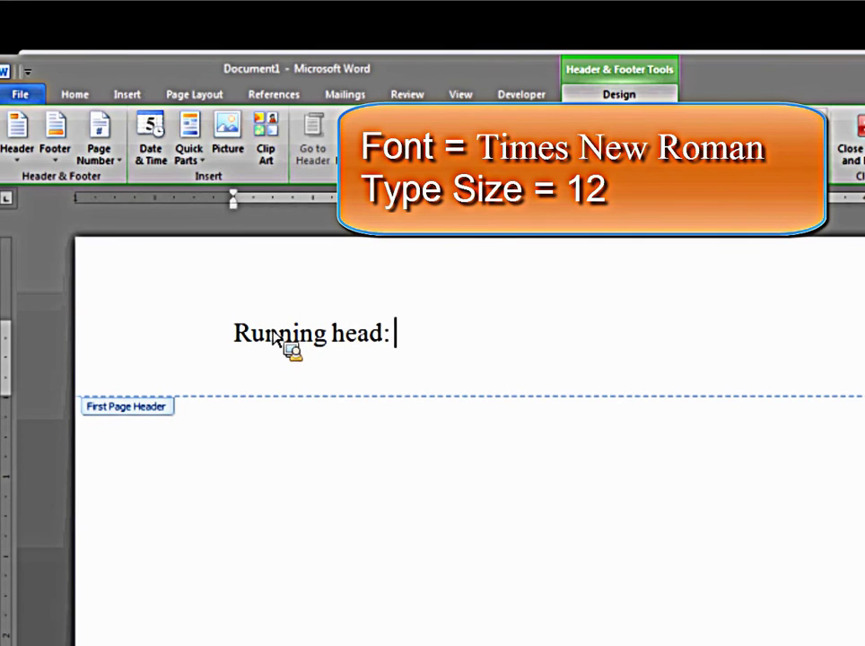
pyautogui.write('COM')
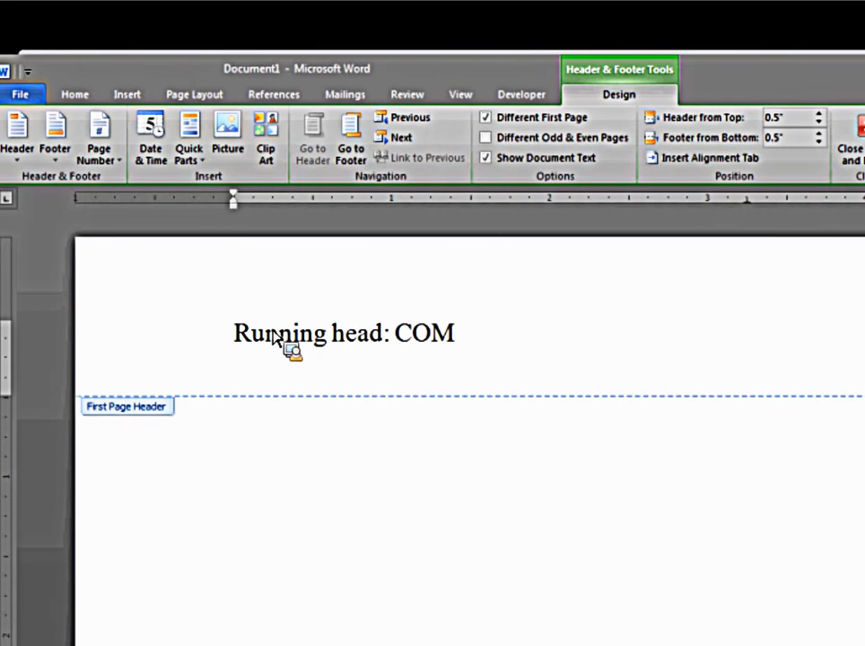
pyautogui.write('PUTER SECURIT')
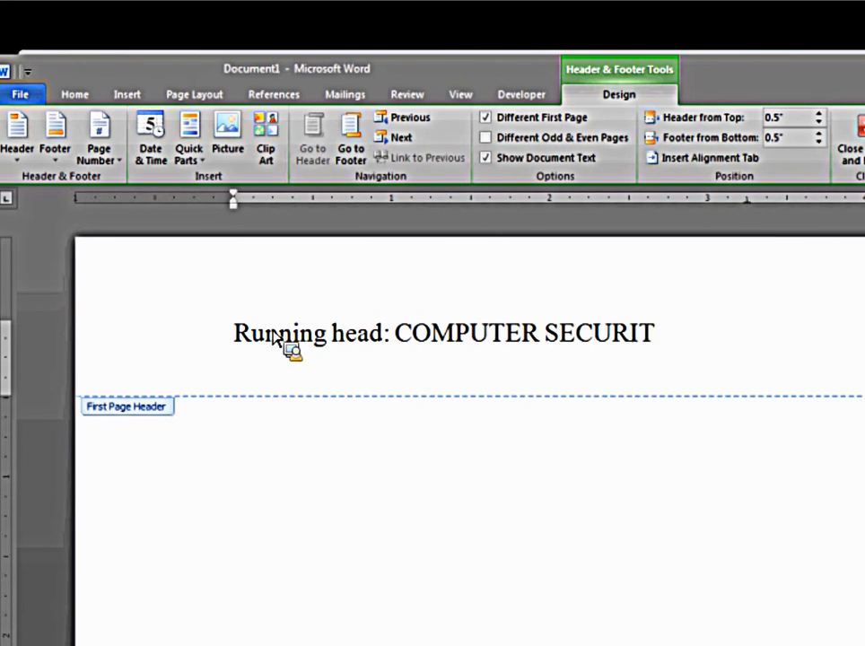
pyautogui.write('Y')
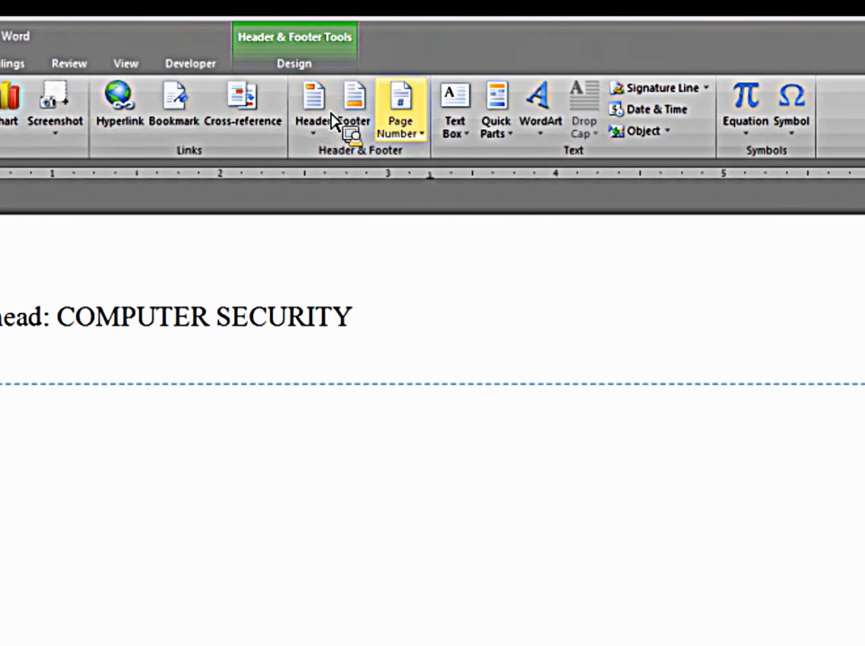
pyautogui.moveTo(398, 108)
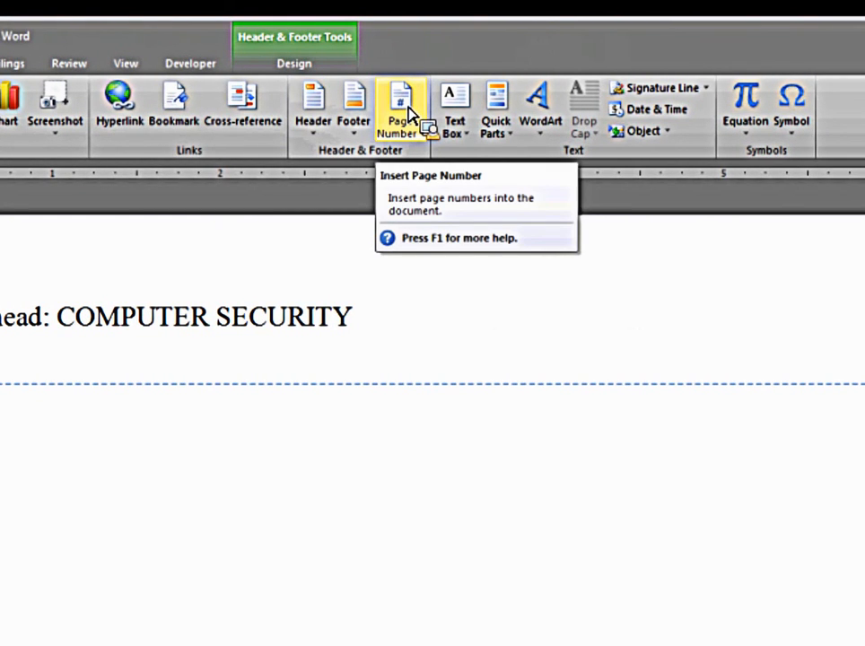
pyautogui.moveTo(435, 144)
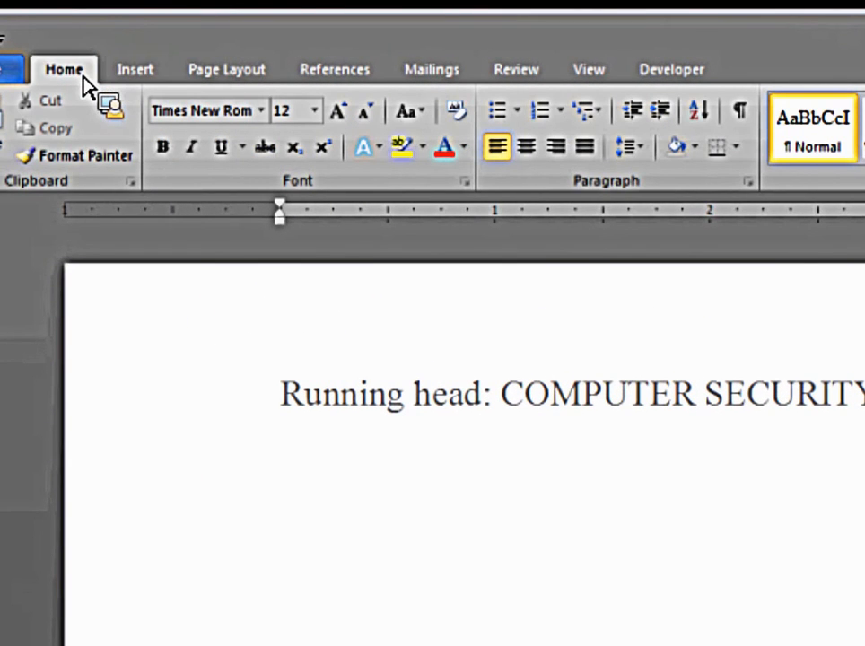
pyautogui.moveTo(484, 303)
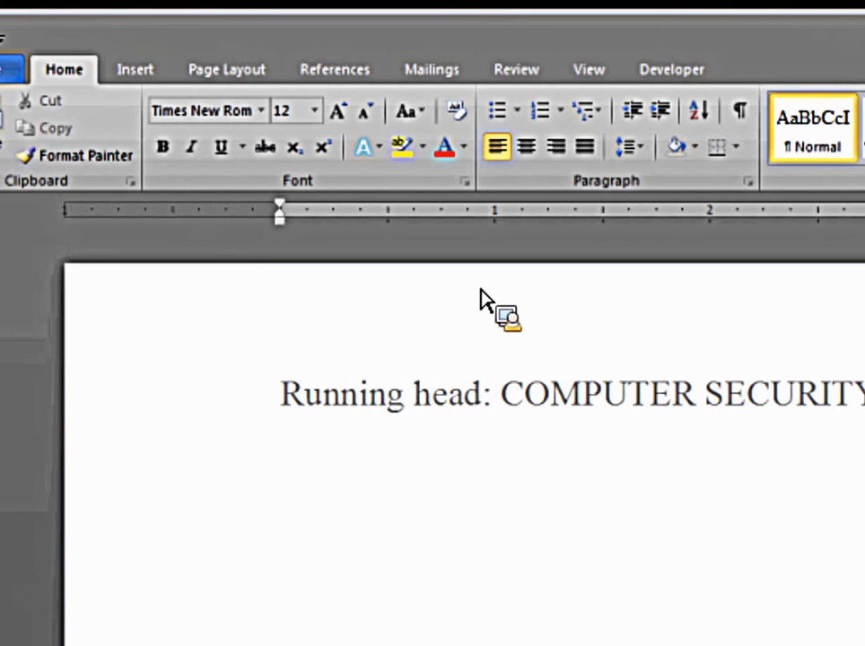
pyautogui.moveTo(526, 147)
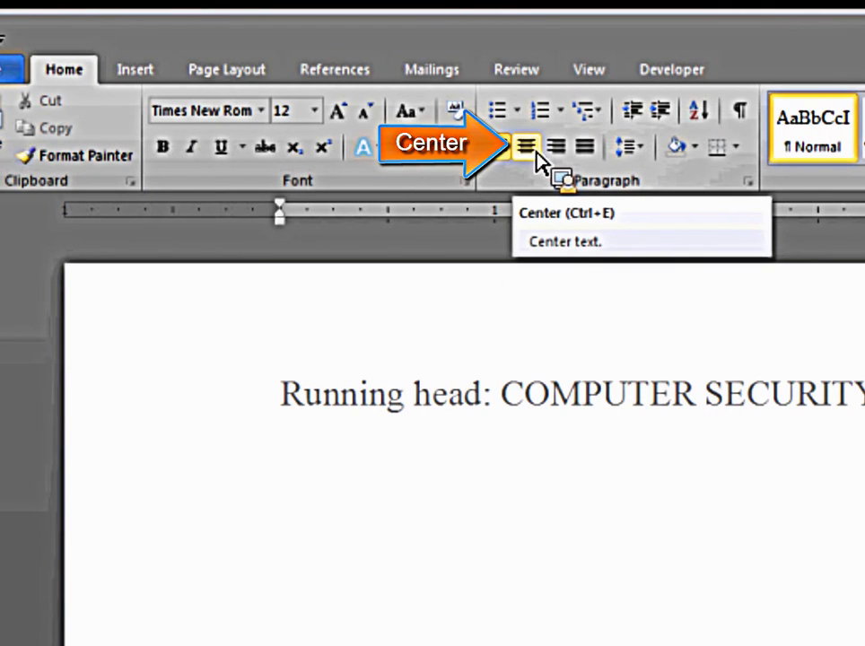
# Step: Center the paragraph and set its line spacing to 2.0
pyautogui.click(526, 147)
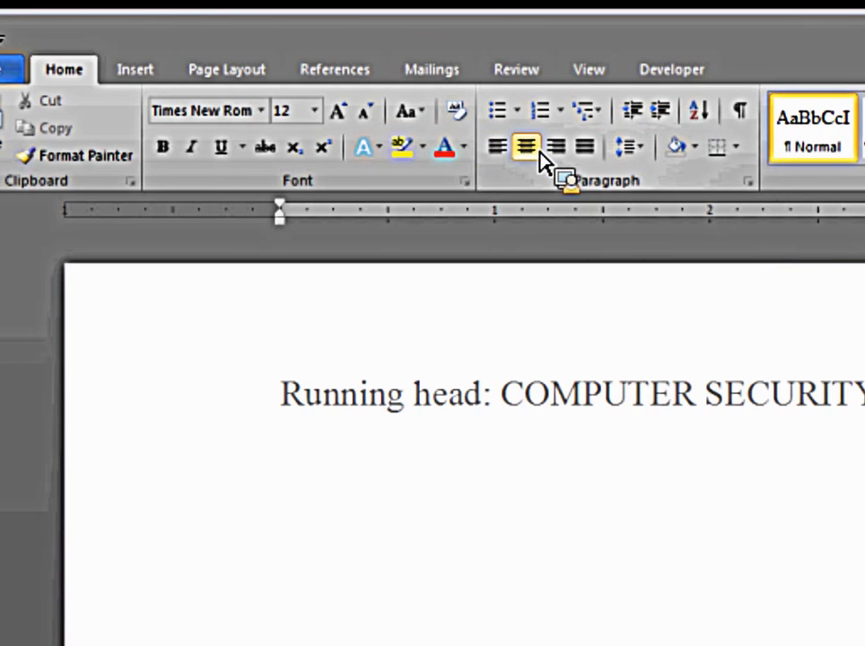
pyautogui.moveTo(628, 148)
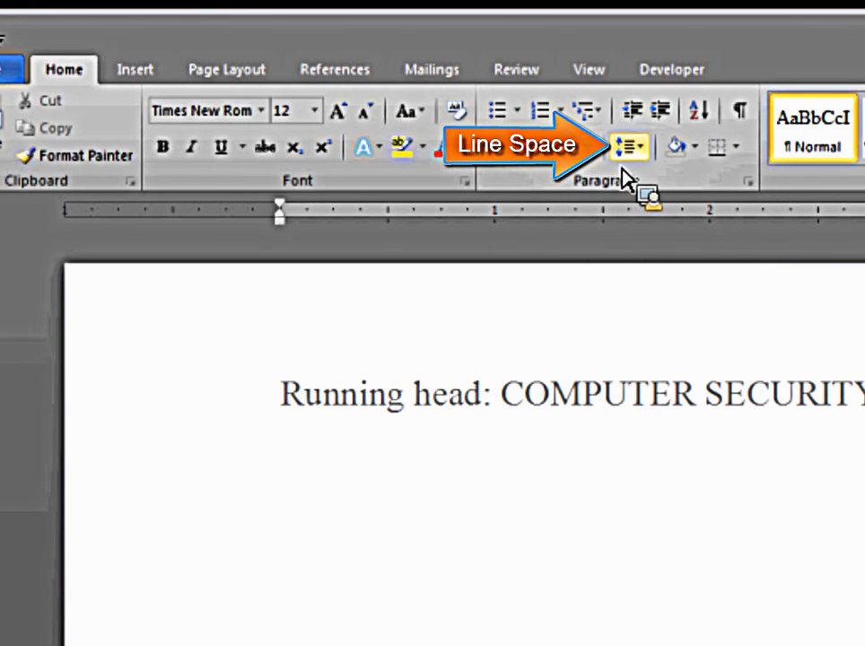
pyautogui.moveTo(631, 145)
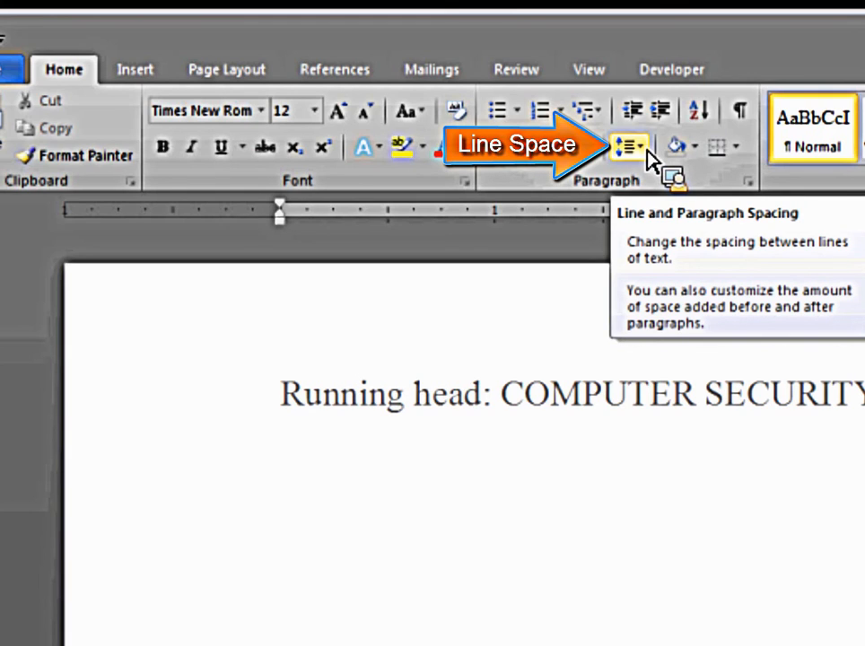
pyautogui.click(625, 145)
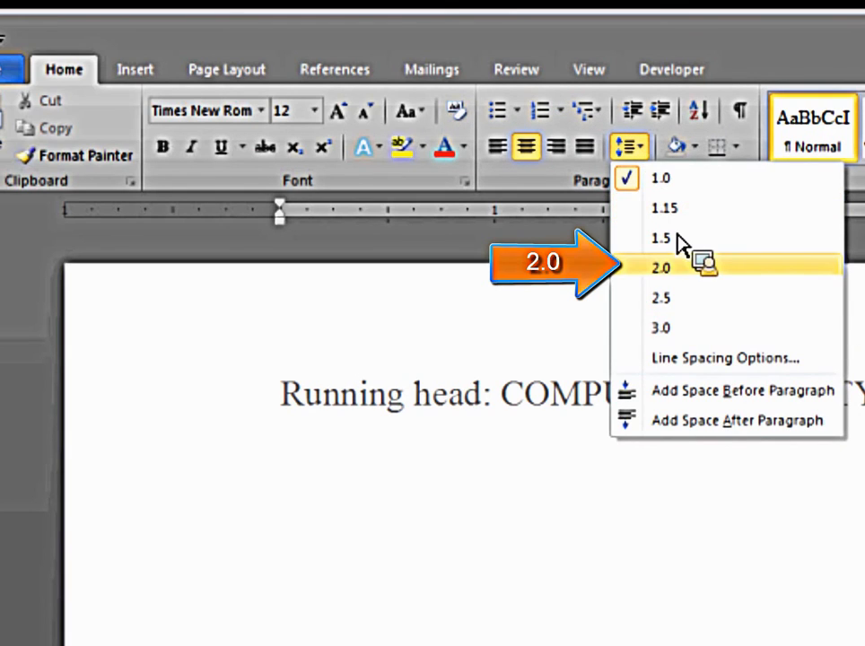
pyautogui.moveTo(709, 278)
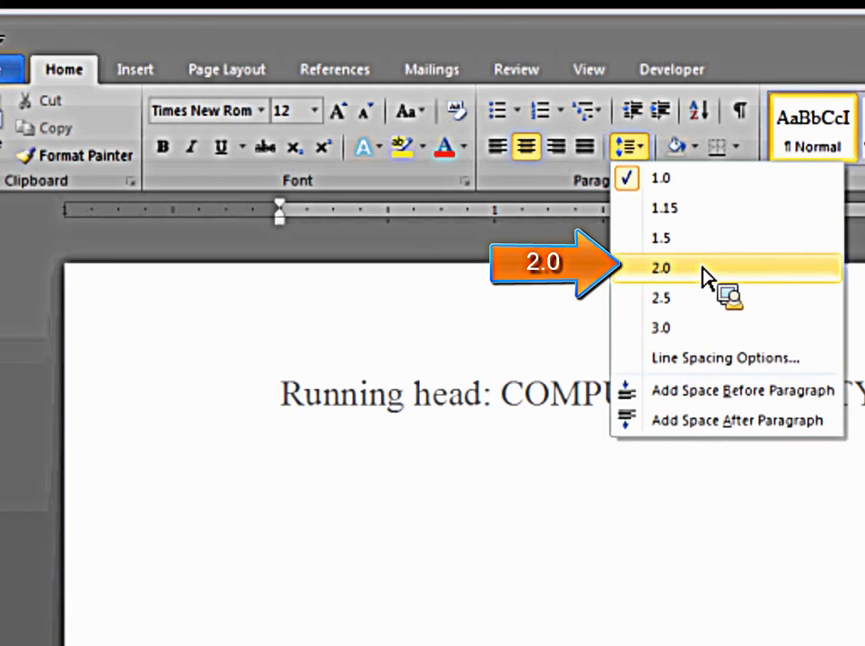
pyautogui.click(661, 268)
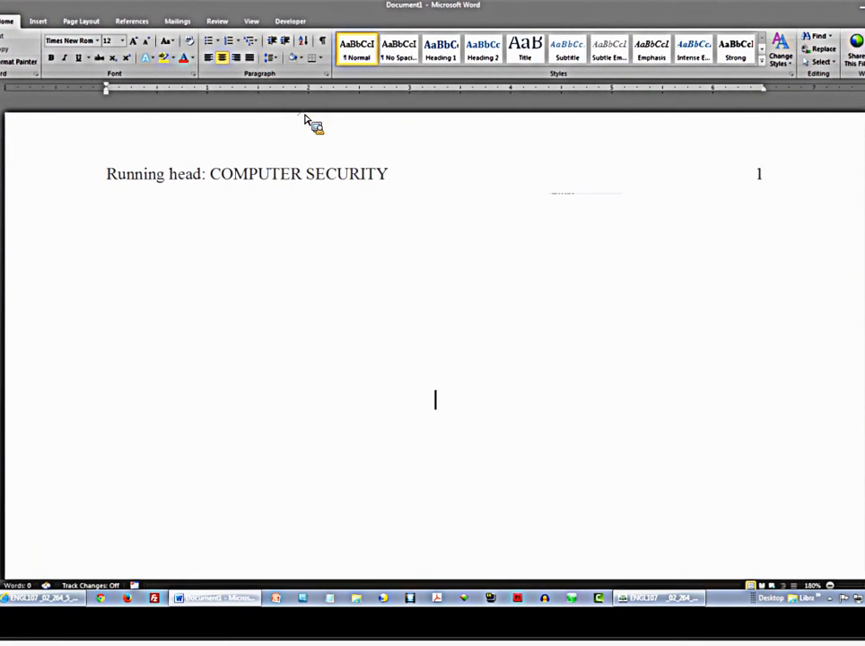
pyautogui.moveTo(442, 399)
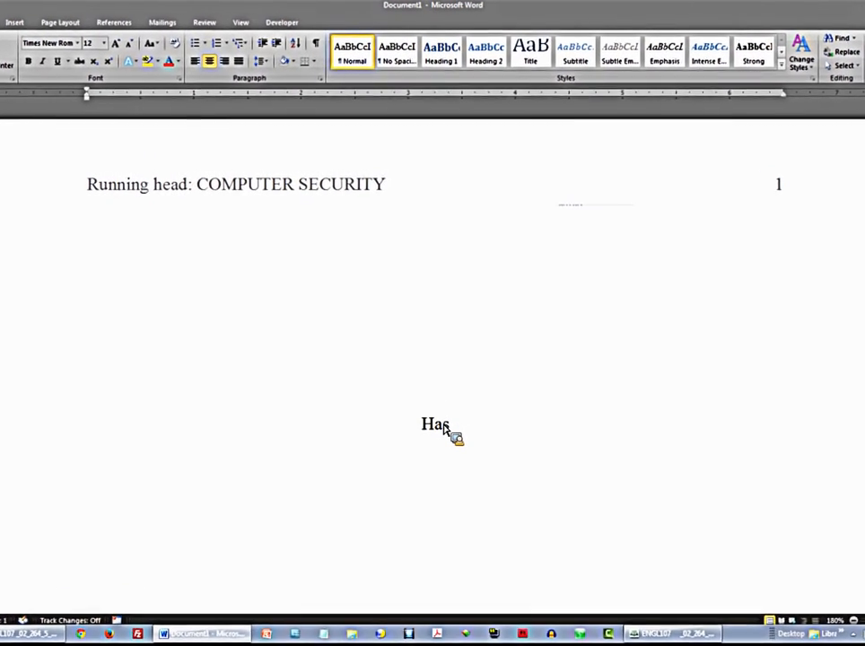
# Step: Enter the title 'Hacking and Computer Security' on the centred line
pyautogui.write('king')
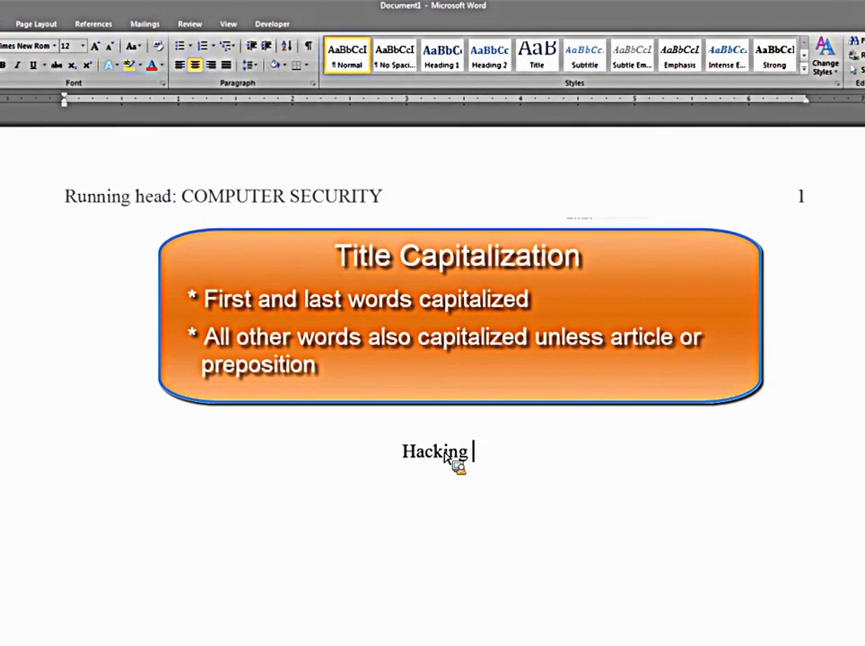
pyautogui.write('and Computer')
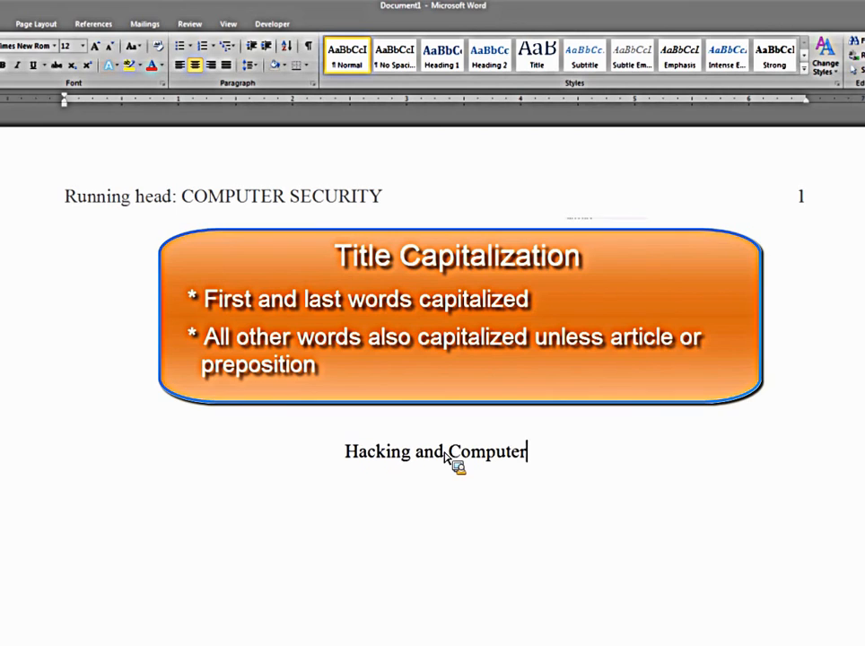
pyautogui.write('Sec')
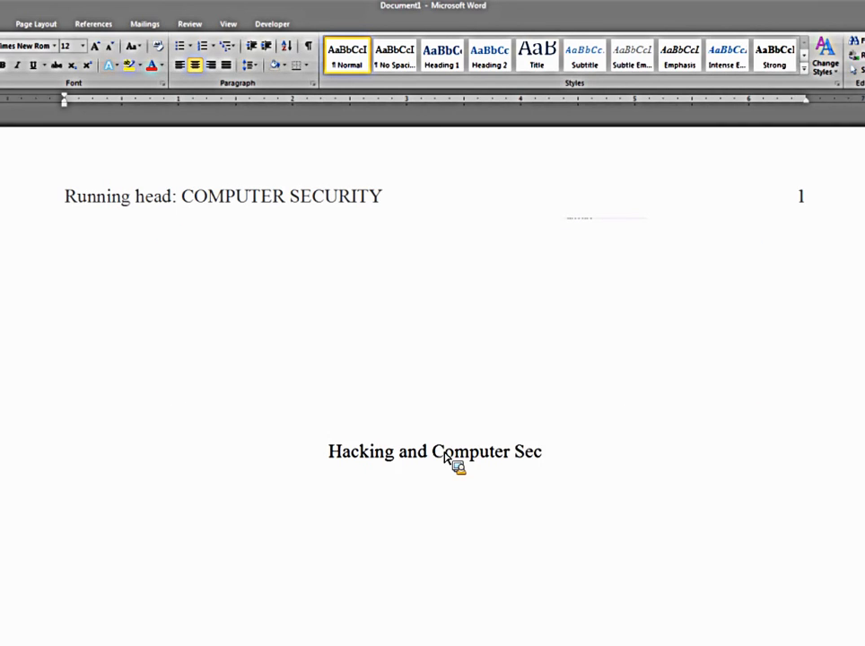
pyautogui.write('urity')
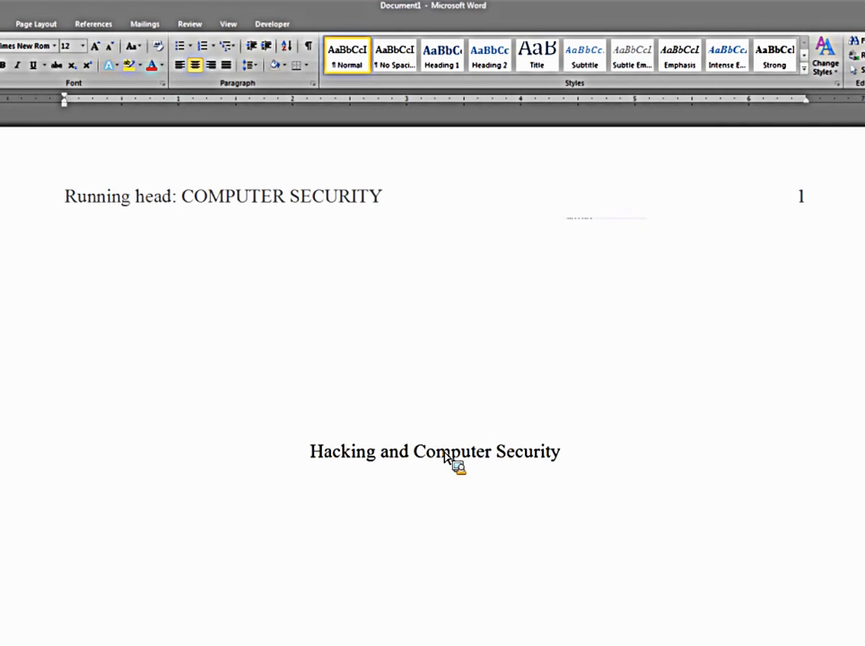
# Step: Add the author's name on the centred line below the title
pyautogui.click(560, 453)
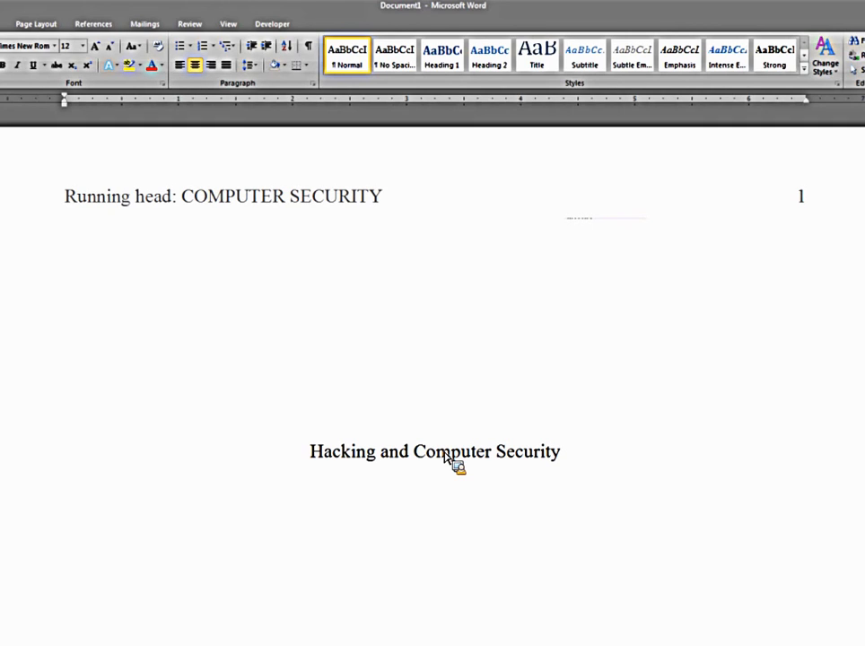
pyautogui.write('Tangela Wh')
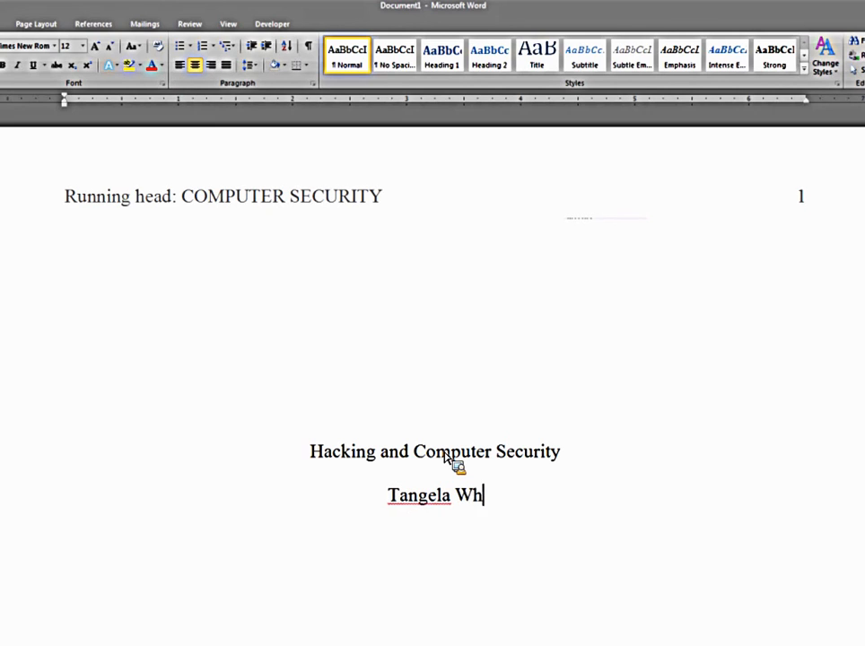
pyautogui.write('itstone')
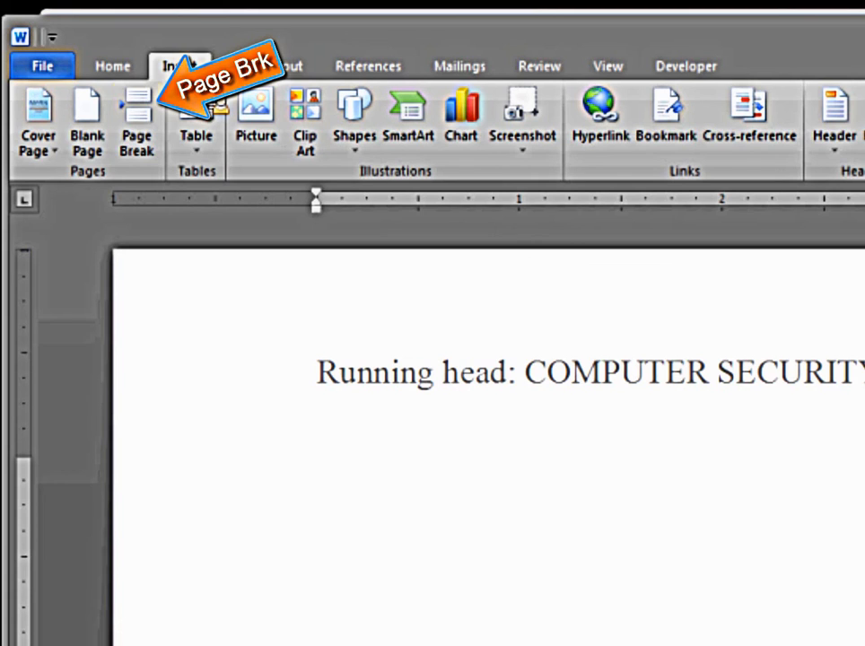
pyautogui.moveTo(136, 122)
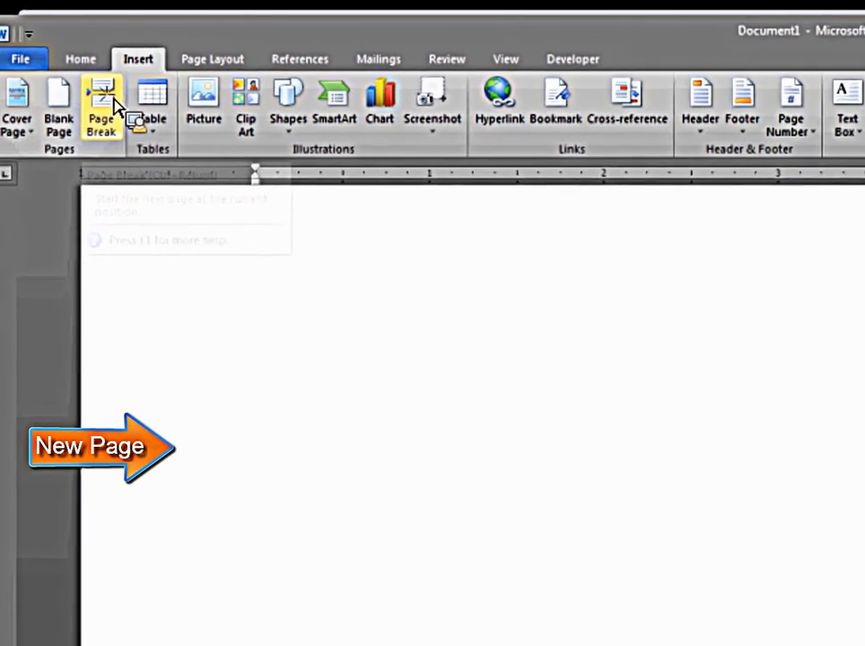
# Step: Insert a page break after the title page and review the result
pyautogui.click(101, 106)
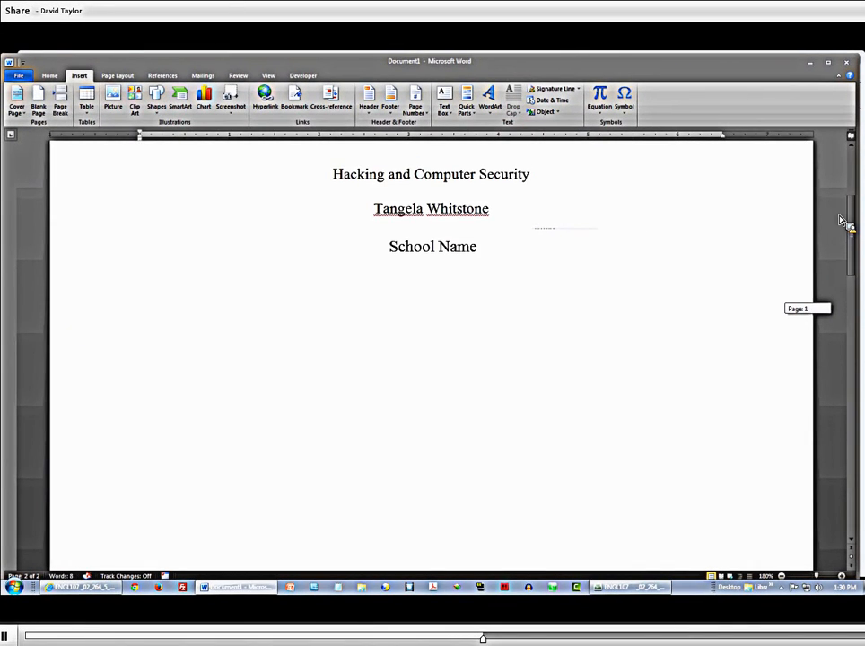
pyautogui.scroll(-3)
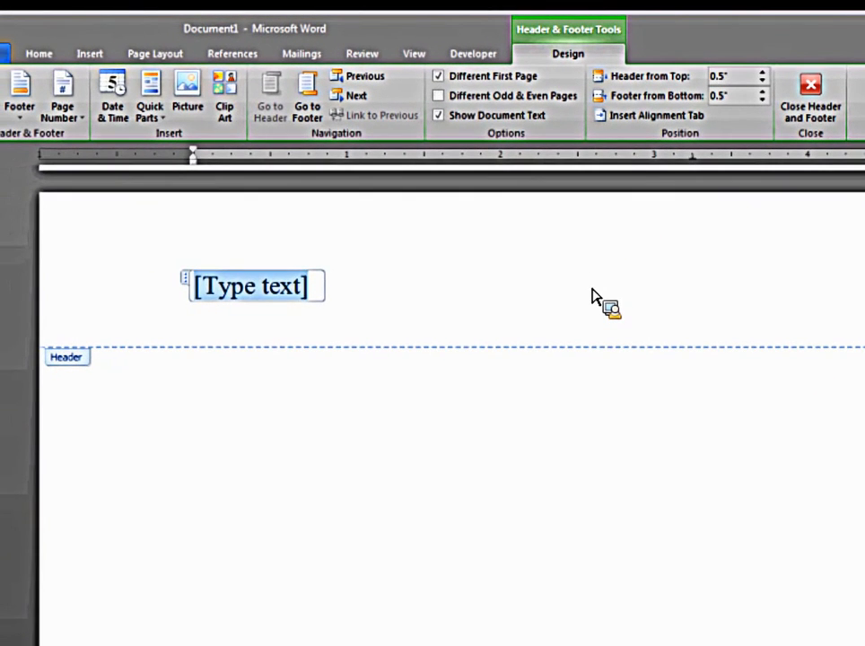
# Step: Enter COMPUTER SECURITY in the second-page header and add a right-aligned page number
pyautogui.write('COMP')
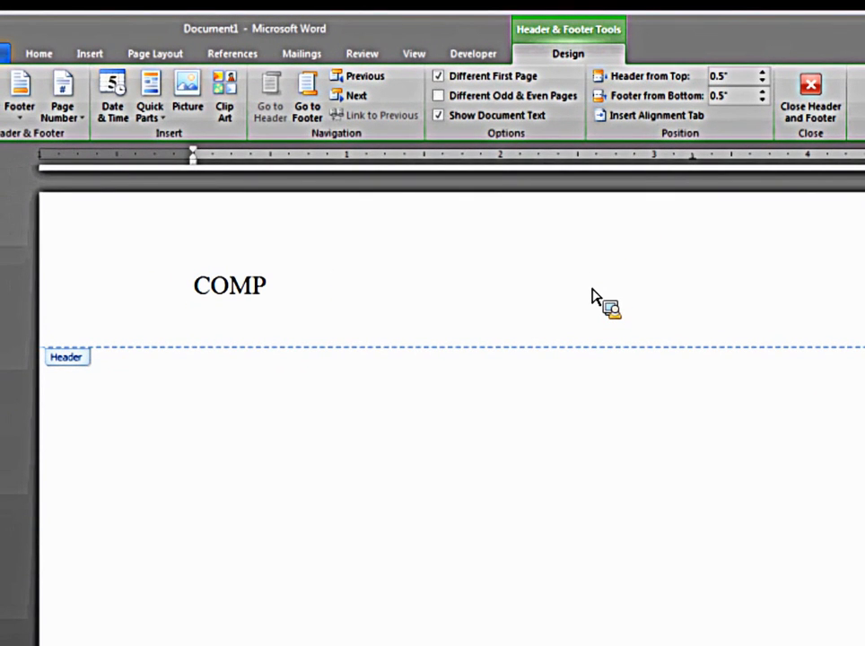
pyautogui.write('UTER SECURITY')
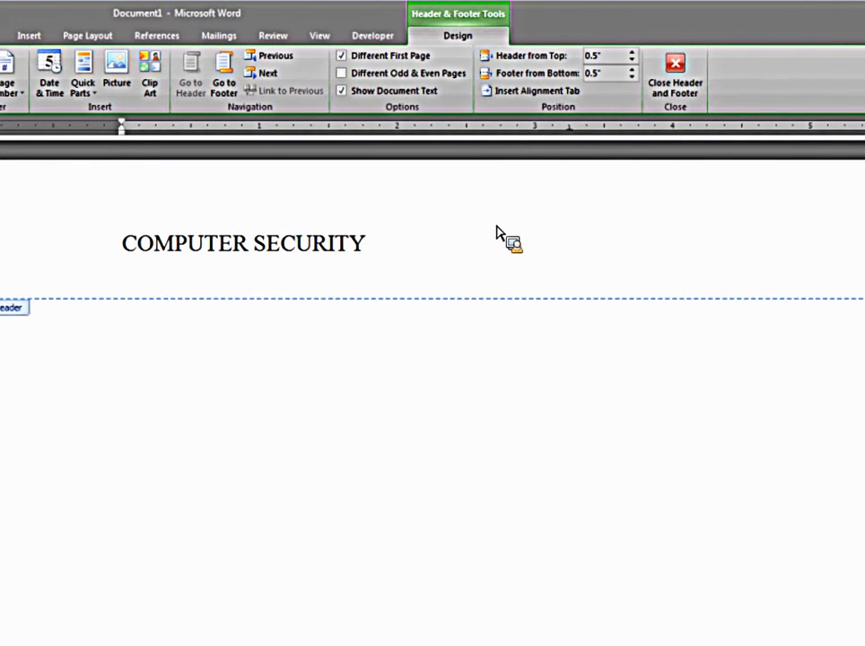
pyautogui.click(29, 36)
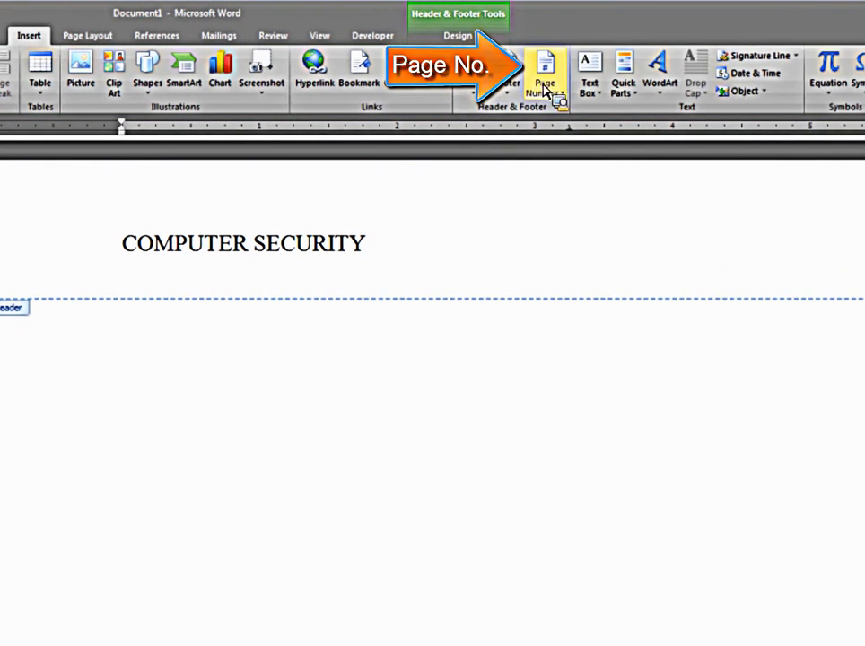
pyautogui.click(546, 68)
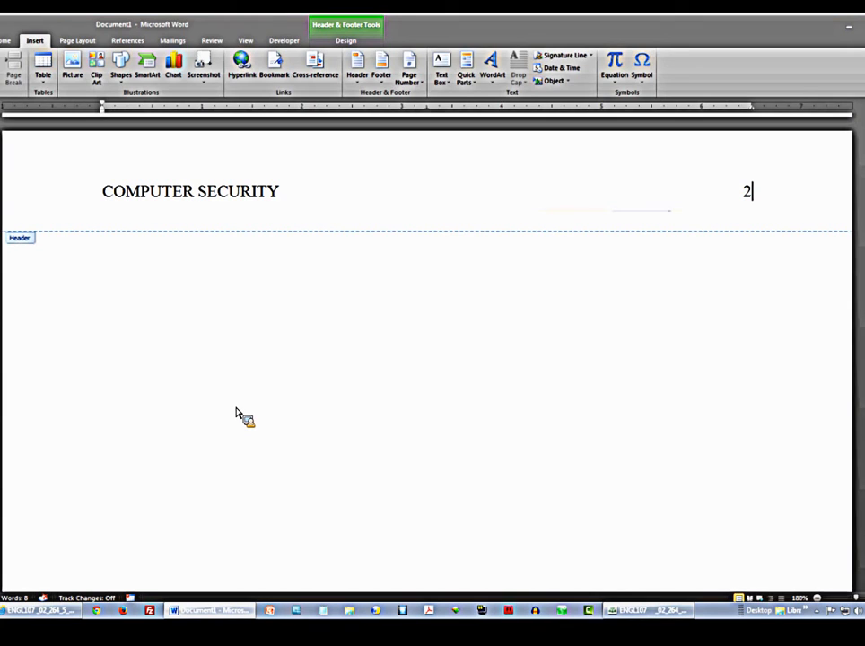
pyautogui.moveTo(249, 414)
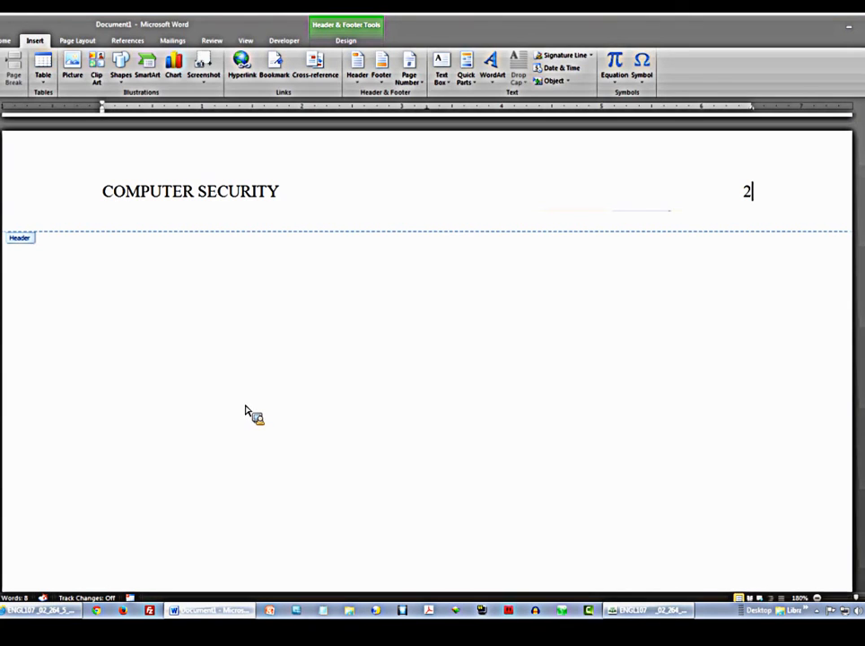
pyautogui.moveTo(27, 244)
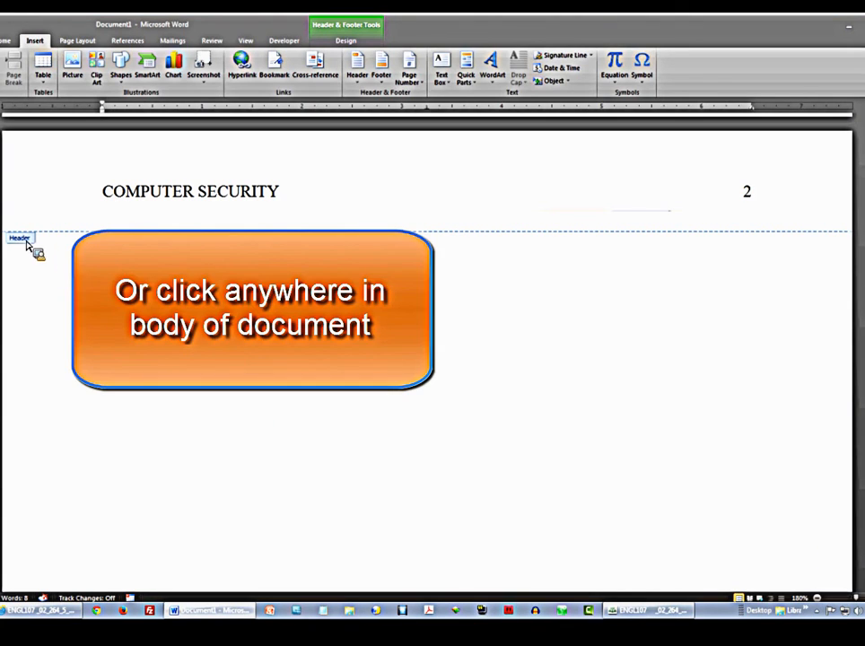
# Step: Return to the body and enter the centred heading 'Abstract'
pyautogui.click(750, 190)
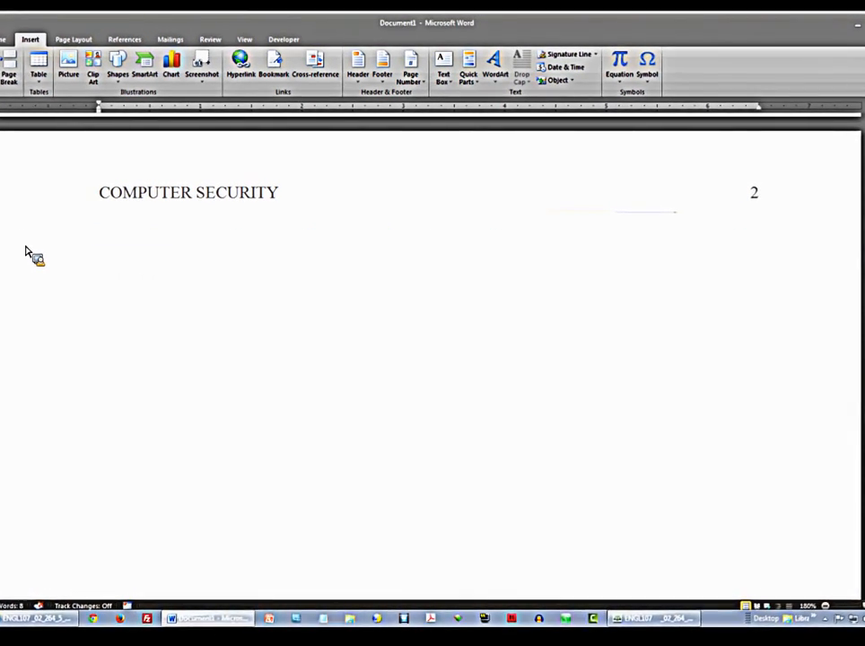
pyautogui.write('Al')
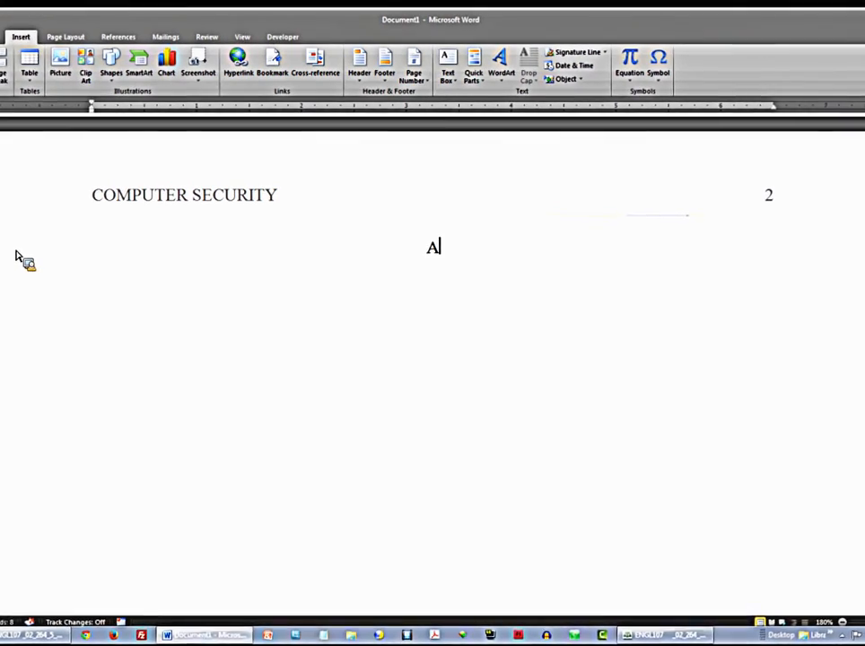
pyautogui.write('bstract')
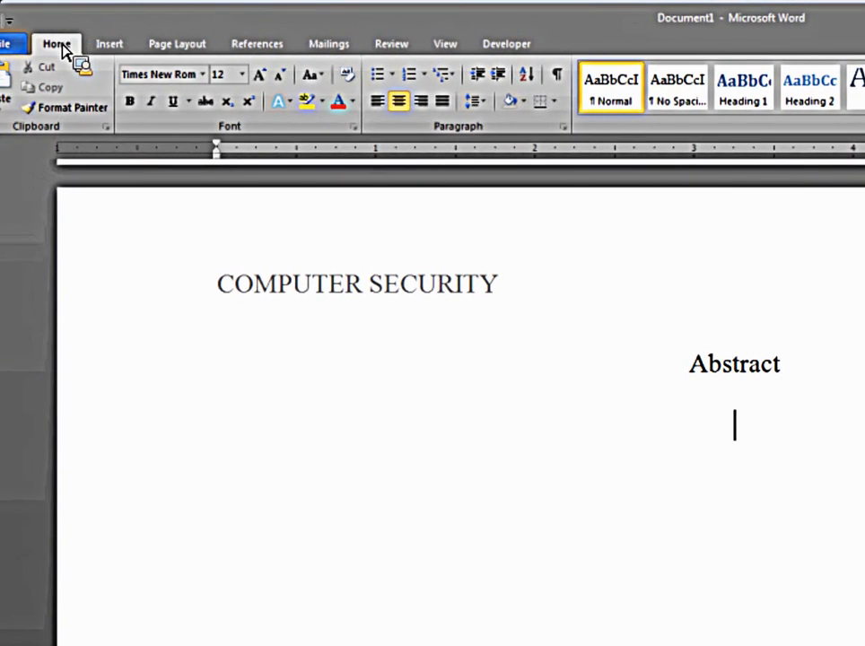
pyautogui.moveTo(377, 101)
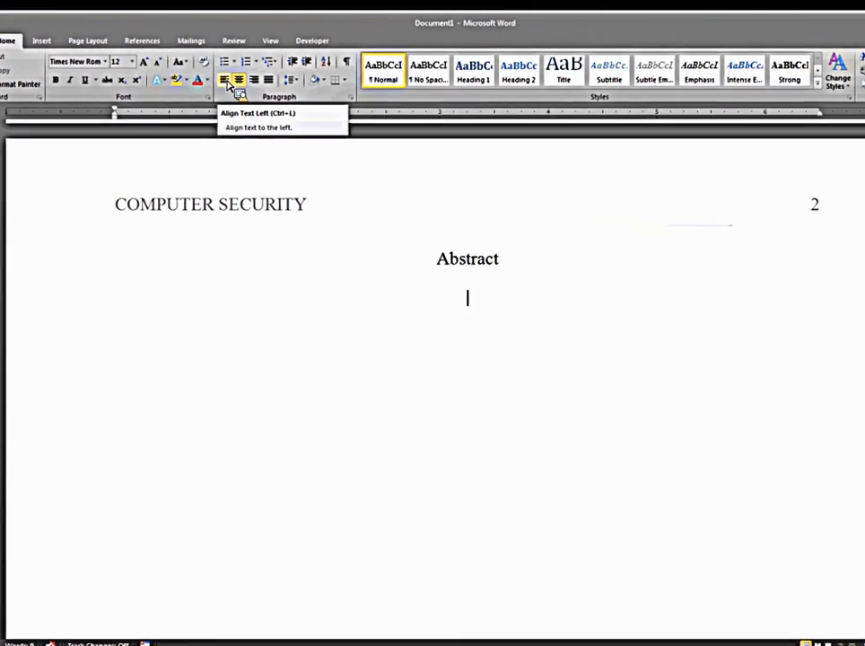
# Step: Write the sentence 'Do not indent the first line of your abstract paragraph.'
pyautogui.write('Do nm')
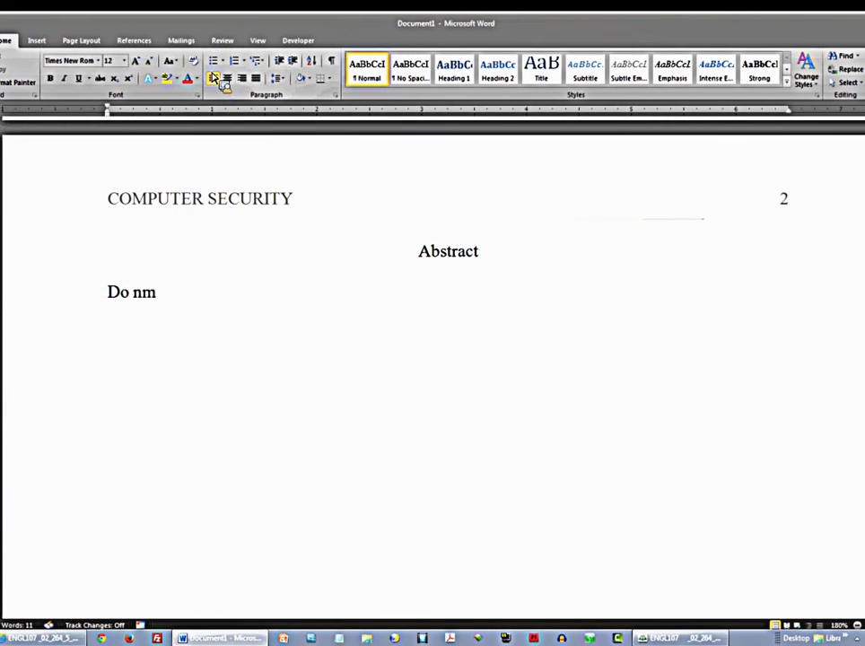
pyautogui.write('ot indent')
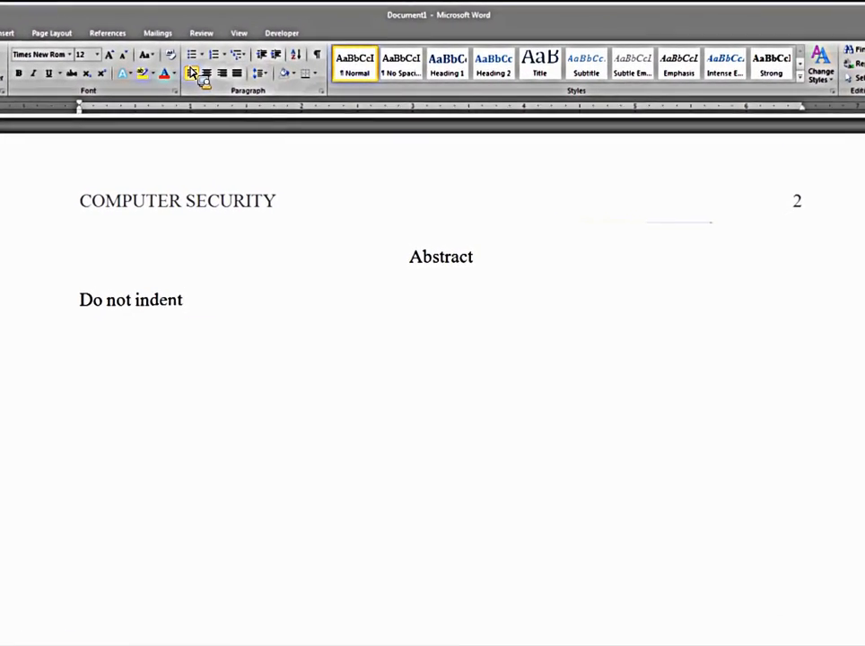
pyautogui.write('the first lineo')
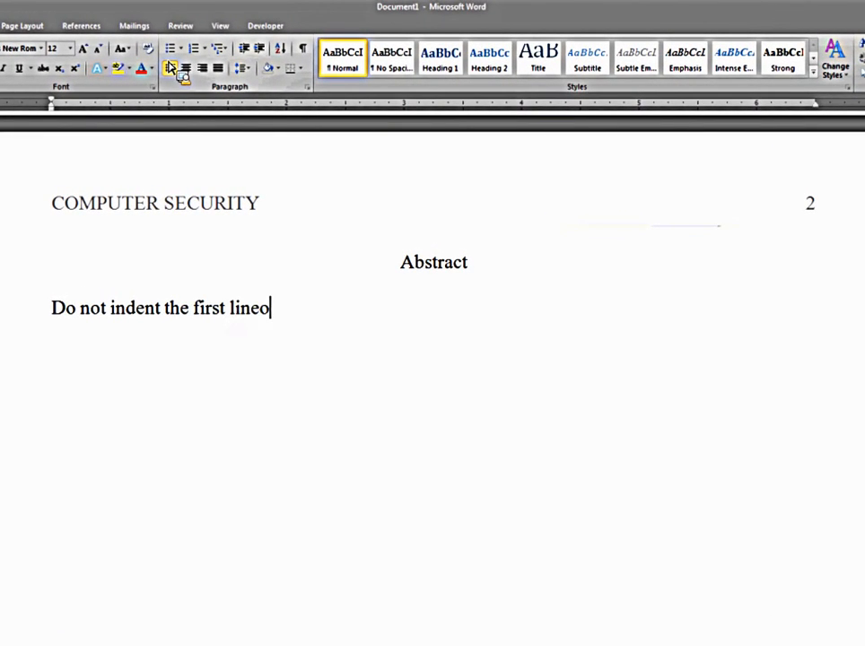
pyautogui.write('of')
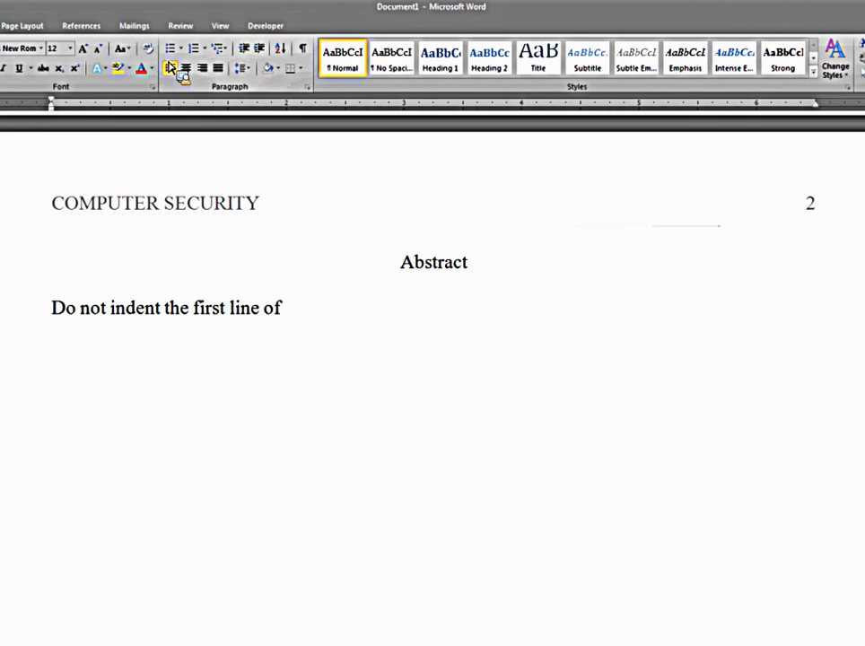
pyautogui.write('your abstract')
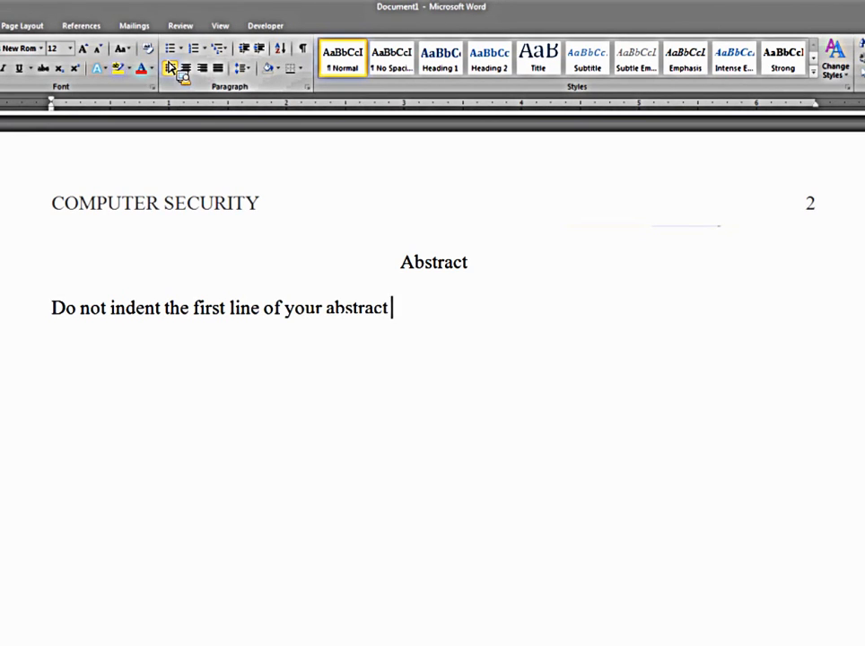
pyautogui.write('paragraph.')
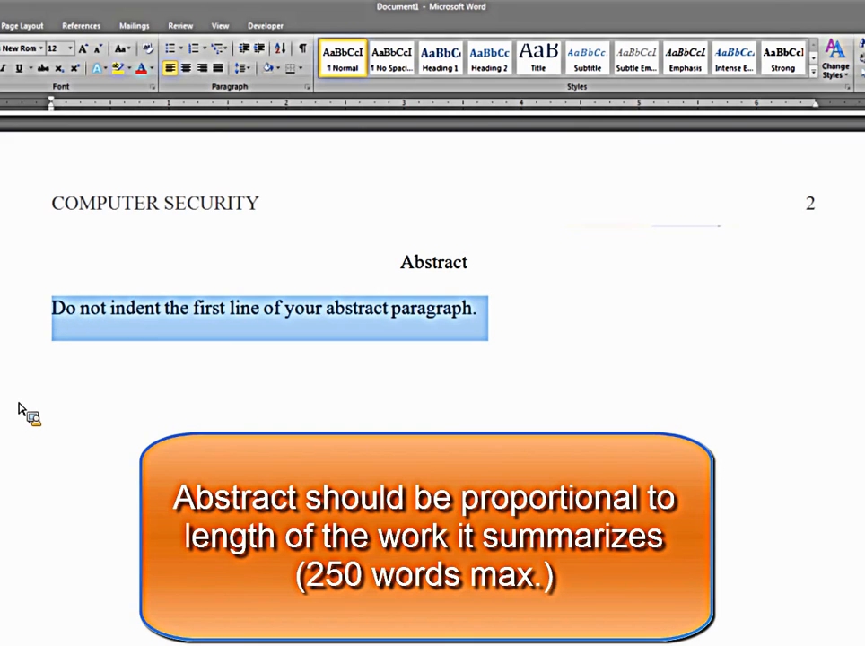
# Step: Paste further copies of the abstract sentence to build the paragraph
pyautogui.click(481, 309)
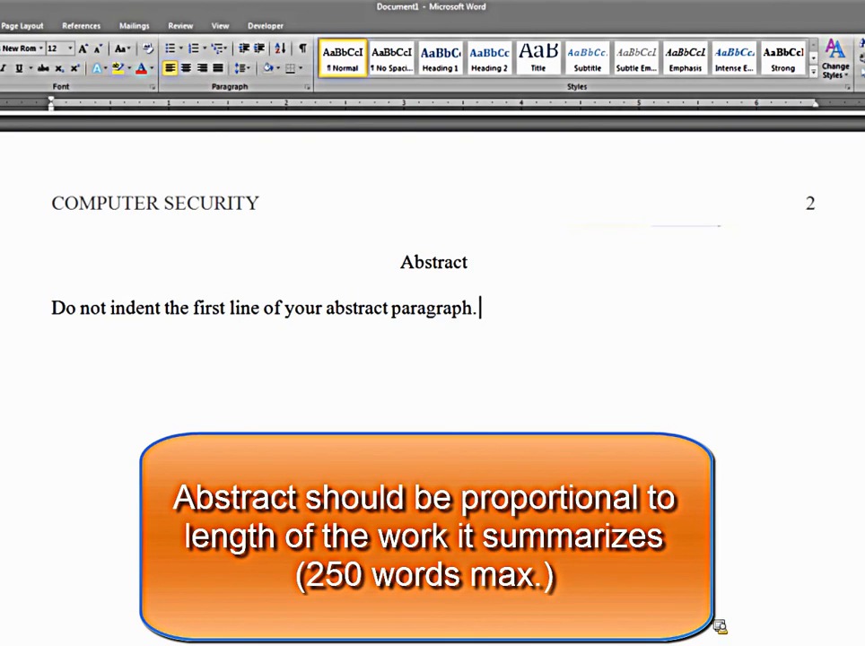
pyautogui.moveTo(501, 319)
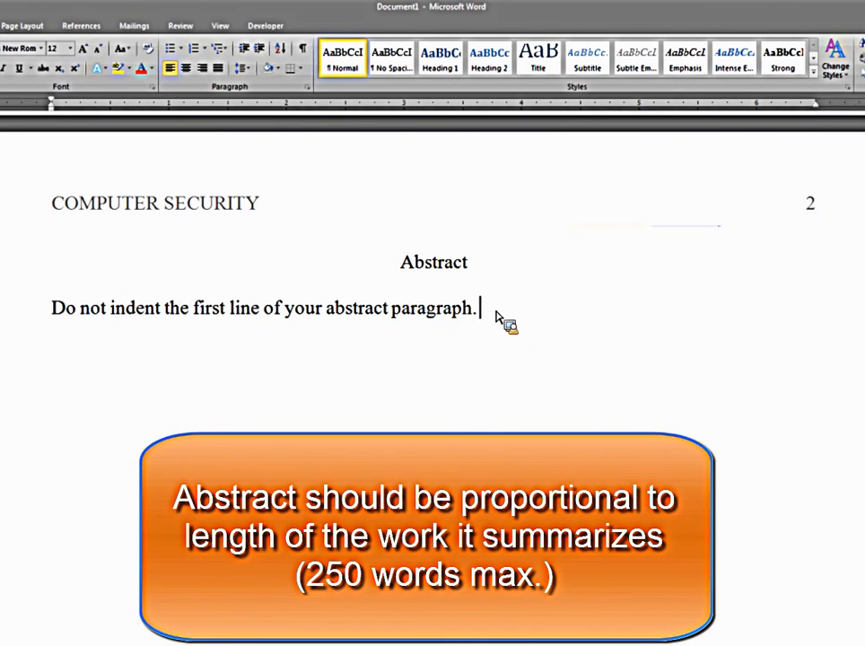
pyautogui.press('ctrl+v')
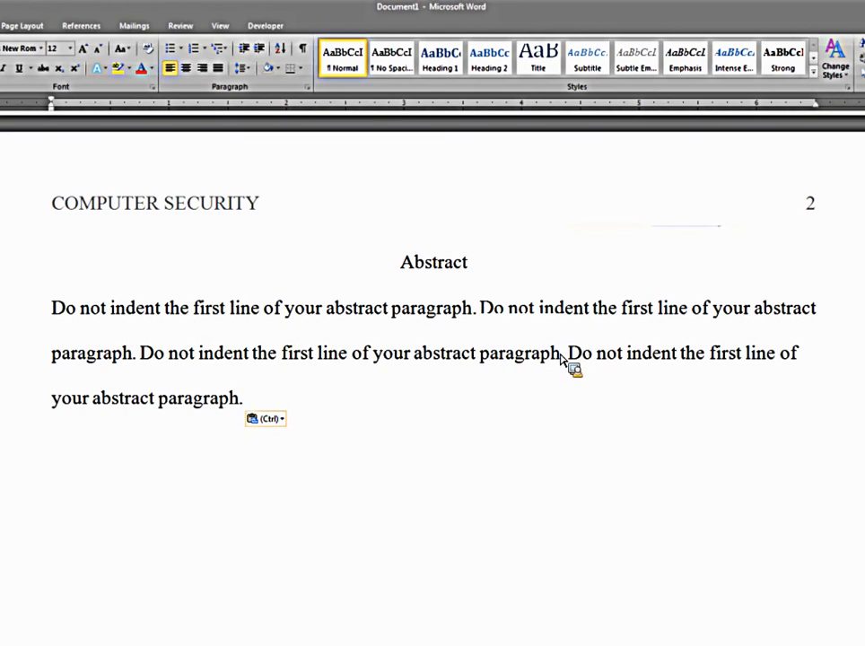
pyautogui.moveTo(412, 423)
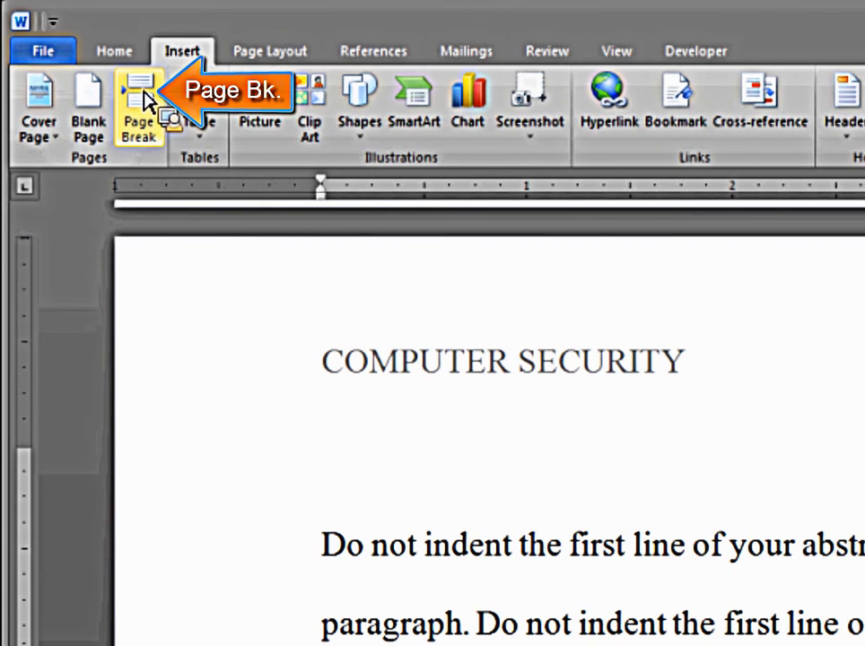
pyautogui.moveTo(140, 108)
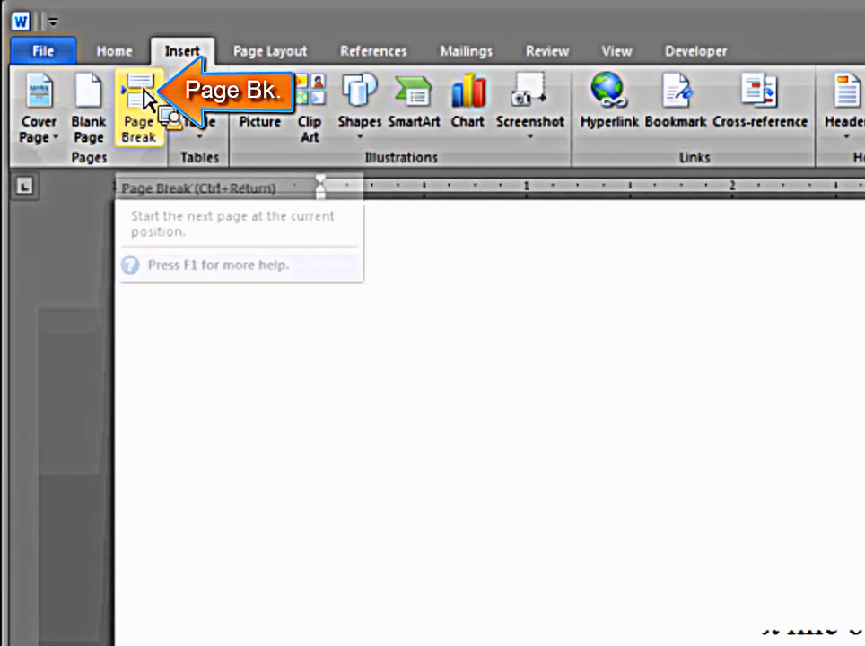
# Step: Insert a page break to begin the body on page 3 and return to Home
pyautogui.click(139, 108)
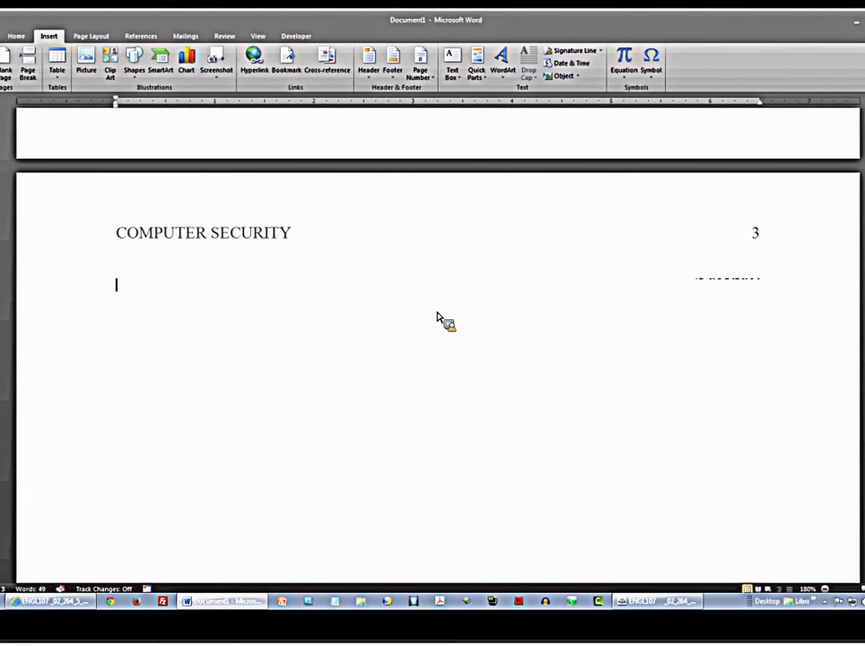
pyautogui.click(14, 36)
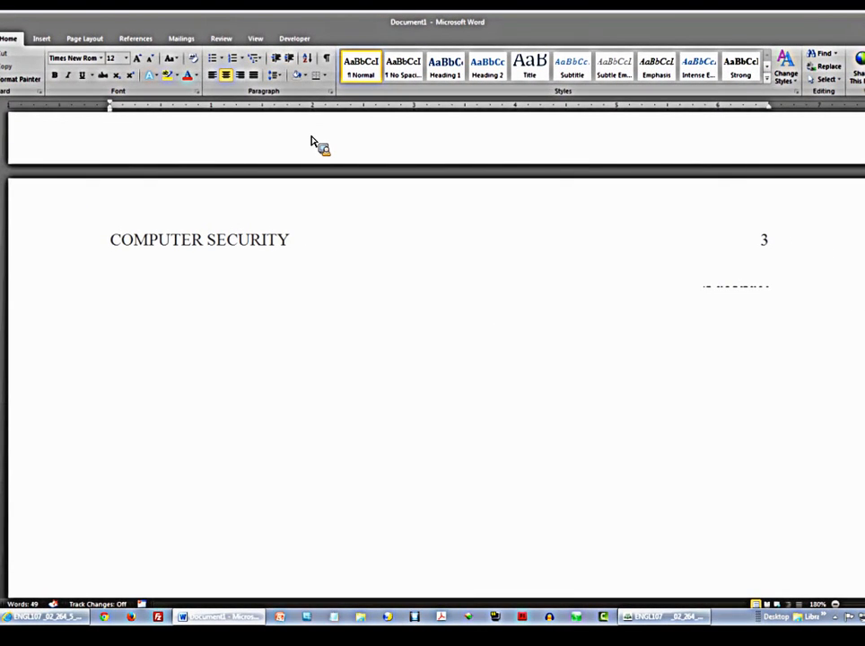
# Step: Type the title "Hacking and Computer Security" on the centered line at the top of page 3
pyautogui.write('Hack')
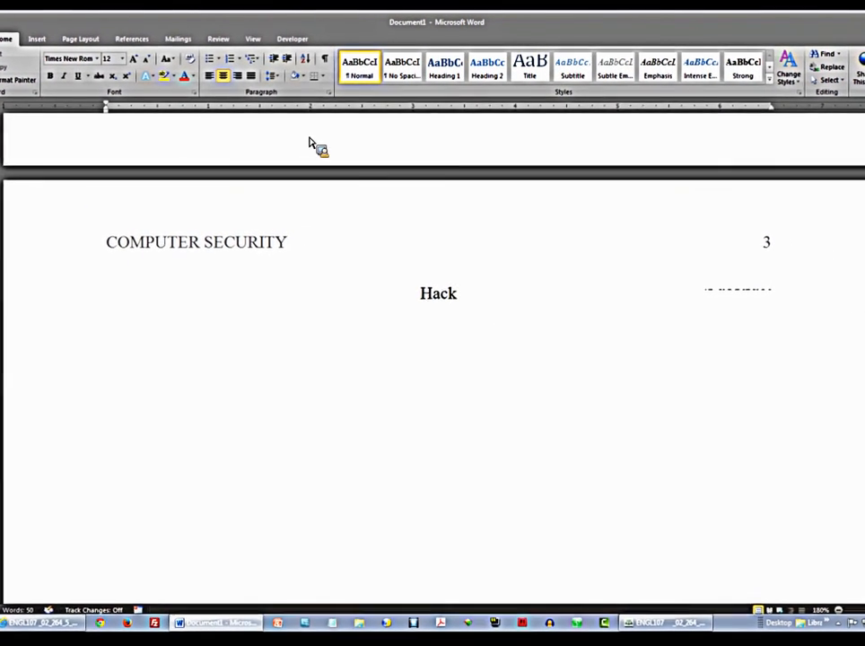
pyautogui.write('ing')
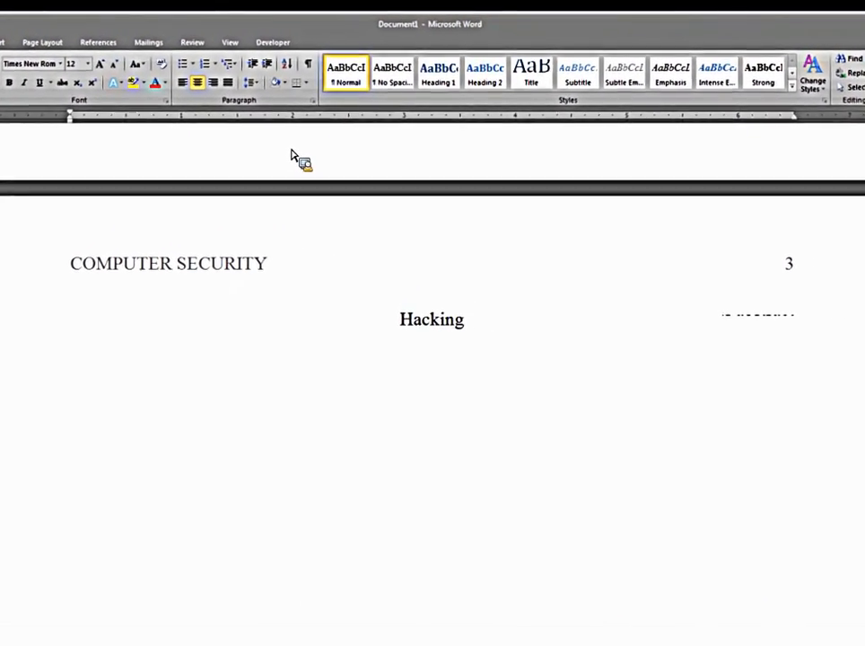
pyautogui.write('and')
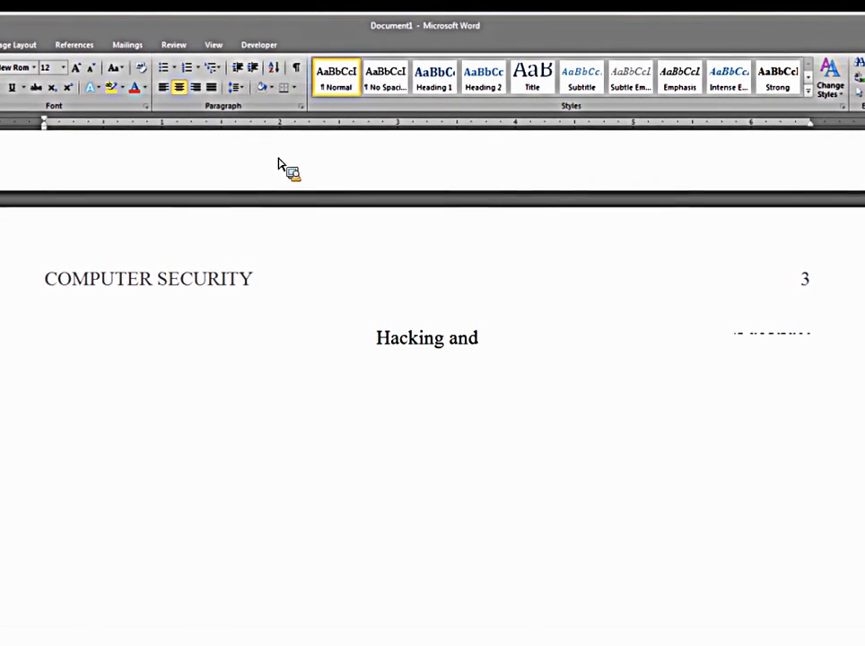
pyautogui.write('Com')
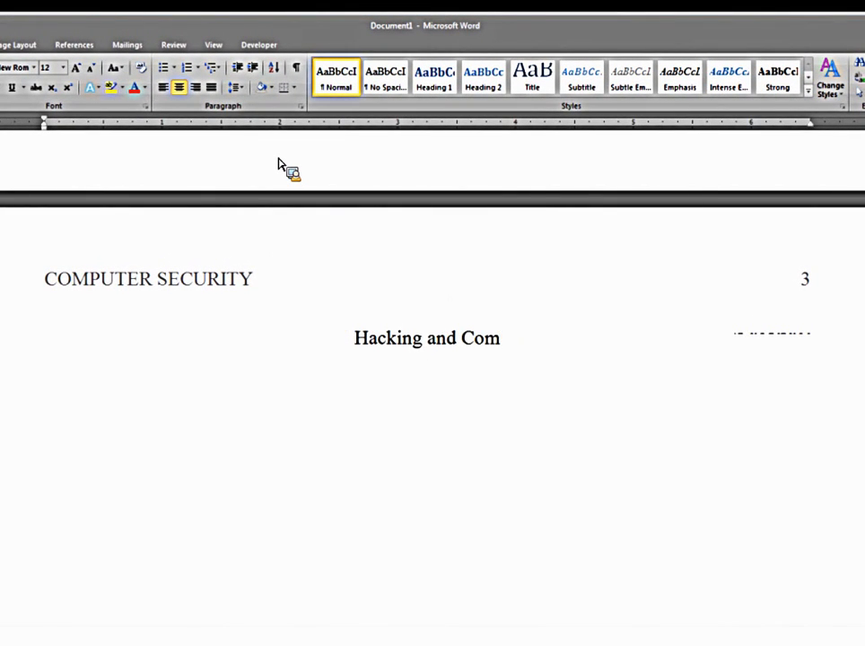
pyautogui.write('puter Secu')
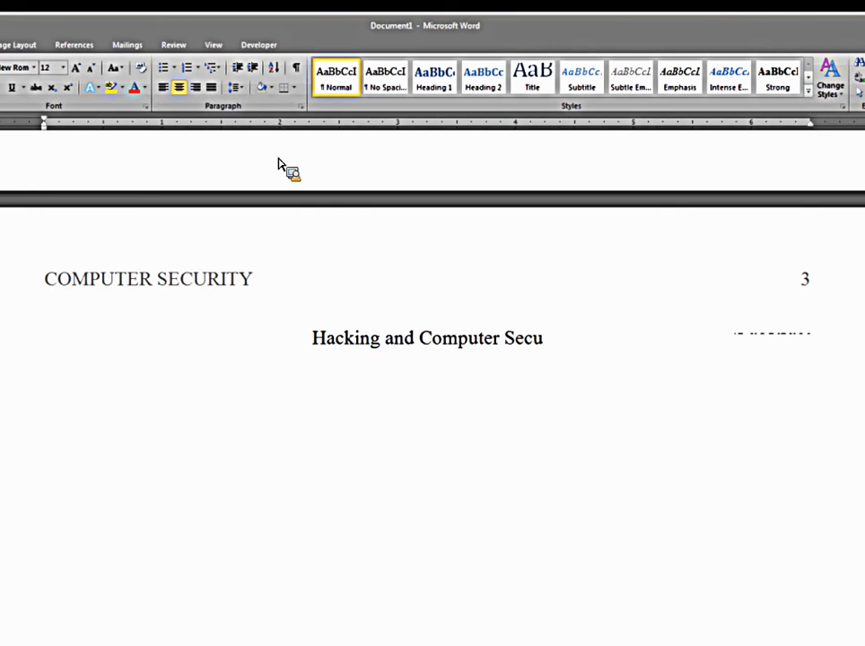
pyautogui.write('rity')
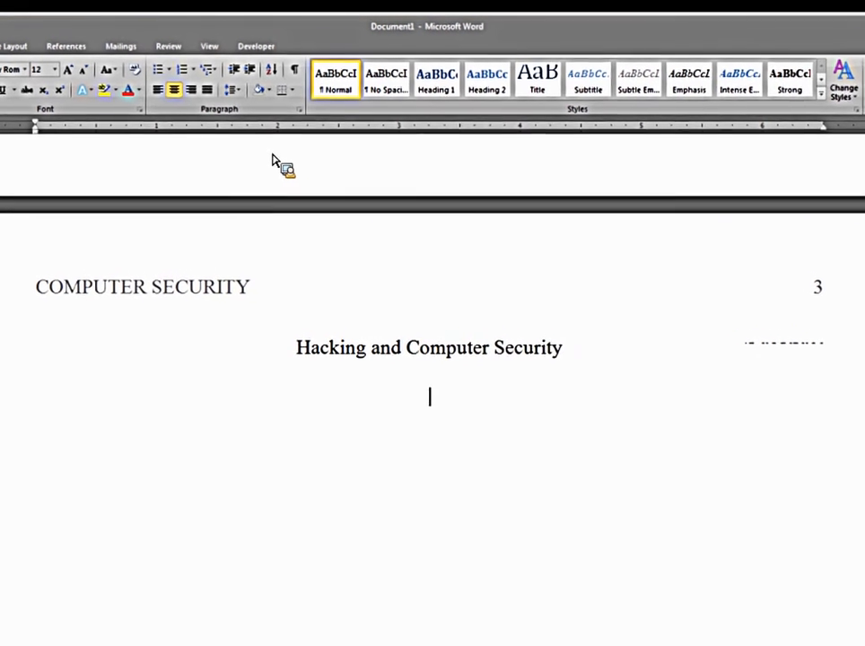
pyautogui.moveTo(128, 105)
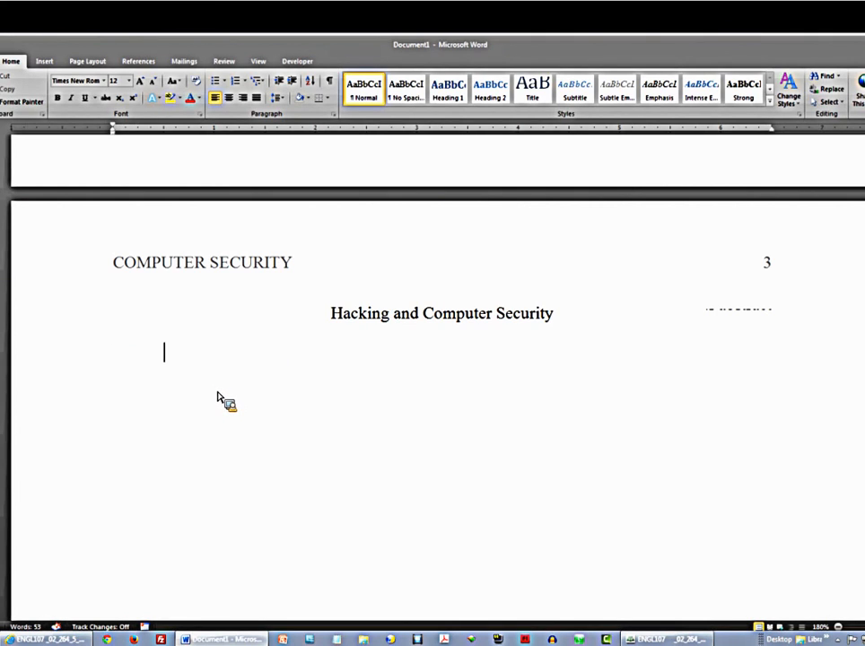
# Step: Type the opening sentence: "Begin your introduction paragraph with a half inch indentation."
pyautogui.write('Begin')
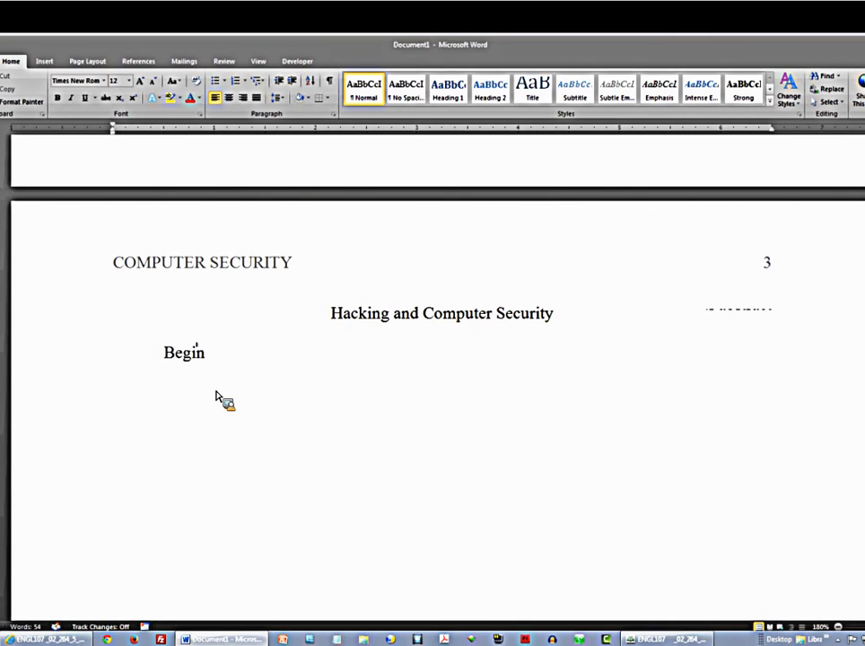
pyautogui.write('your intr')
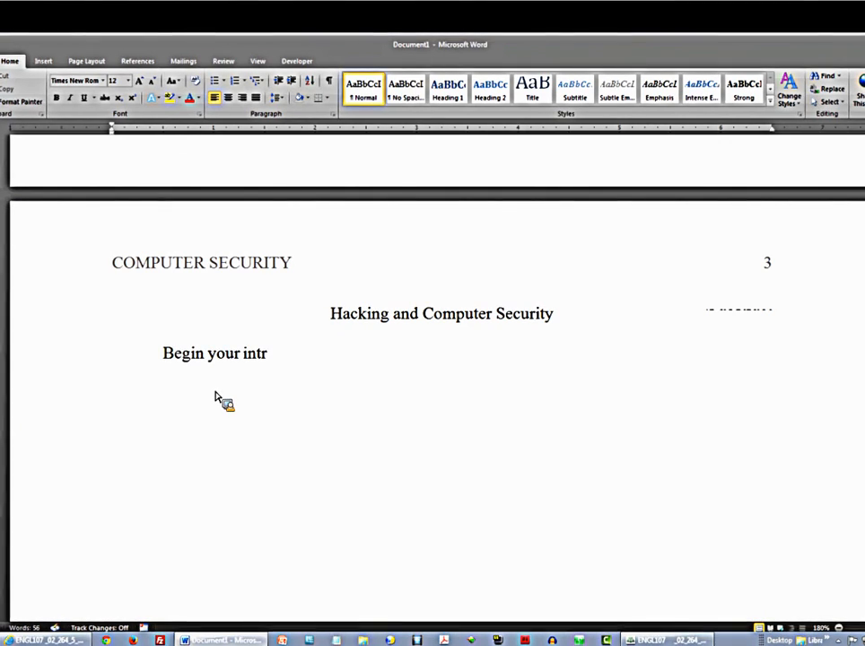
pyautogui.write('oduction parag')
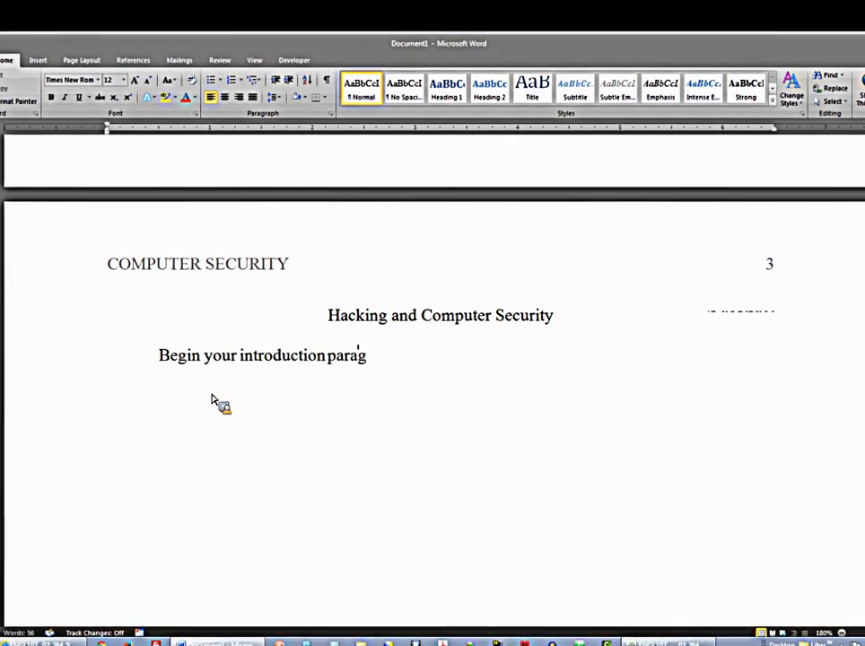
pyautogui.write('raph with a')
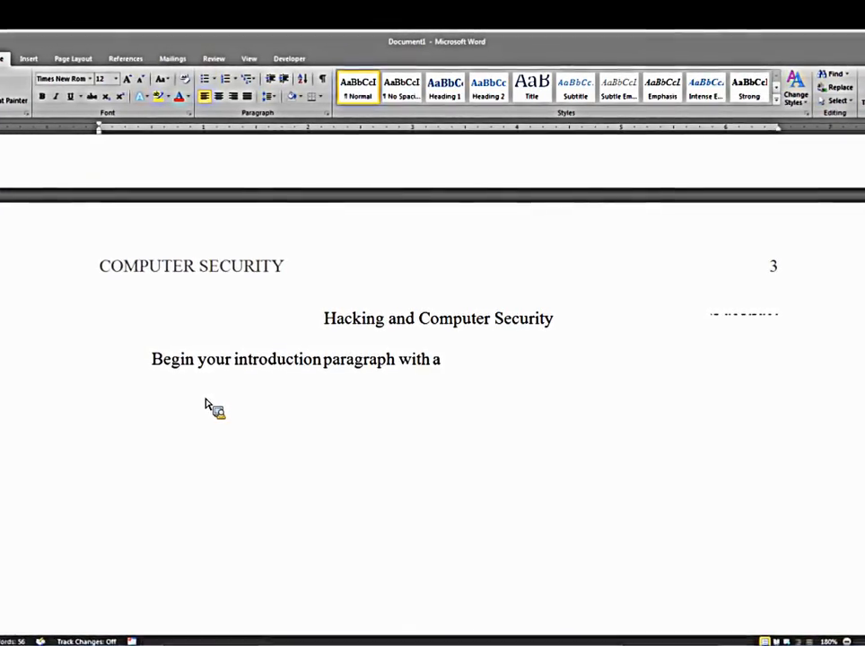
pyautogui.write('half i')
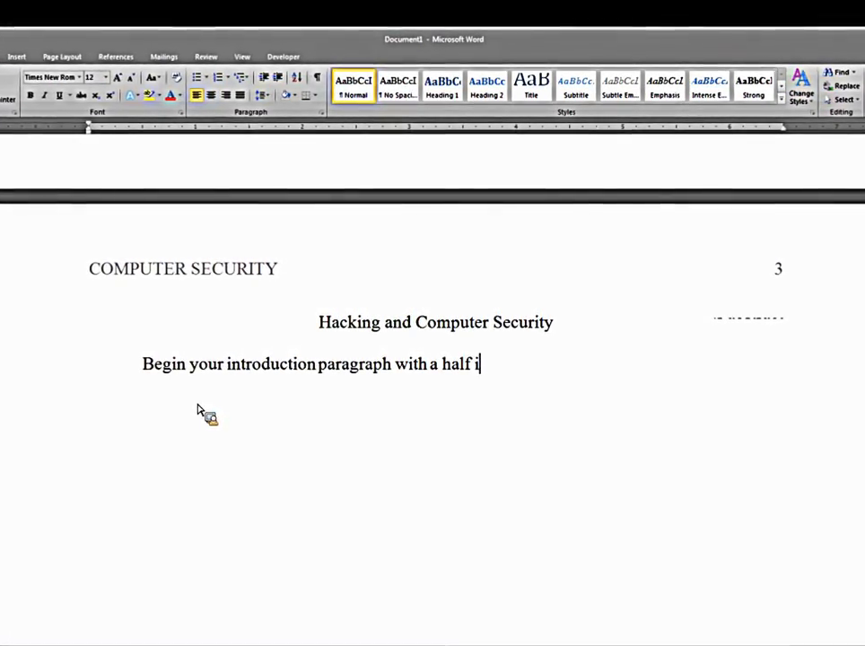
pyautogui.write('nch indent')
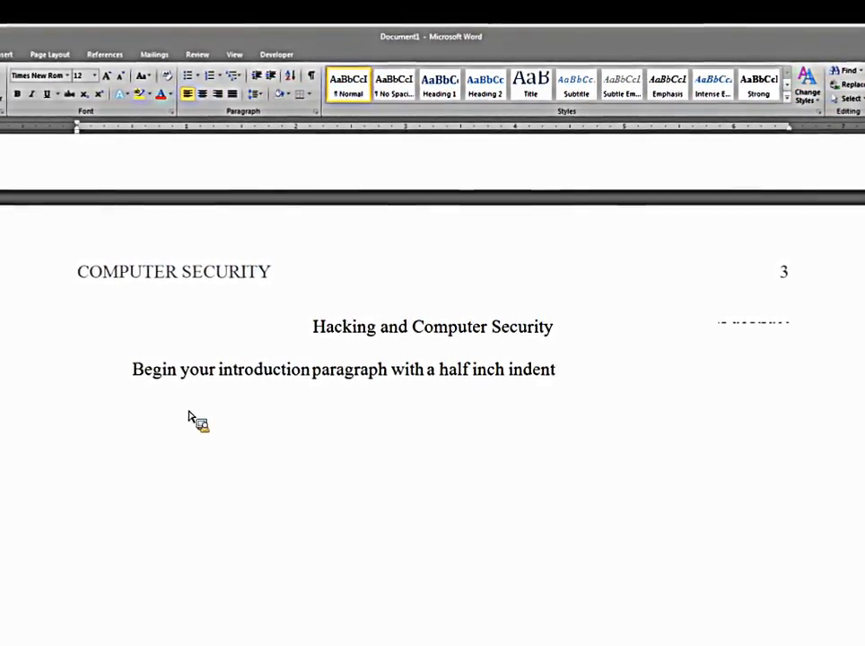
pyautogui.write('ation. Then type in he')
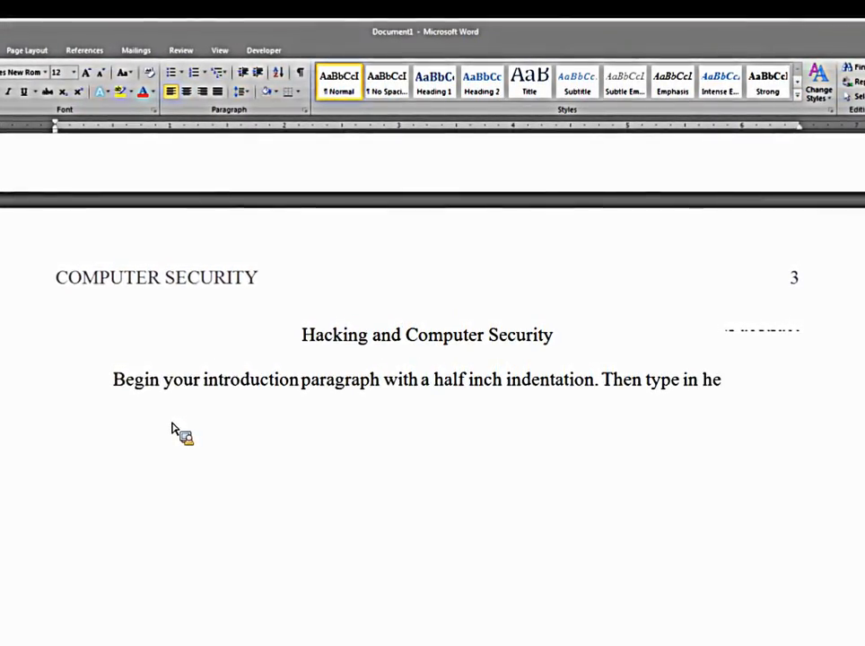
# Step: Add the sentence about typing the rest of the paragraph without hitting Enter at line ends
pyautogui.write('the')
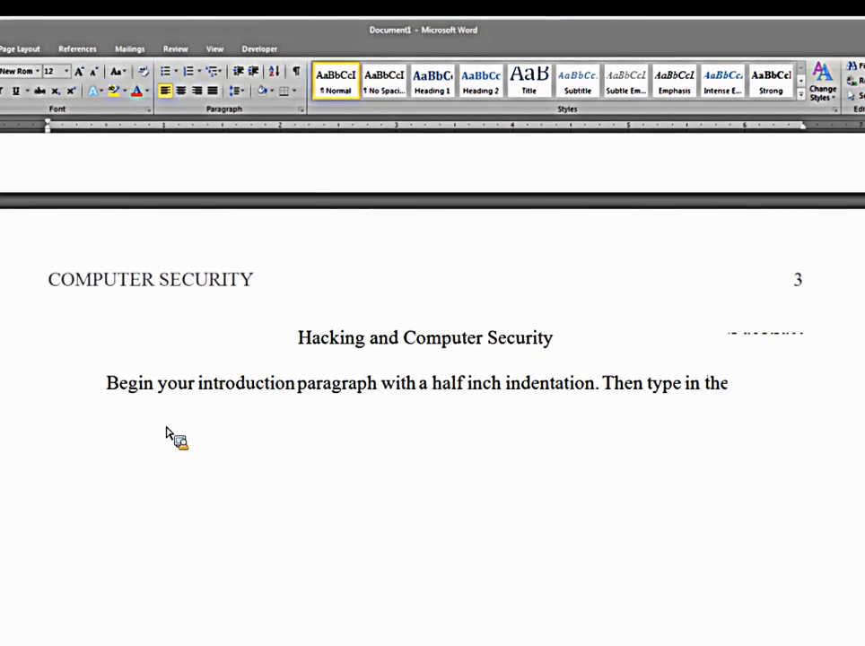
pyautogui.write('rest of t')
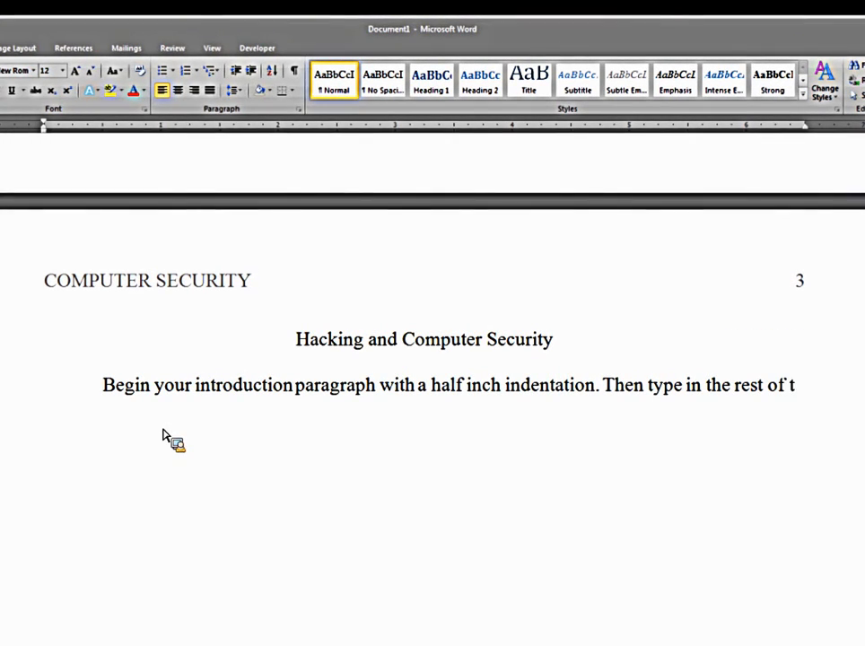
pyautogui.write('he paragraph')
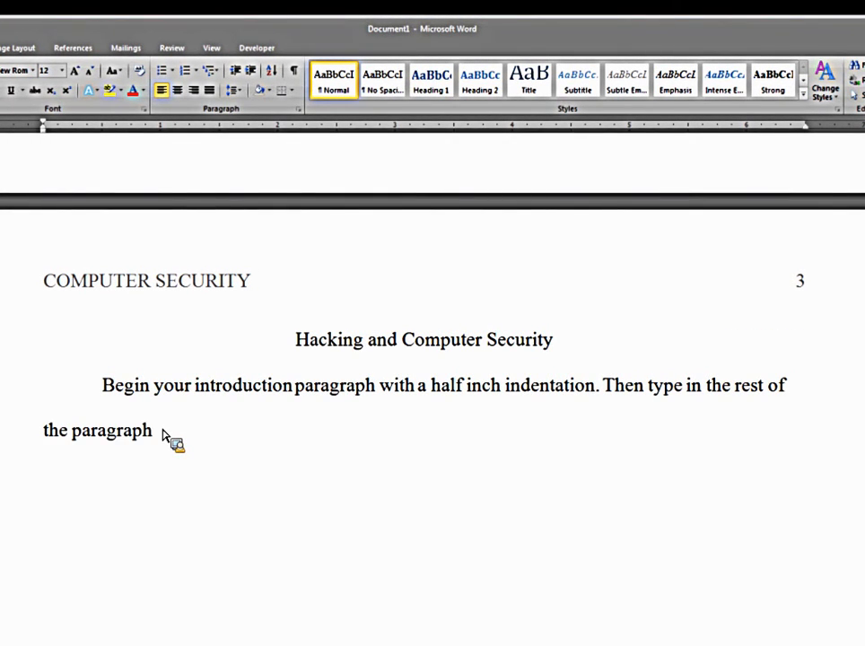
pyautogui.write(', being sure not')
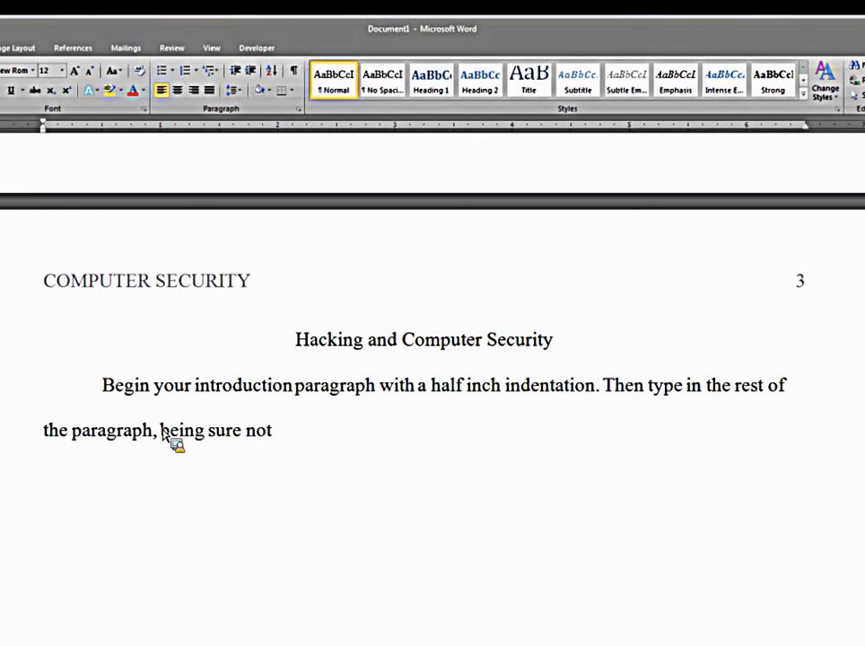
pyautogui.write('to hit')
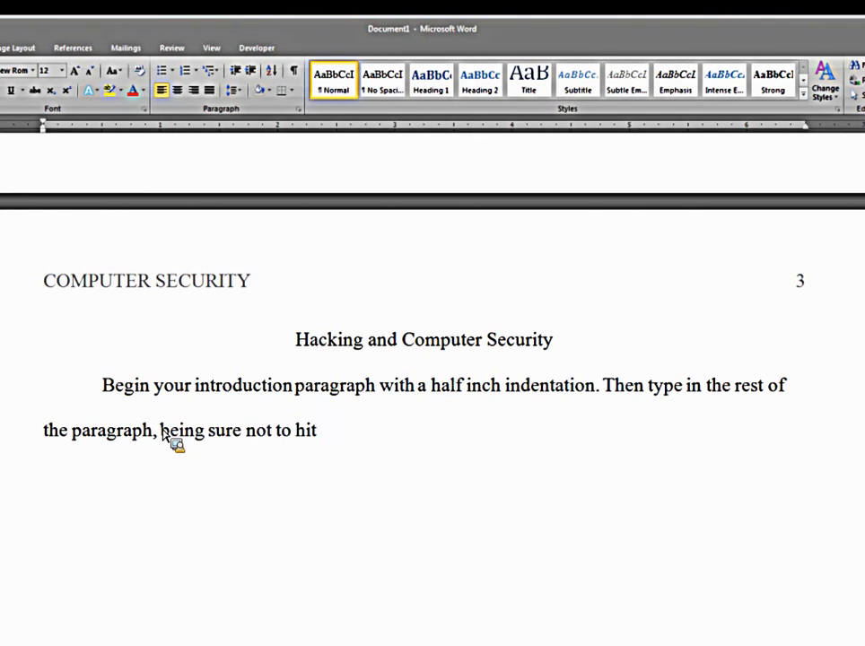
pyautogui.write('enter at the e')
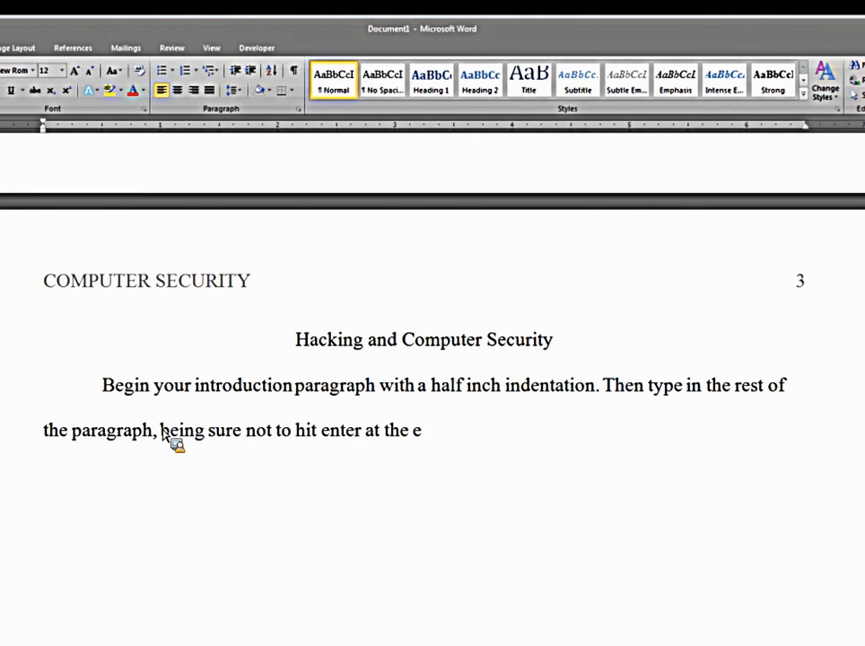
pyautogui.write('nd of the lne.')
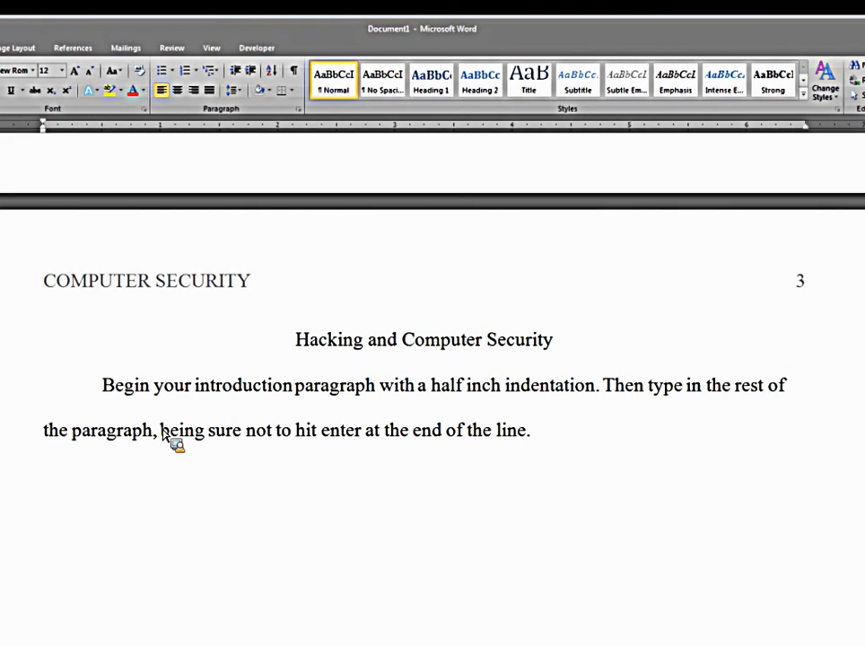
pyautogui.press('ctrl+v')
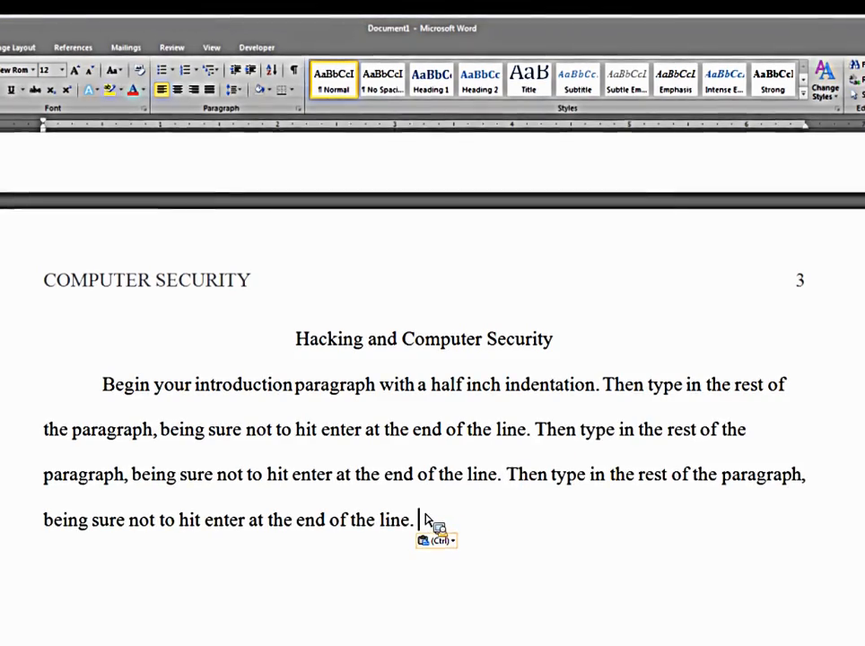
pyautogui.write('Then type in the rest of the paragraph, being sure not to hit enter at the end of the line.')
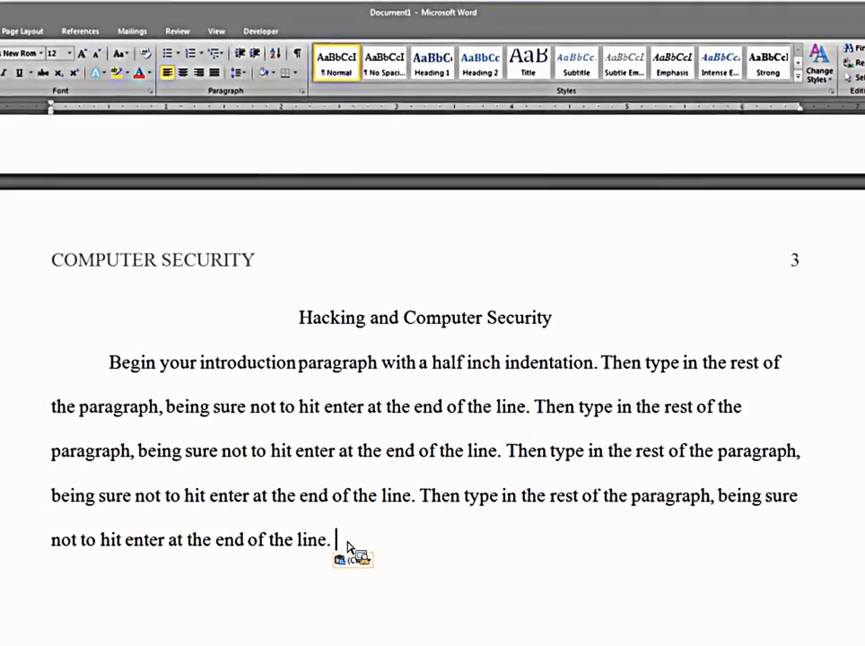
# Step: Finish with "Thesis statement should be the last sentence of your introduction paragraph."
pyautogui.write('Thesis stateme')
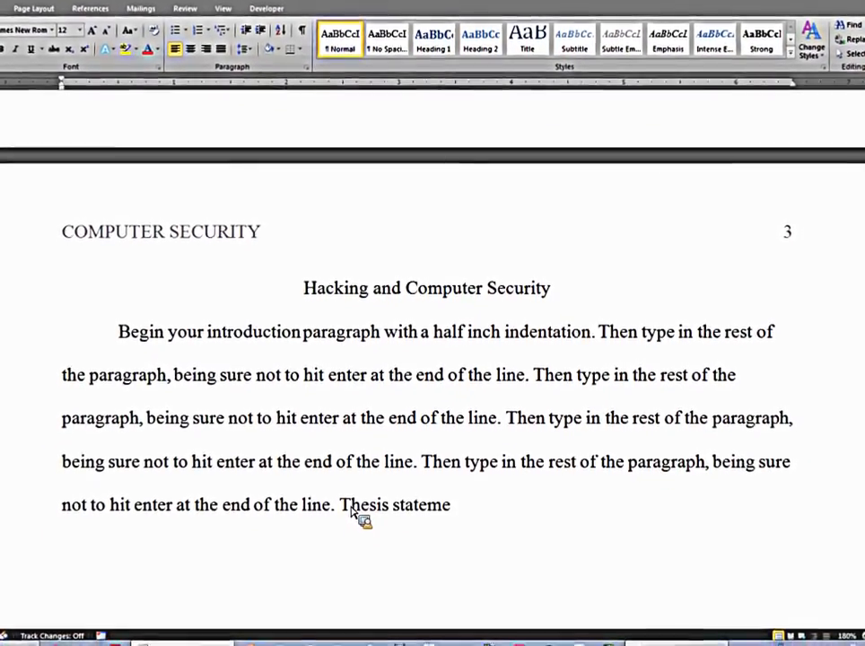
pyautogui.write('nt should be t')
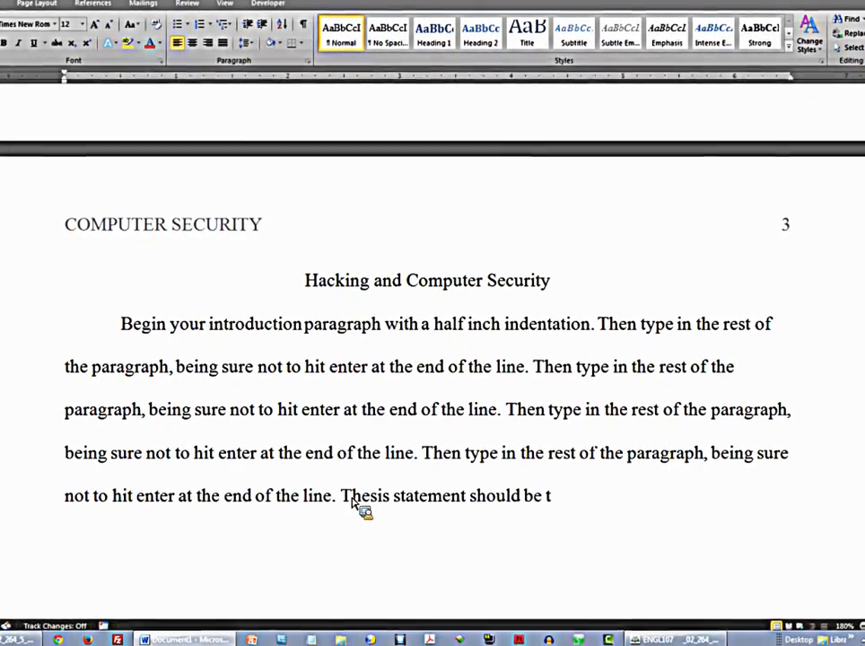
pyautogui.write('he last sente')
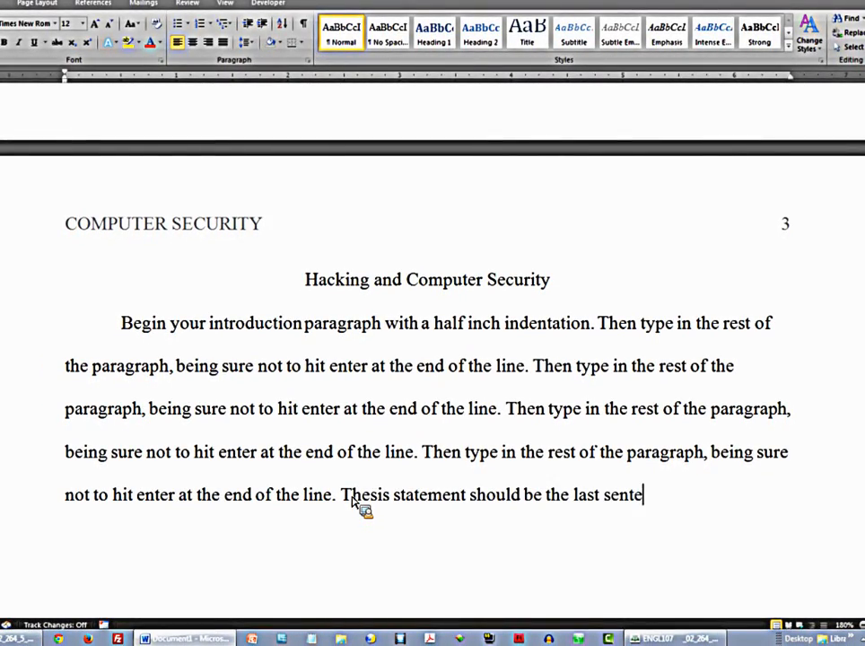
pyautogui.write('nce of your int')
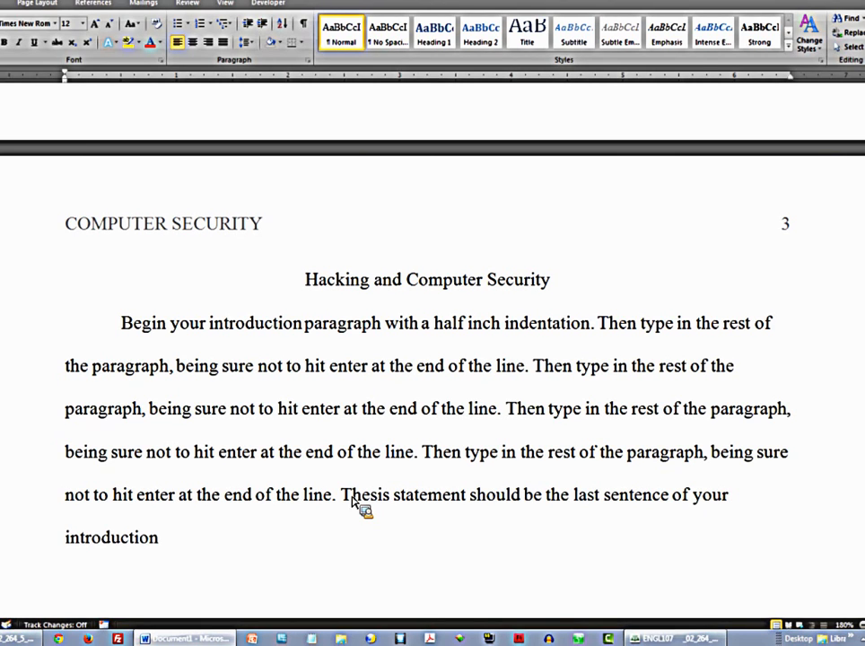
pyautogui.write('paragraph.')
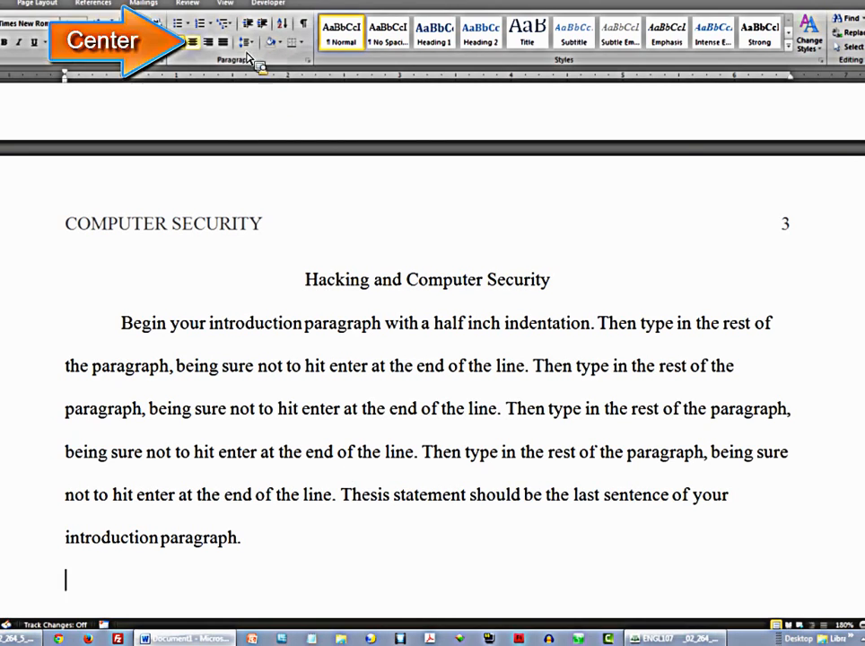
# Step: Center a new line, type "Rapid Growth" and make the heading bold
pyautogui.click(192, 43)
pyautogui.write('Rapid')
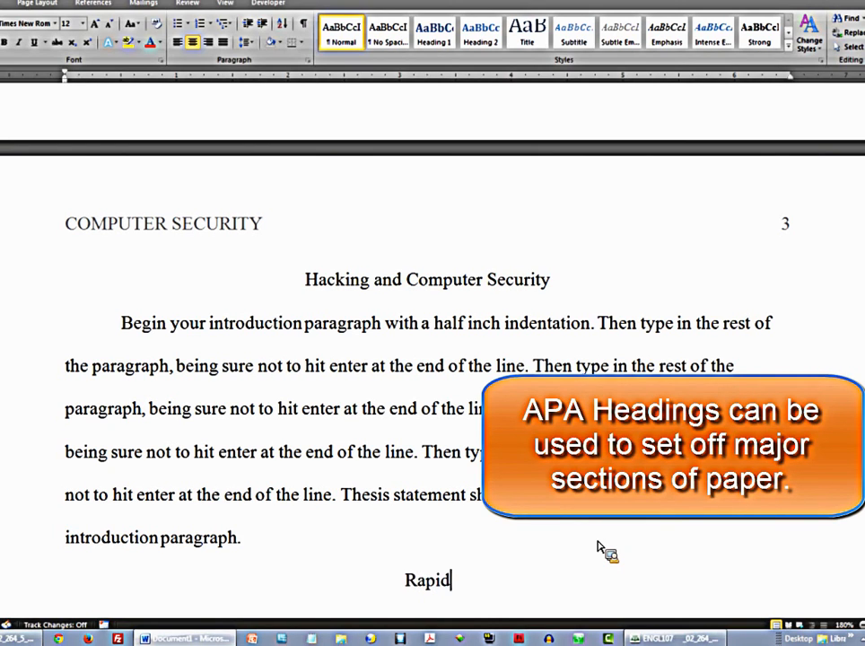
pyautogui.write('Growth')
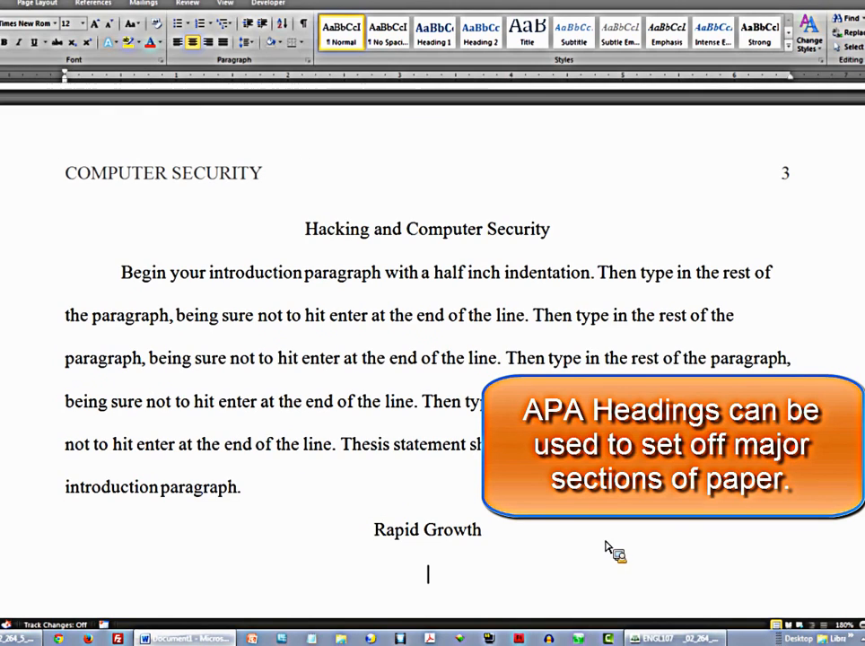
pyautogui.doubleClick(427, 530)
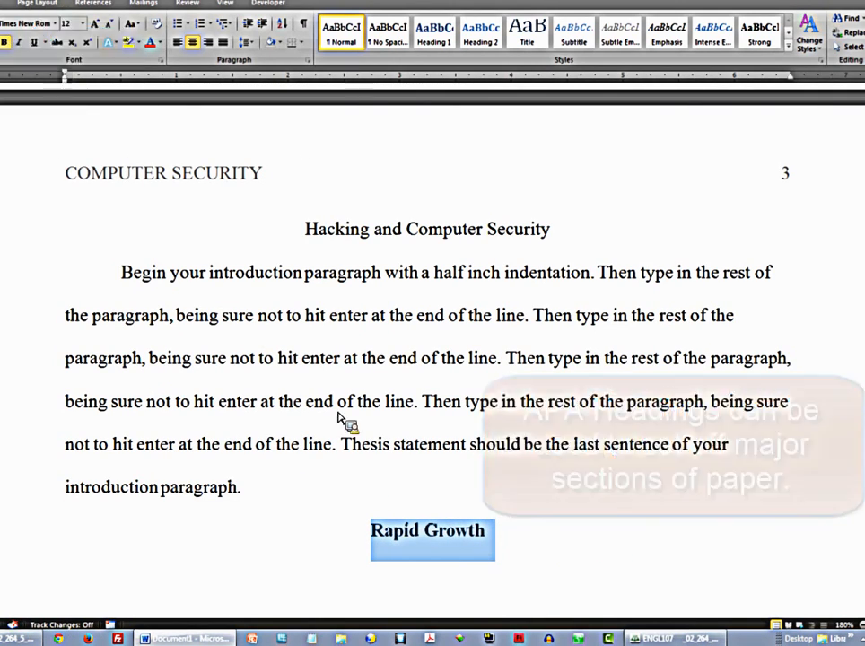
pyautogui.click(176, 43)
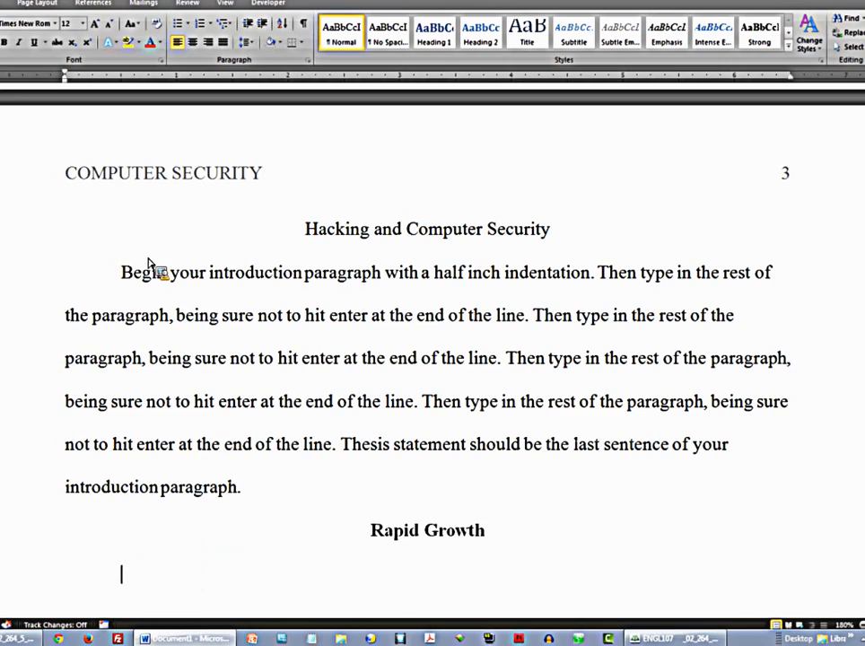
# Step: Type that the first body paragraph begins with the topic sentence from your outline
pyautogui.write('Begin')
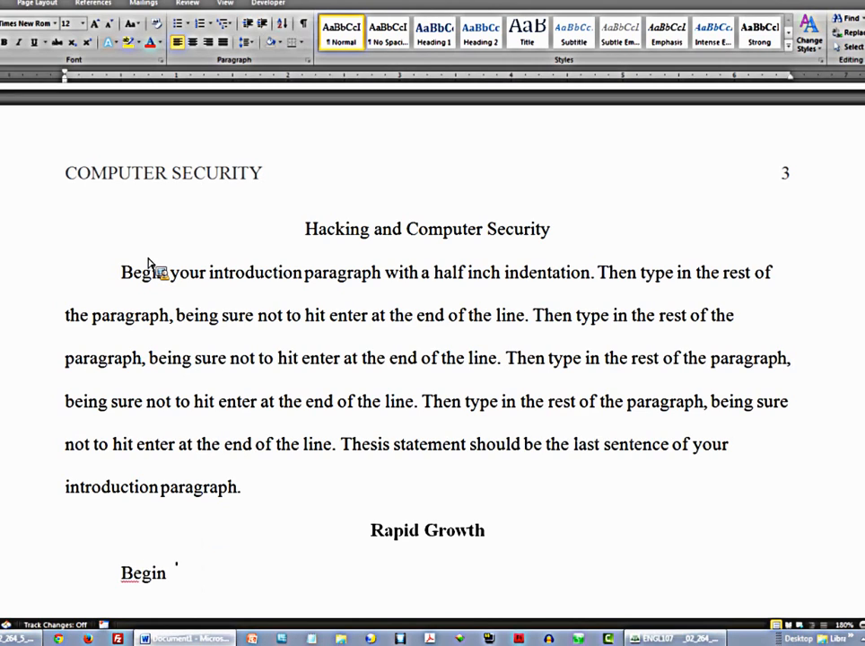
pyautogui.write('first b d')
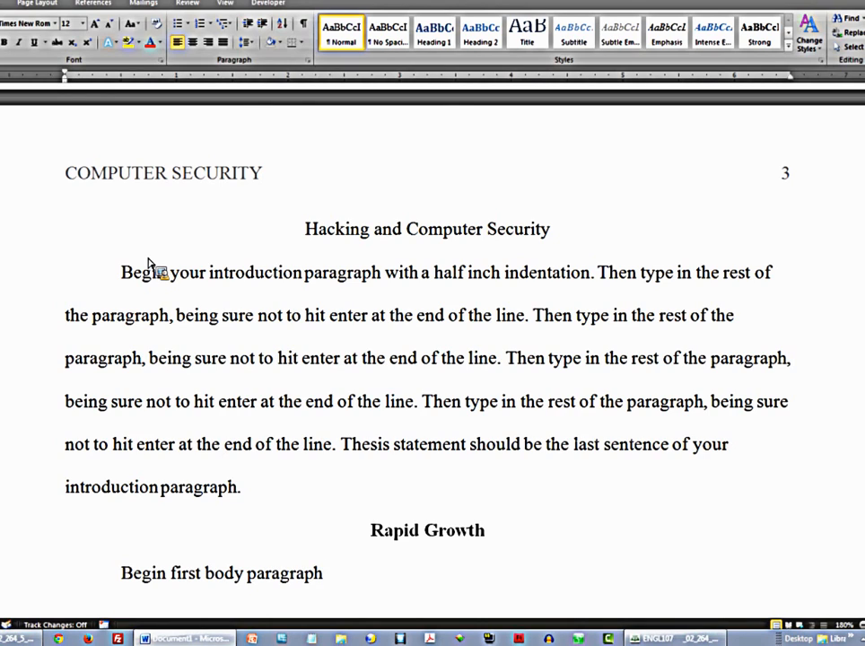
pyautogui.write('with your')
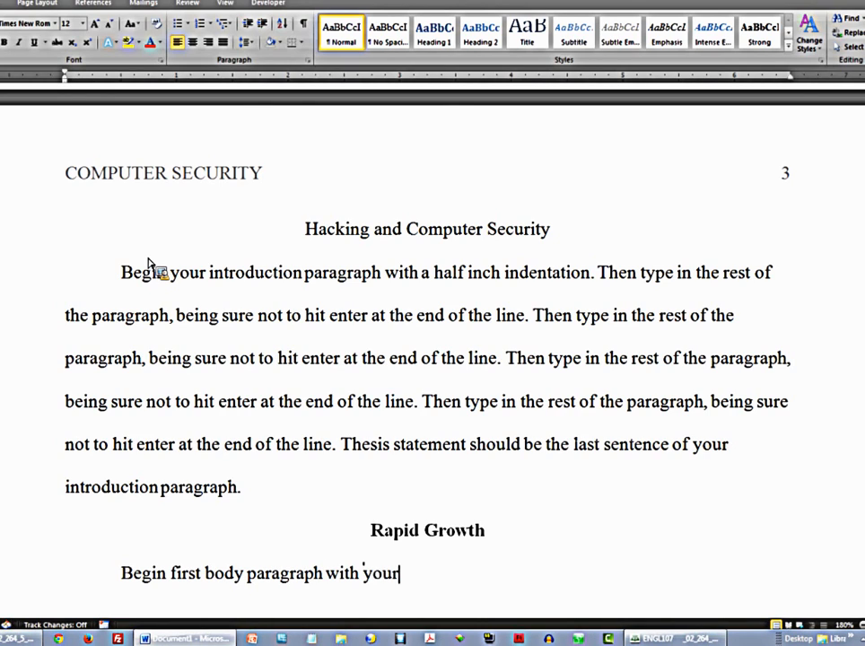
pyautogui.write('topic sentence')
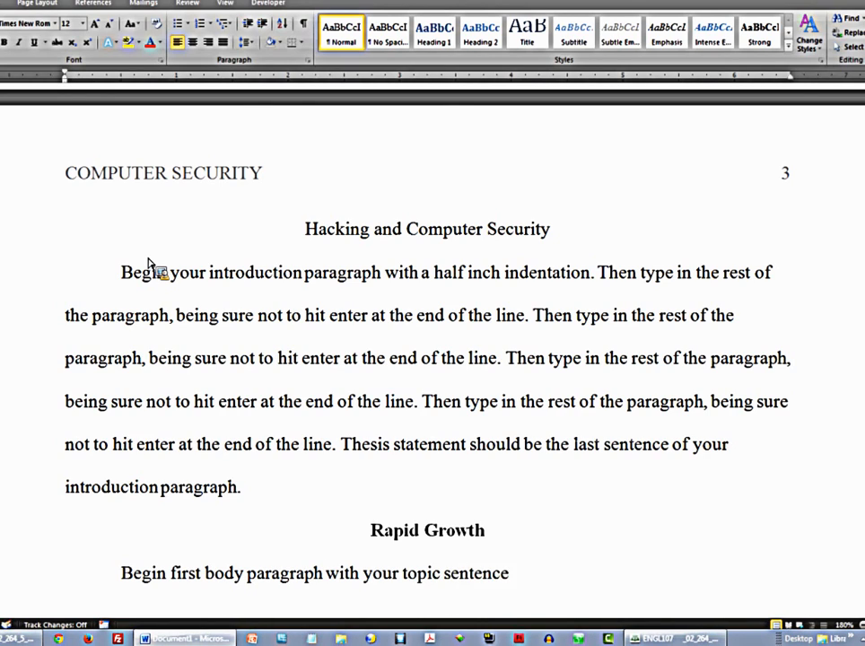
pyautogui.write('from')
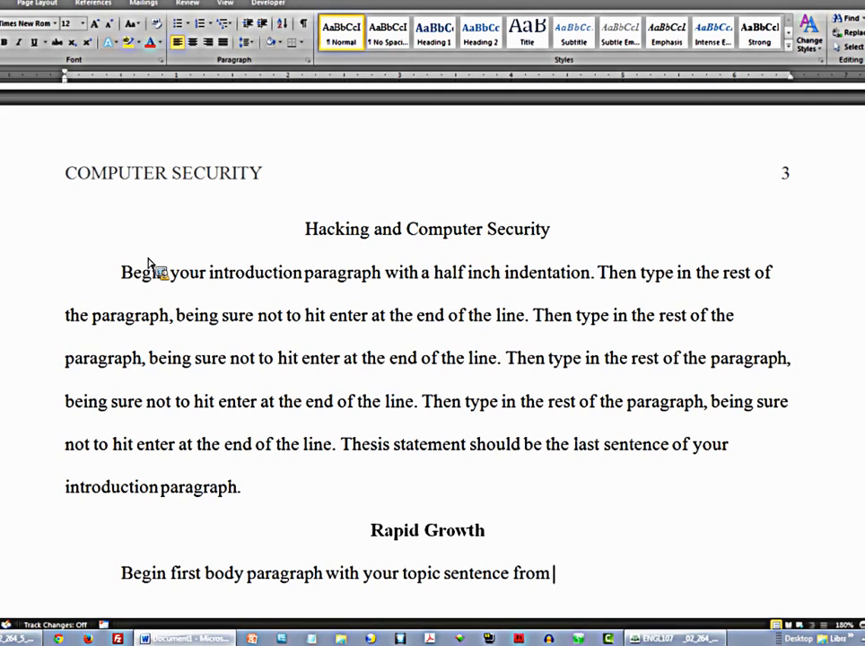
pyautogui.write('your outln')
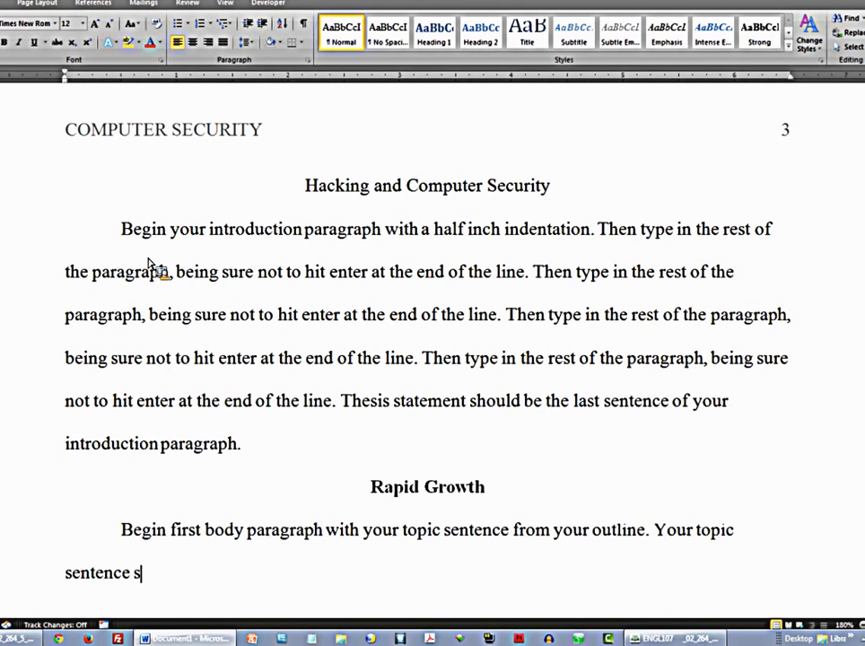
# Step: Add that it should have a number or sequence to identify its place in the essay
pyautogui.write('hould have a n')
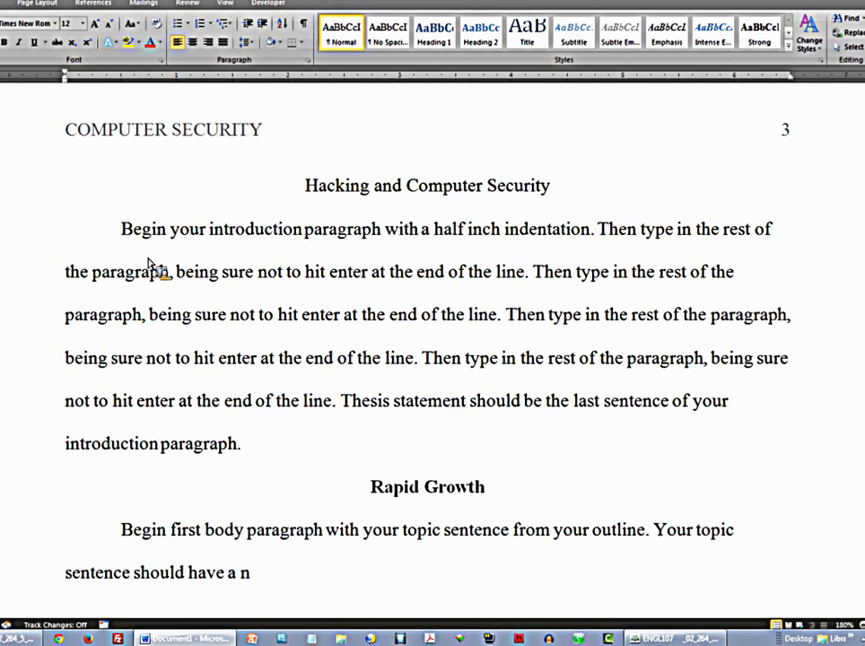
pyautogui.write('equence')
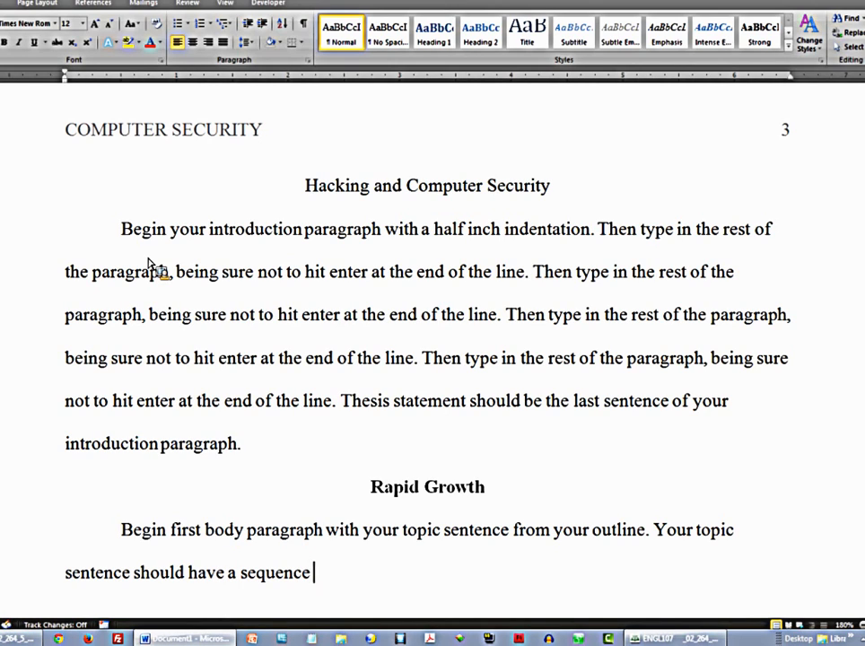
pyautogui.write('to iden')
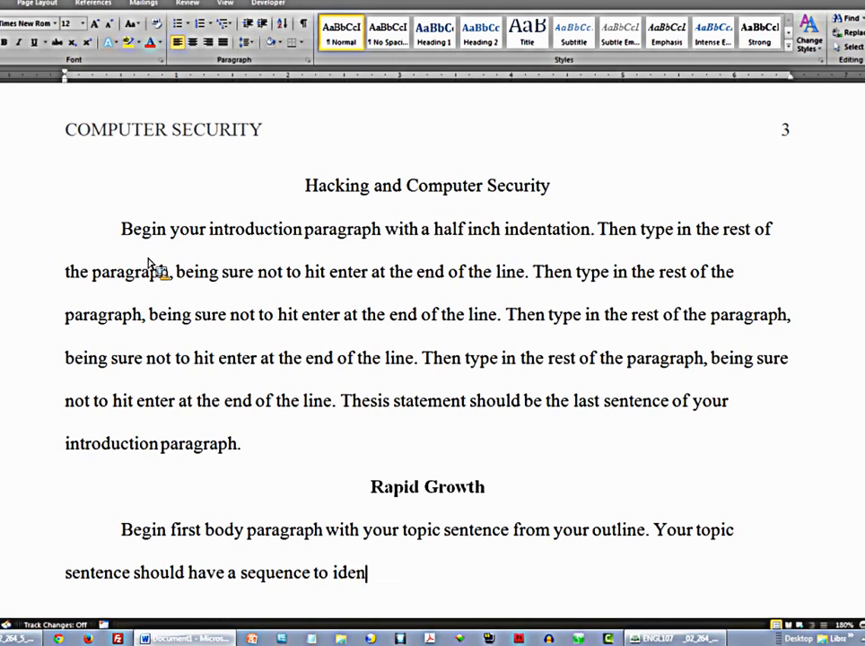
pyautogui.write('ify')
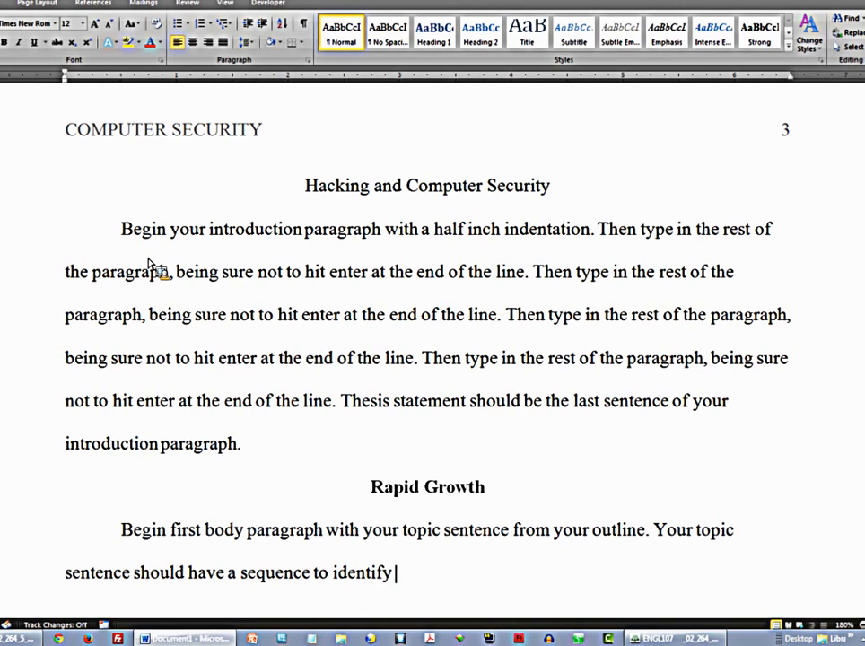
pyautogui.write('its place in the order of your e')
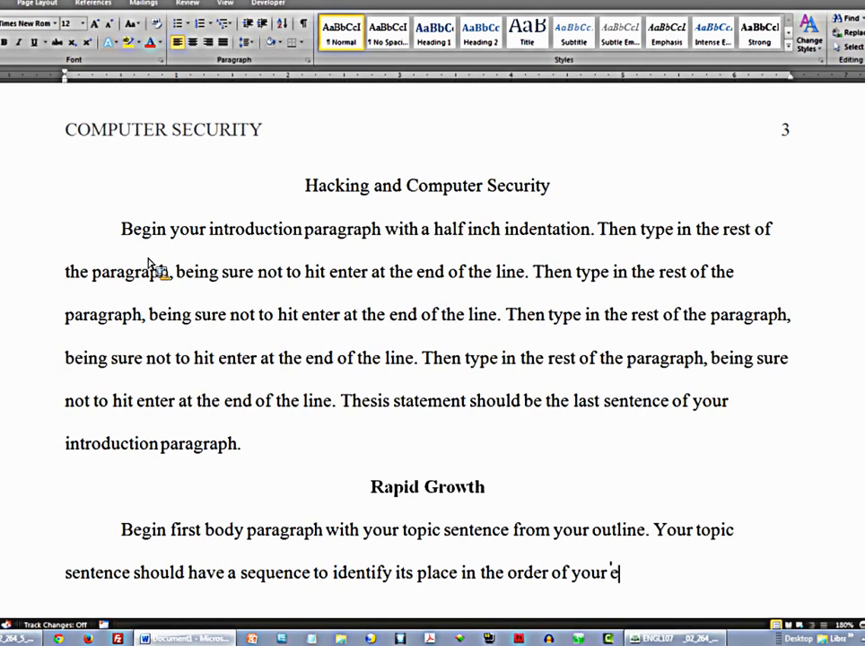
pyautogui.write('ssay. Follow this structure: Sa')
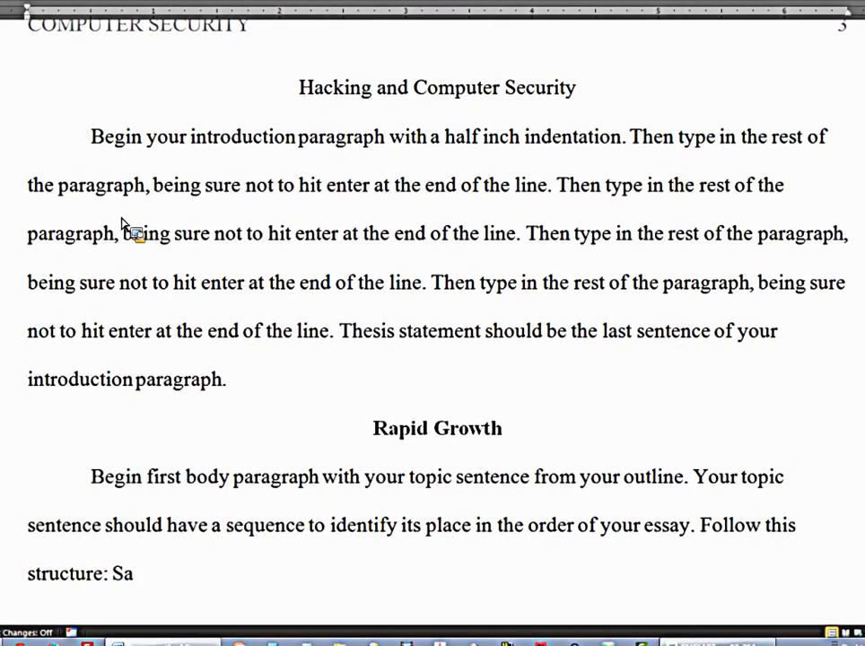
# Step: Describe the structure: say something in your words, then back it up with a source, starting "(Intext"
pyautogui.write('y something')
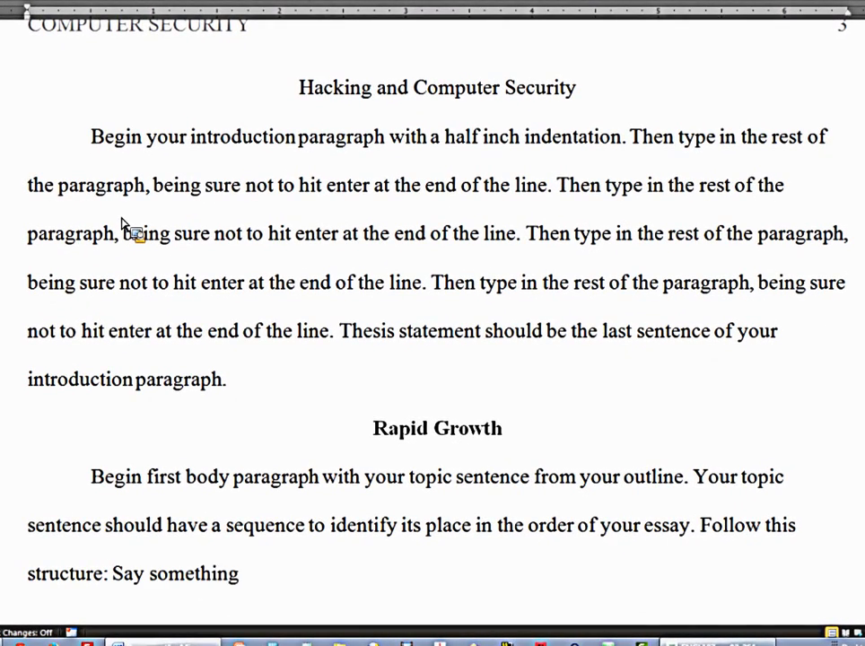
pyautogui.write('in your wor')
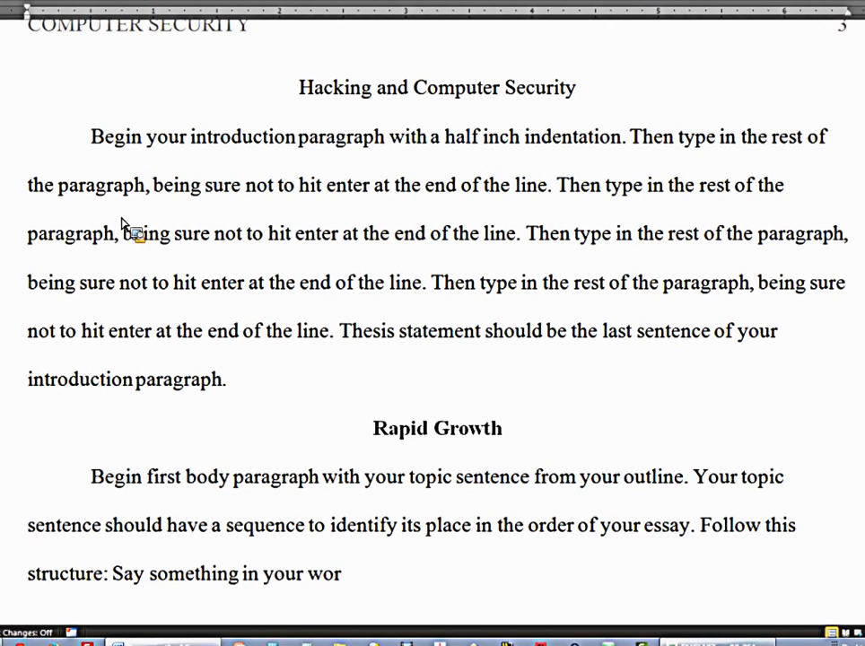
pyautogui.write('ds')
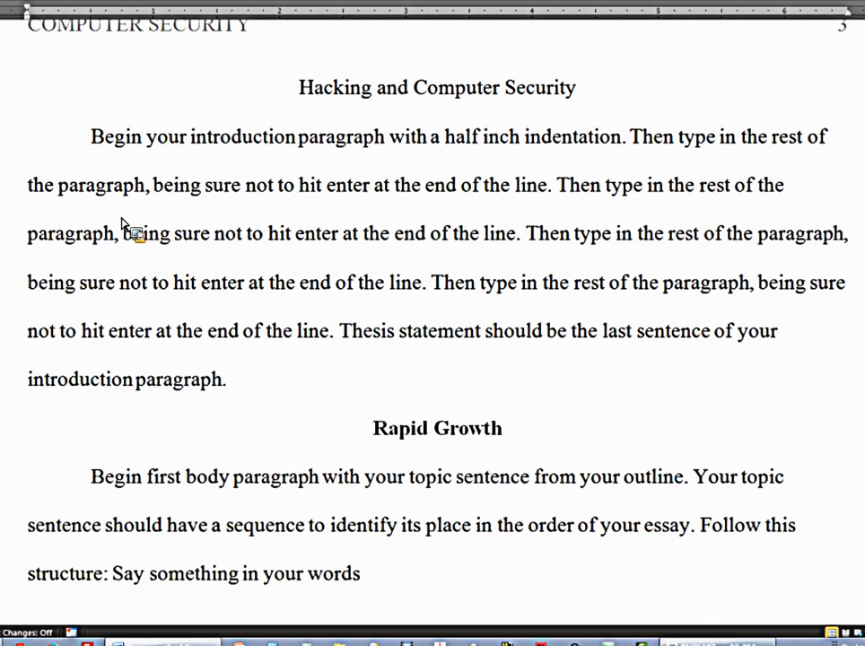
pyautogui.write('. T')
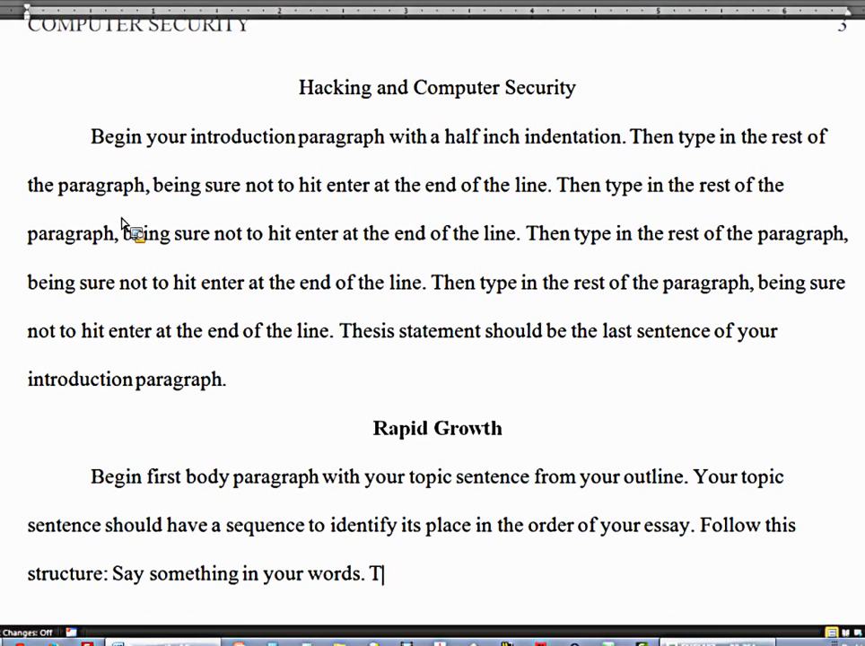
pyautogui.write('hen use a source')
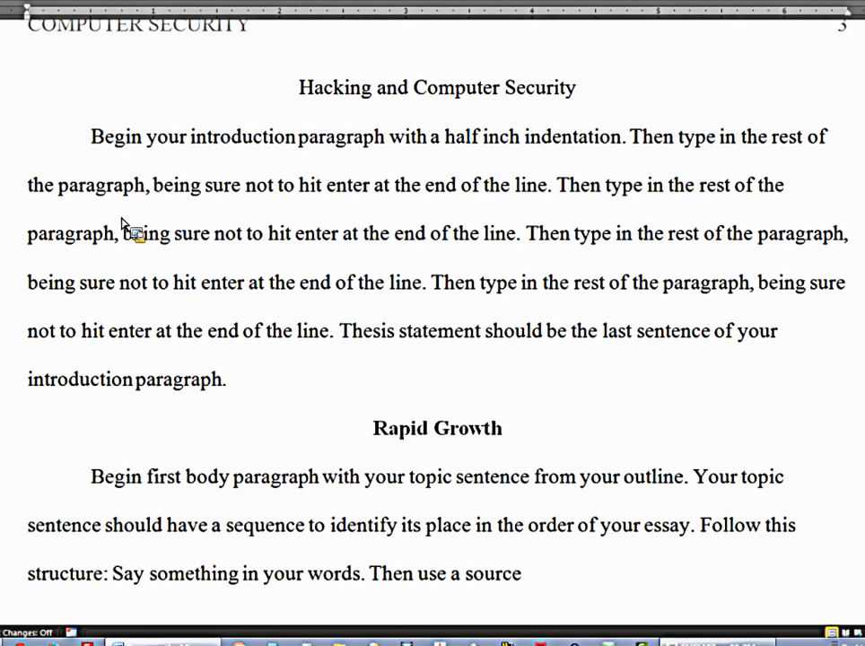
pyautogui.write('to back it u')
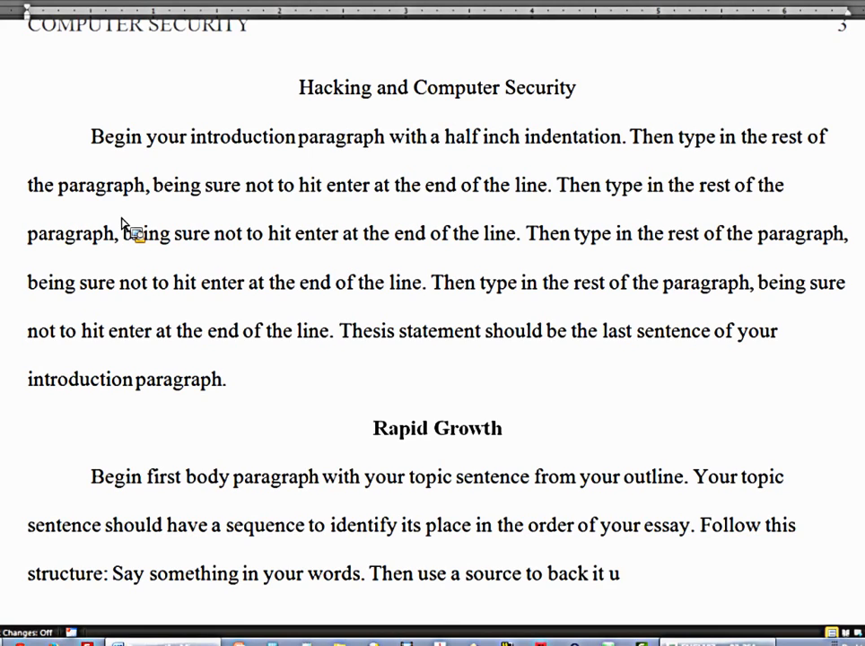
pyautogui.write('p (')
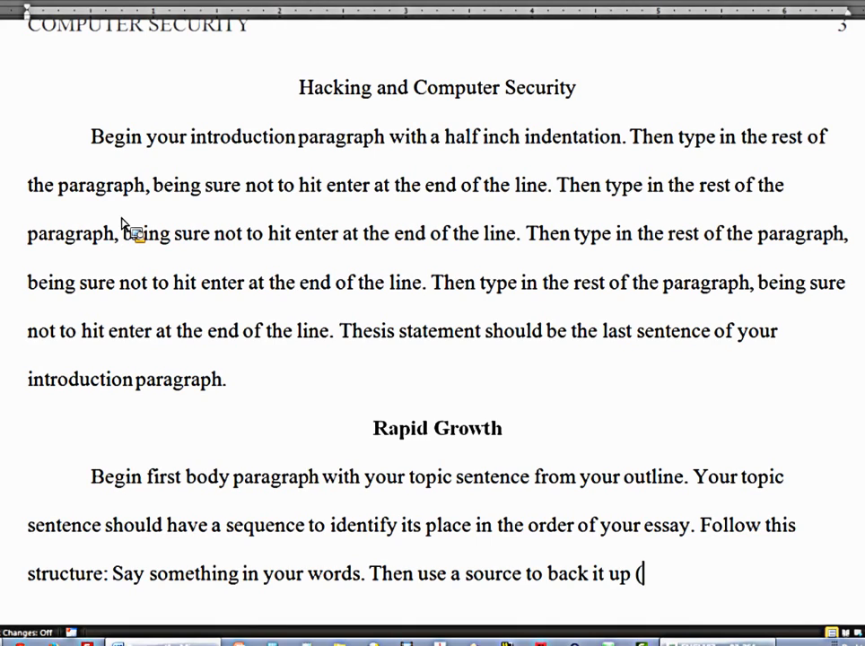
pyautogui.write('Intext, 2014).')
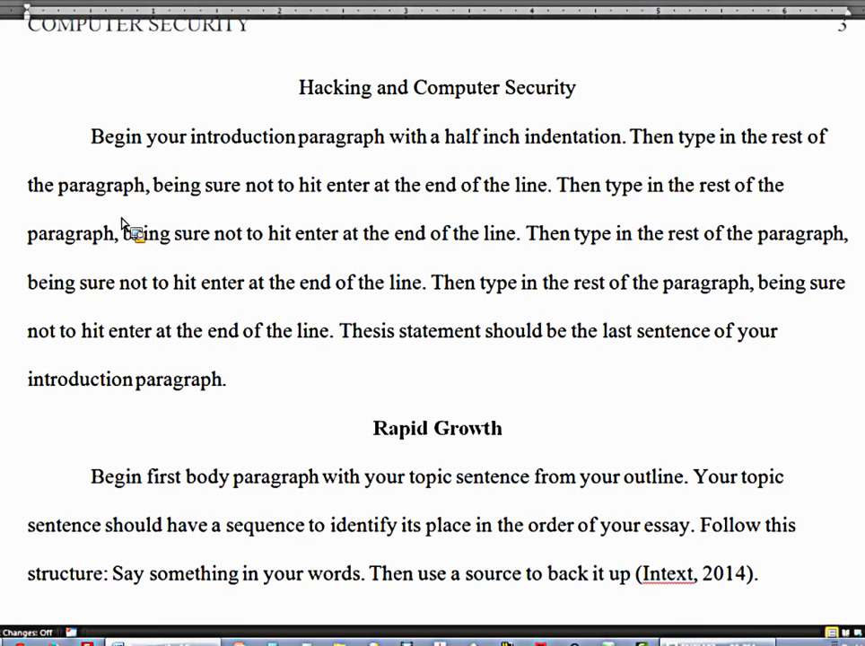
# Step: Type that you say something in your own words and back it up with a citation or source usage
pyautogui.write('Then say')
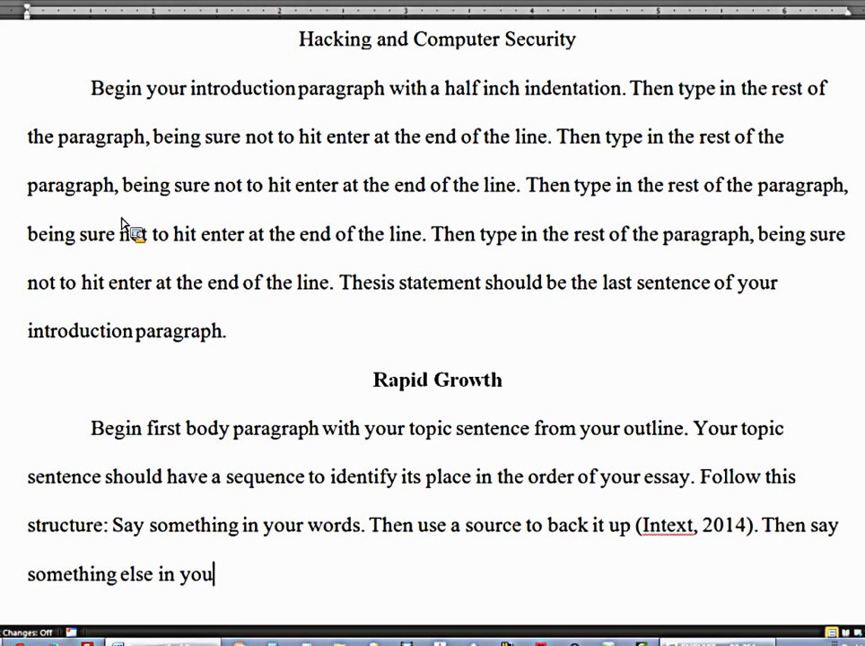
pyautogui.write('own wo')
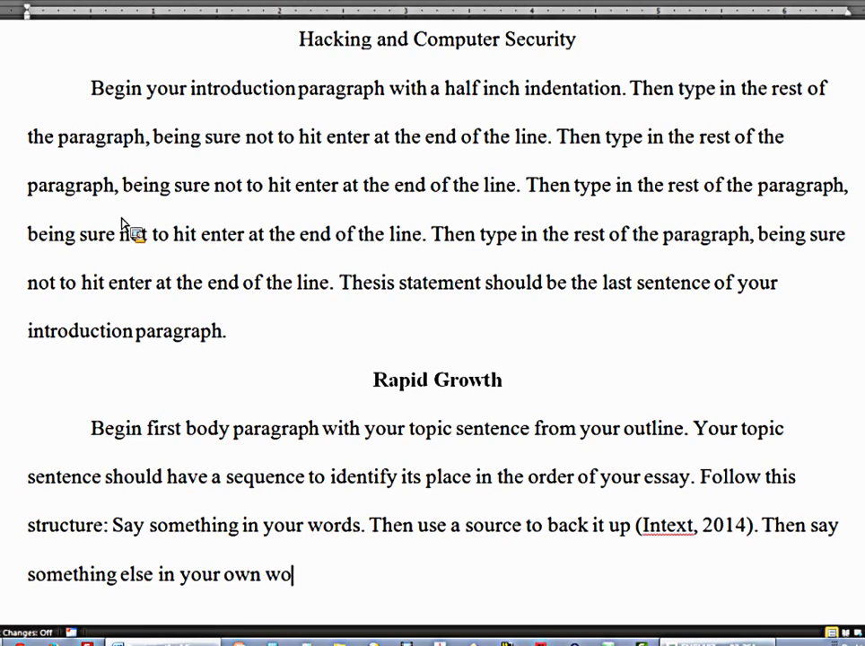
pyautogui.write('rds and then back')
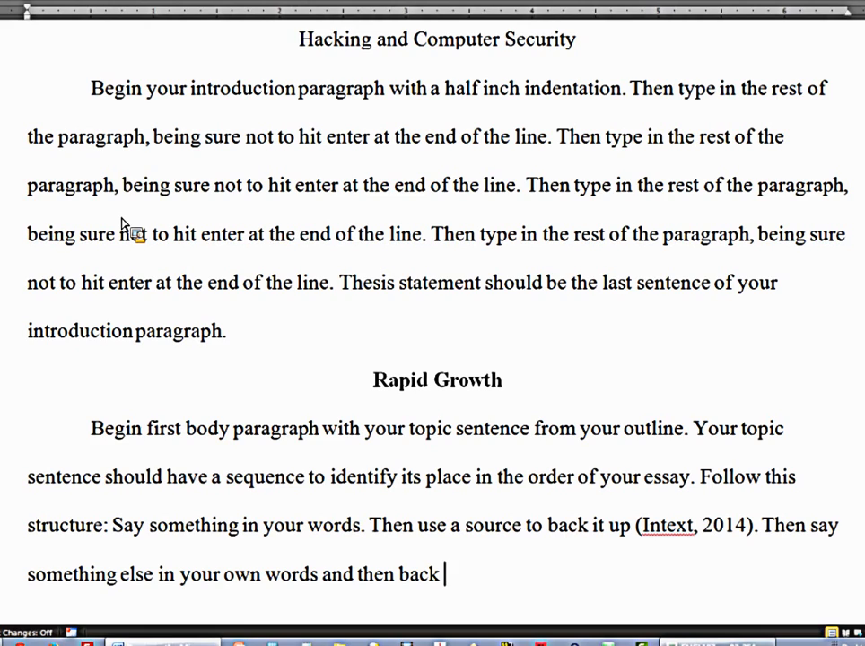
pyautogui.write('that up with an in-text')
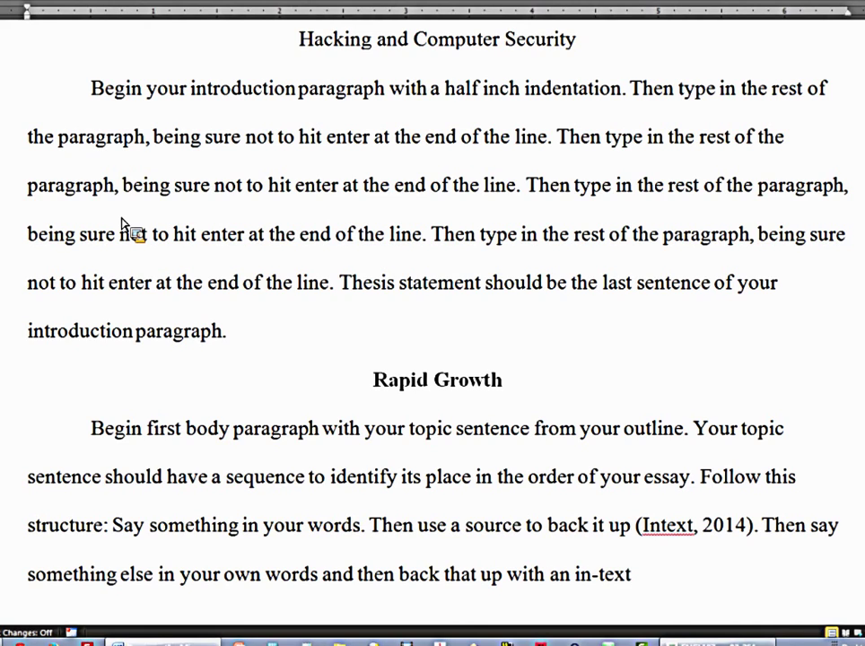
pyautogui.write('citation or')
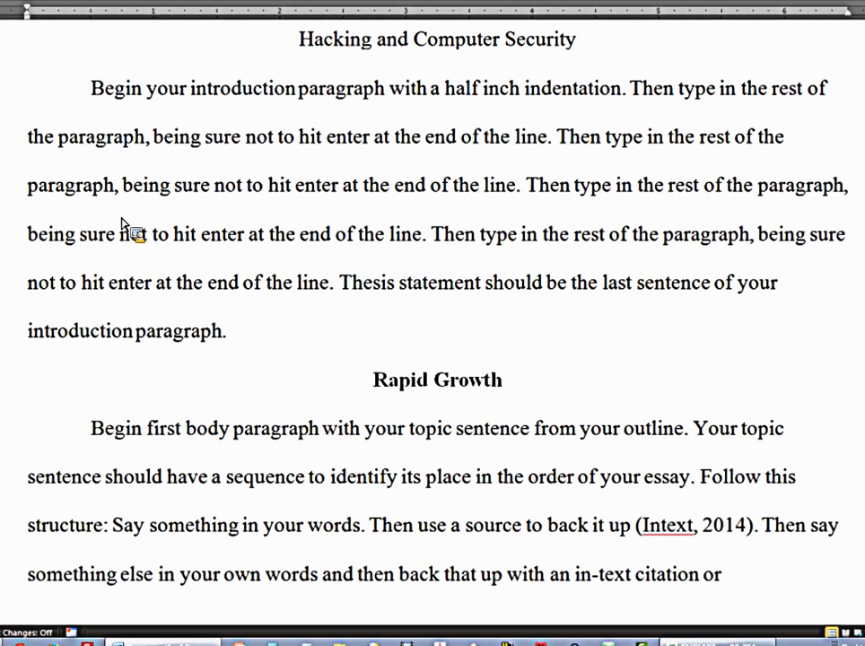
pyautogui.write('otherwise')
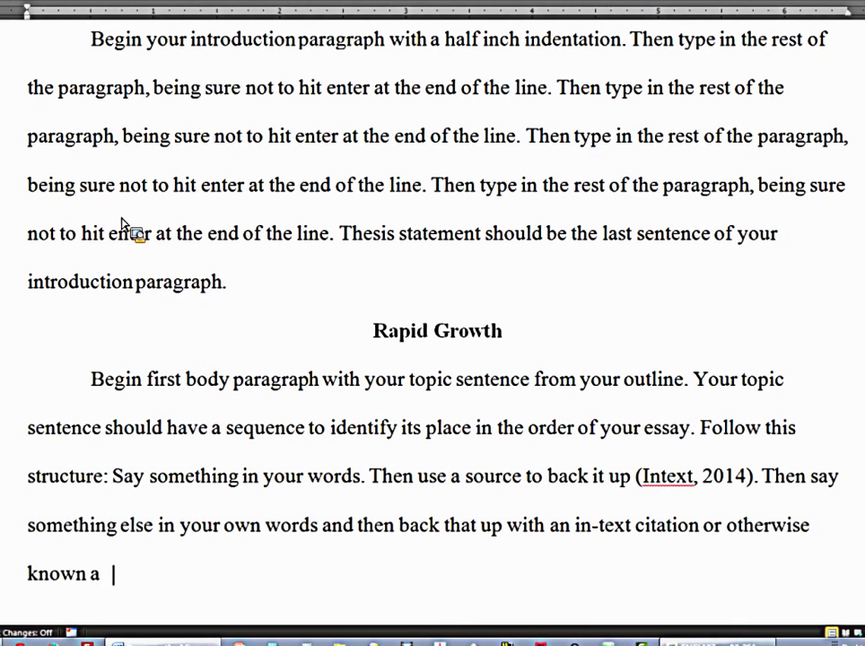
pyautogui.write('s soru')
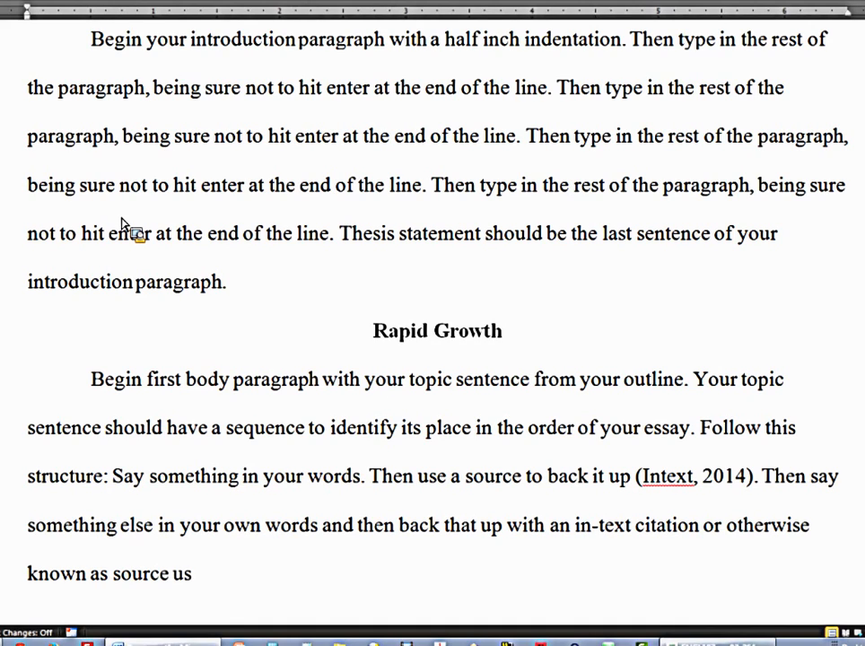
pyautogui.write('age. Y')
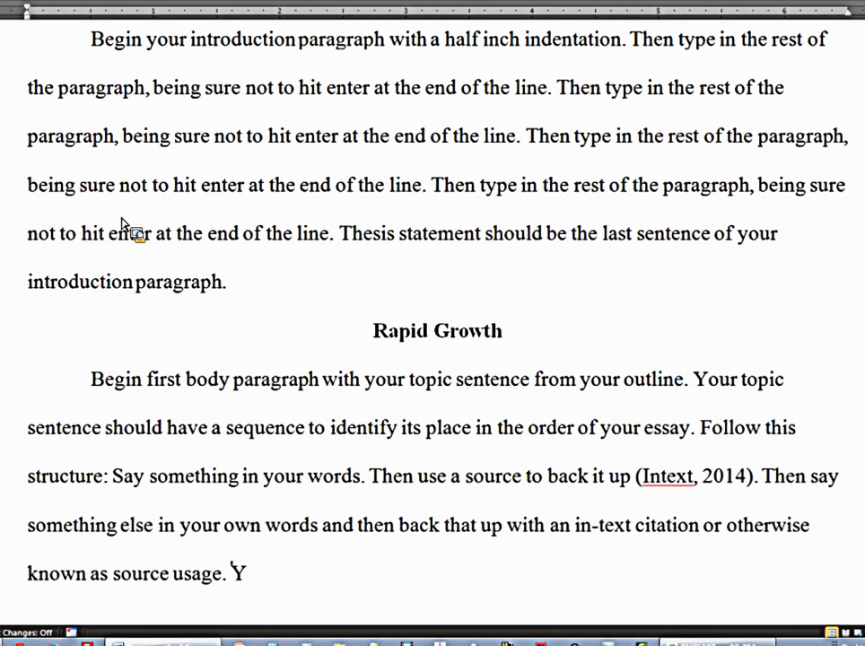
# Step: Add that you can quote the source or summarize its info, with an (Author, year, page) citation
pyautogui.write('ou can either')
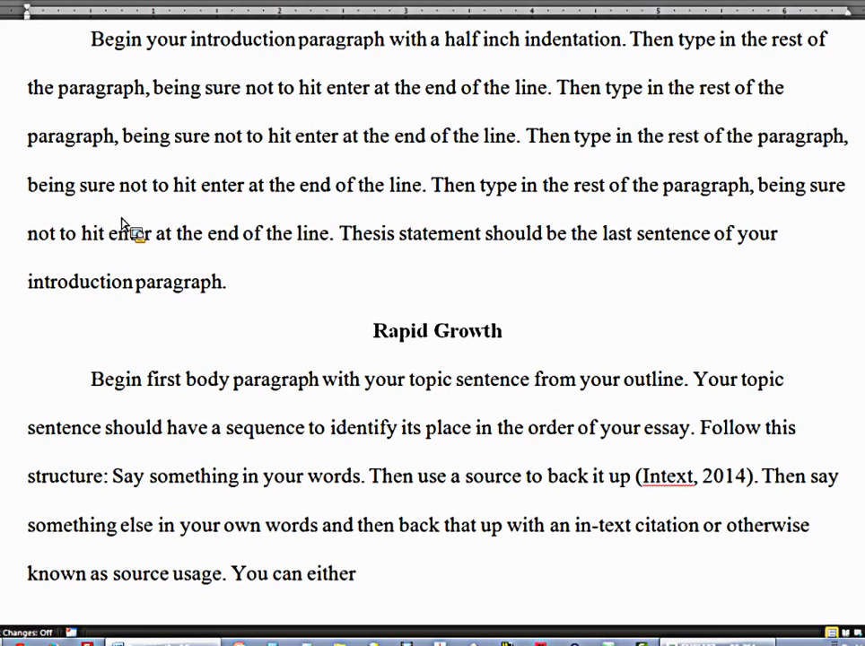
pyautogui.write('quote from a so')
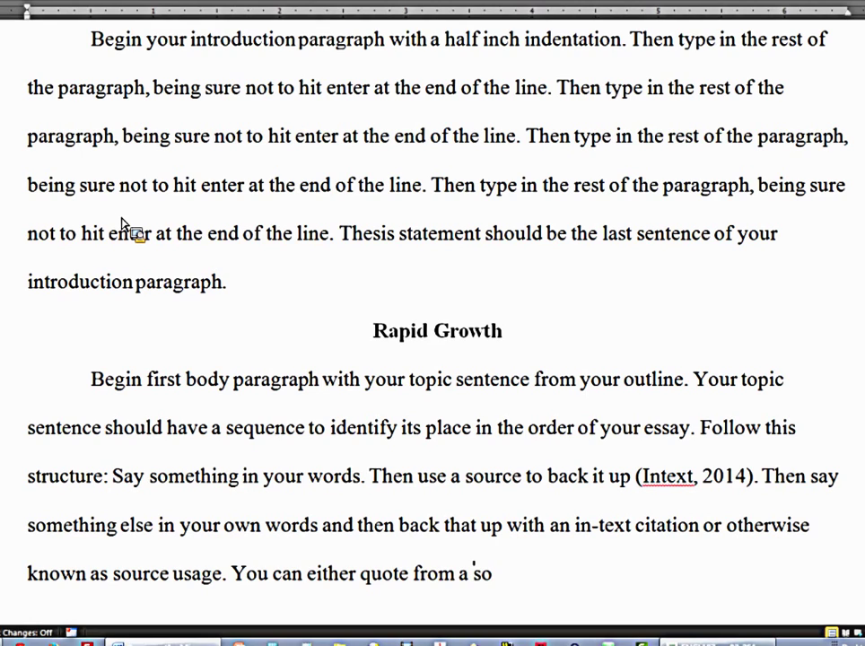
pyautogui.write('urce o')
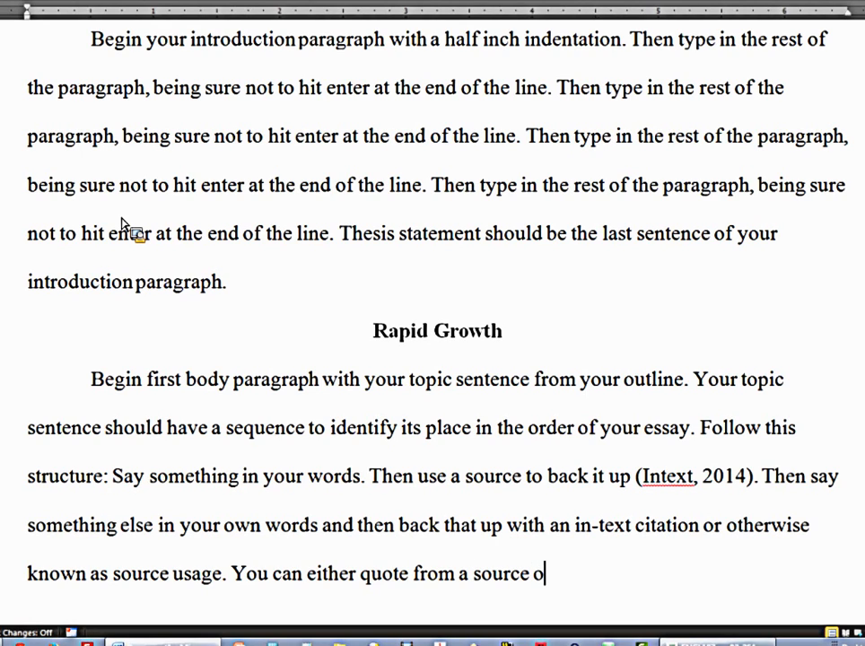
pyautogui.write('r summar')
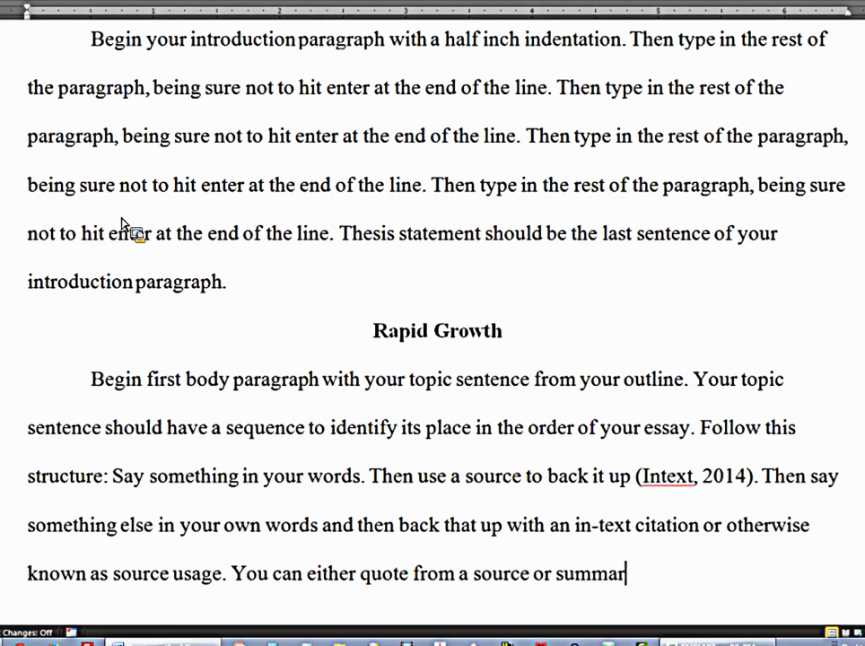
pyautogui.write('ize the inf')
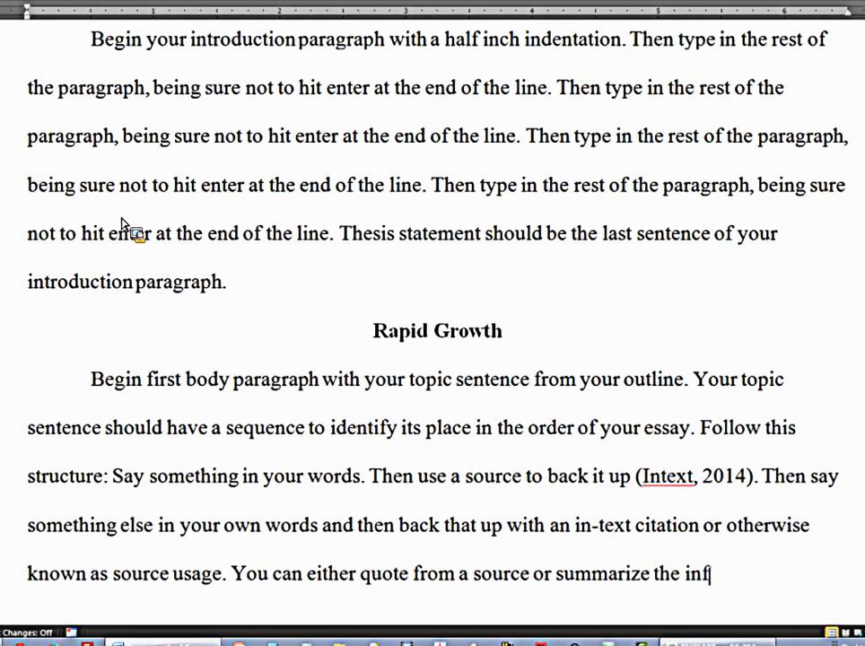
pyautogui.write('o in it (Author,')
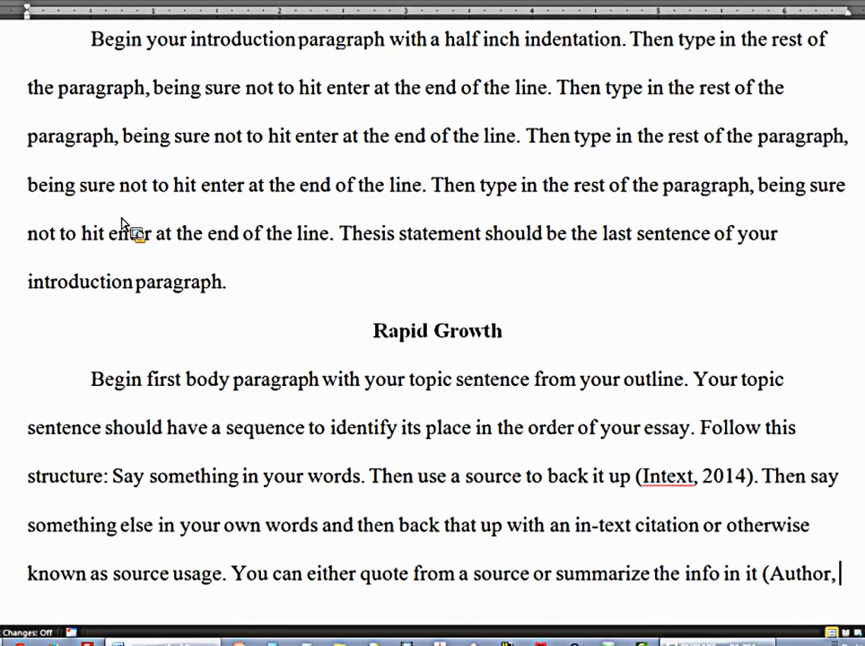
pyautogui.write('year')
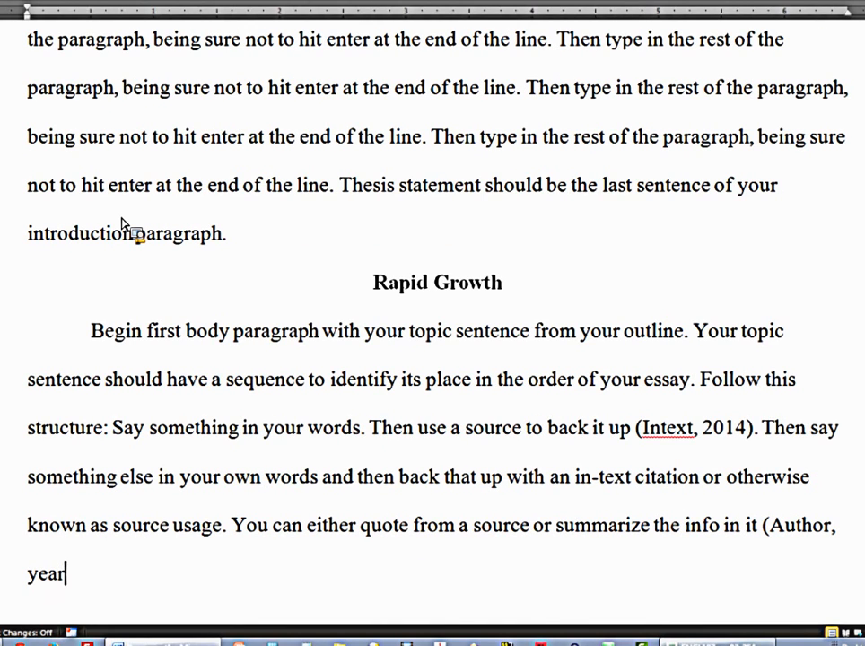
pyautogui.write(', page')
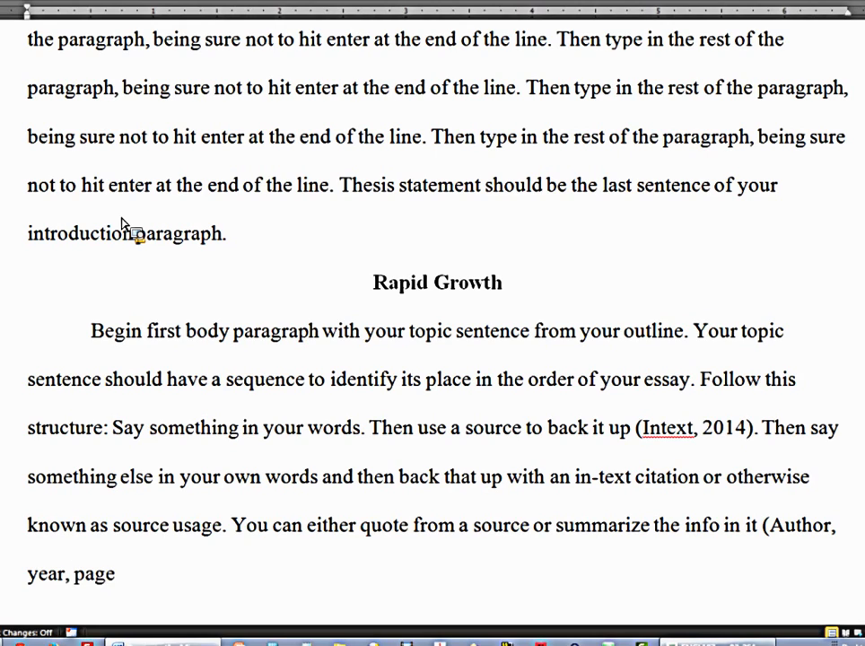
pyautogui.write(')')
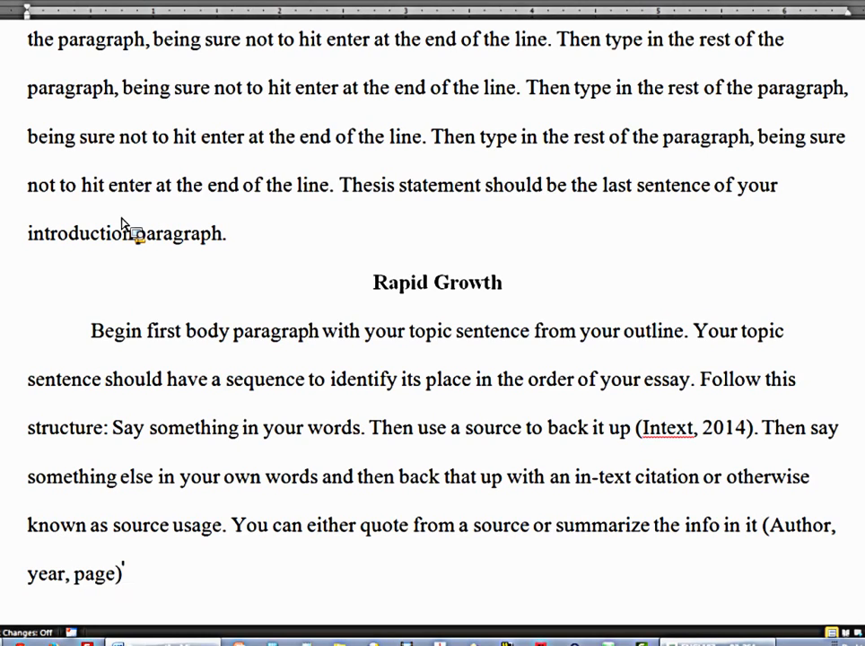
# Step: Close with ending the paragraph in your own words using a conclusion transition
pyautogui.write('). Eng')
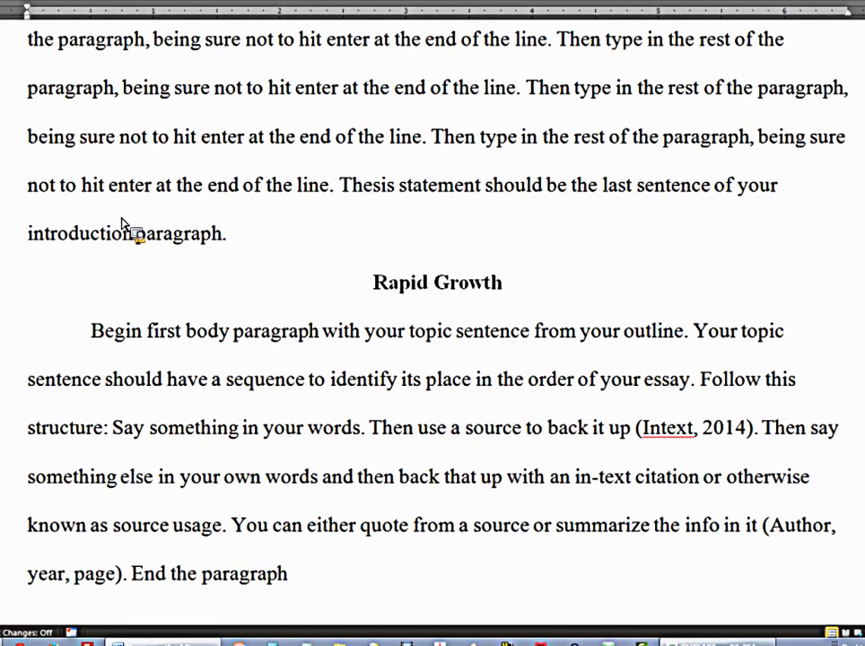
pyautogui.write('in your ow')
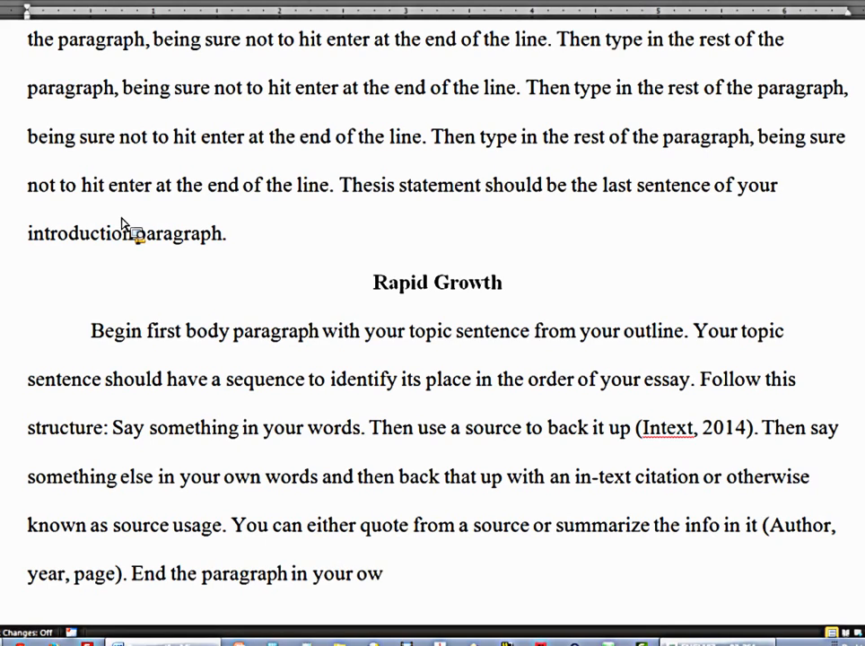
pyautogui.write('n words u')
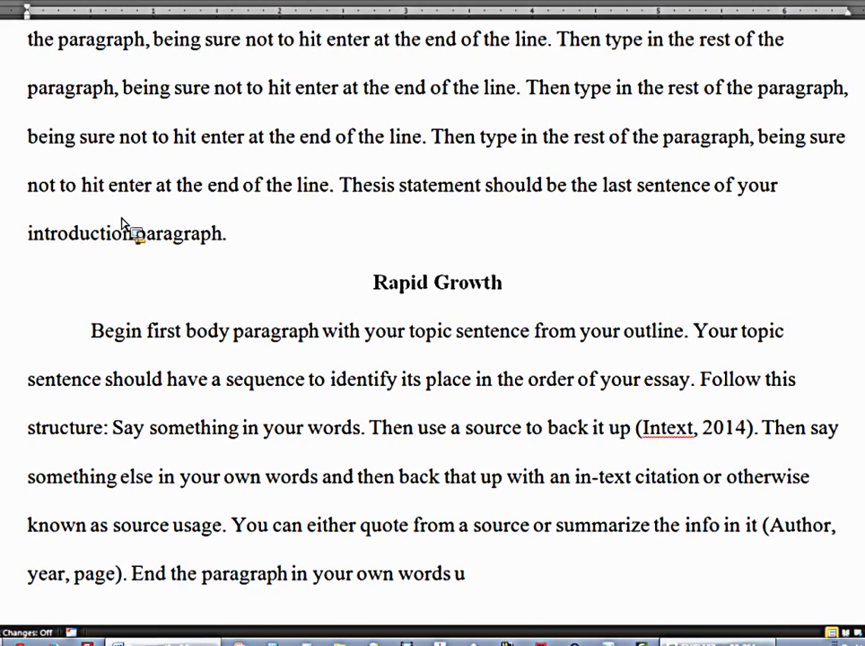
pyautogui.write('sing a conclu')
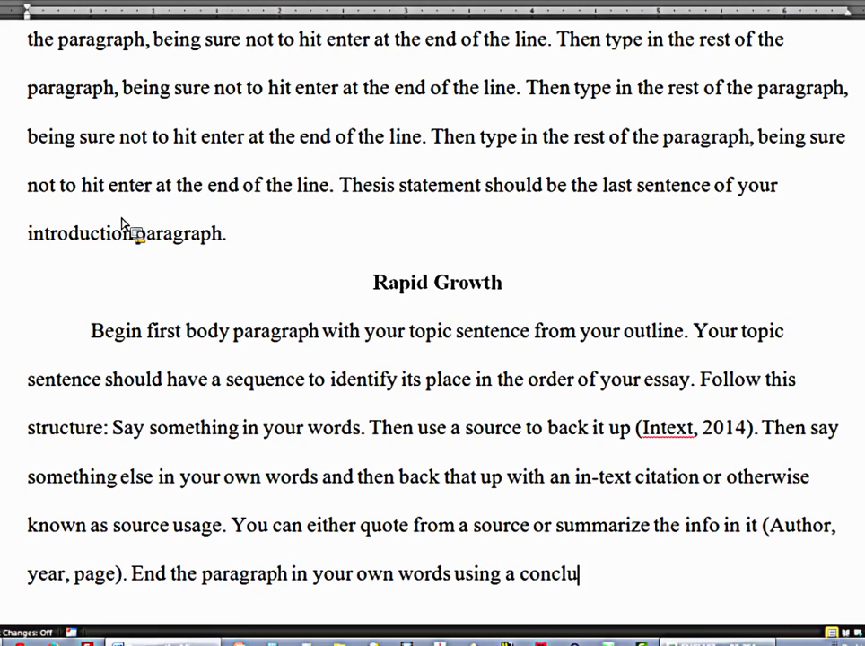
pyautogui.write('sion tr')
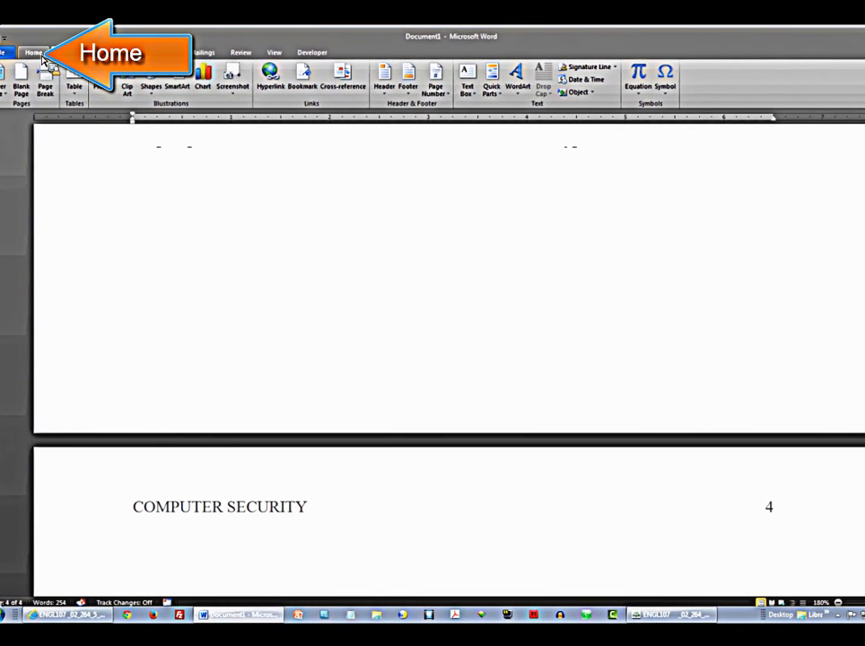
# Step: Type a centered "References" heading on page 4 and set the next line flush left
pyautogui.click(33, 51)
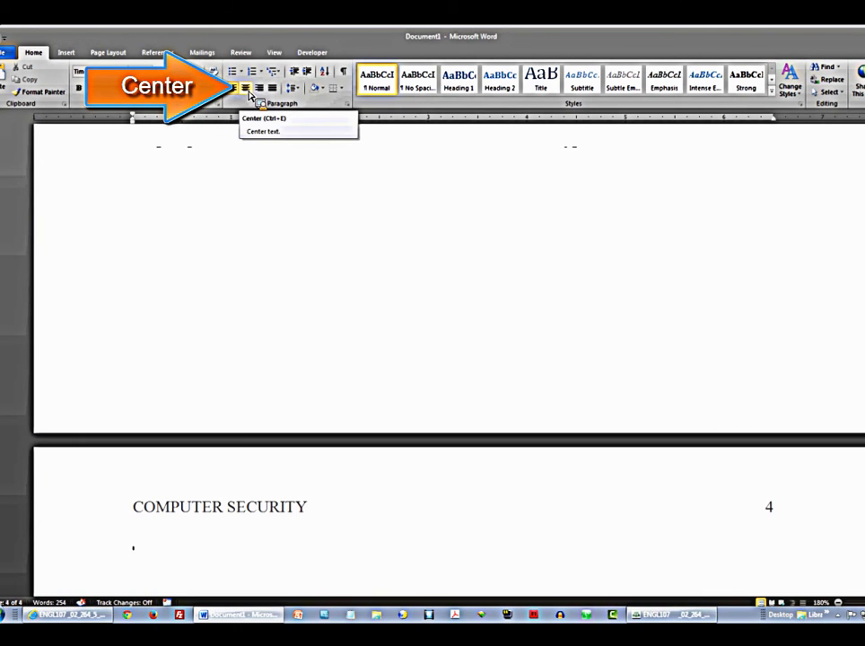
pyautogui.click(244, 88)
pyautogui.write('Refer')
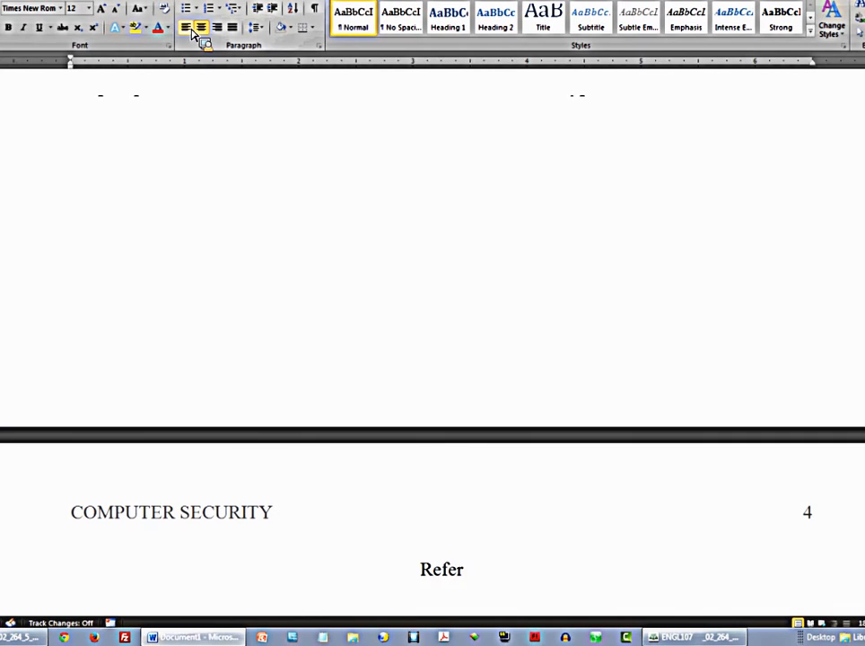
pyautogui.write('ences')
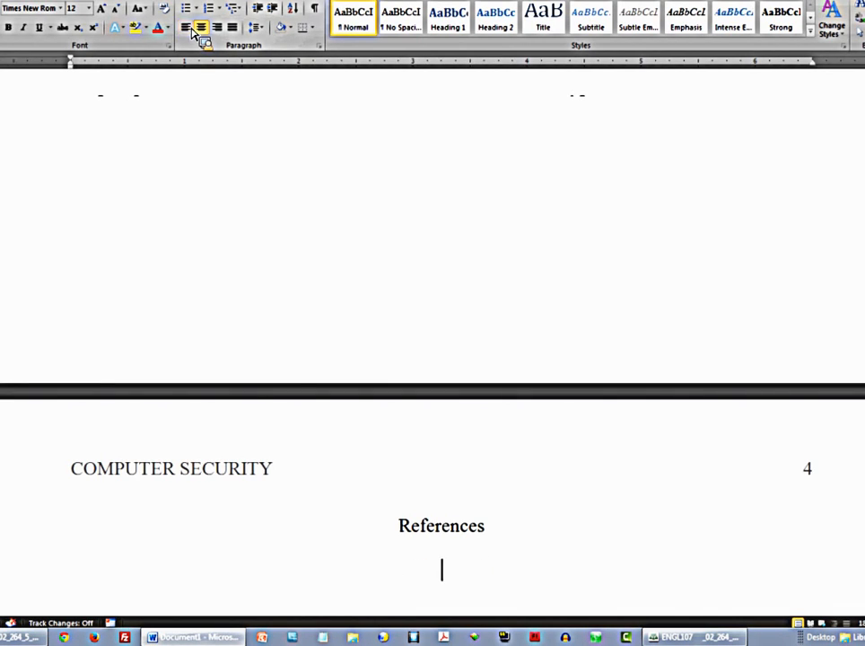
pyautogui.click(186, 27)
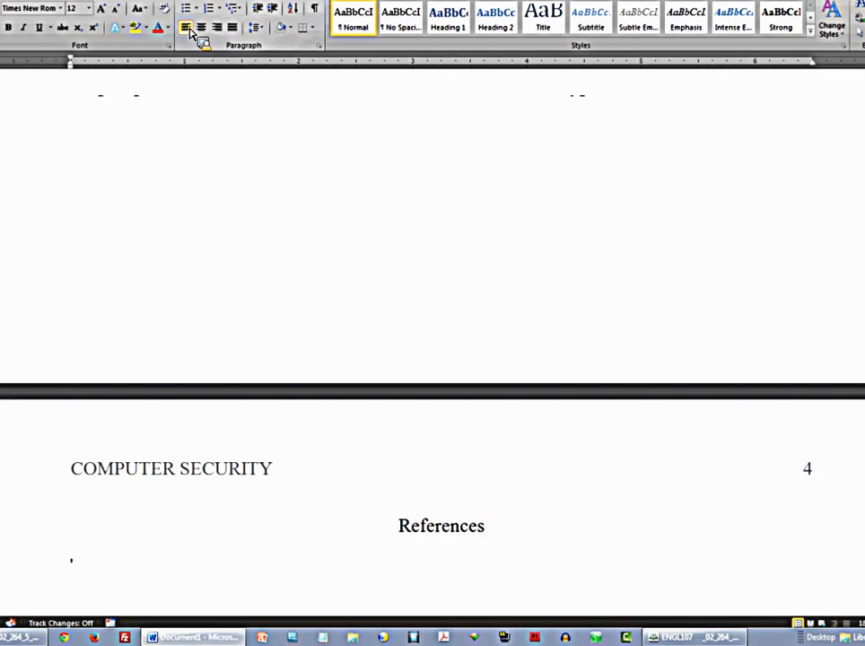
# Step: Start the reference entry with "Lastname, K. (2014)."
pyautogui.write('La')
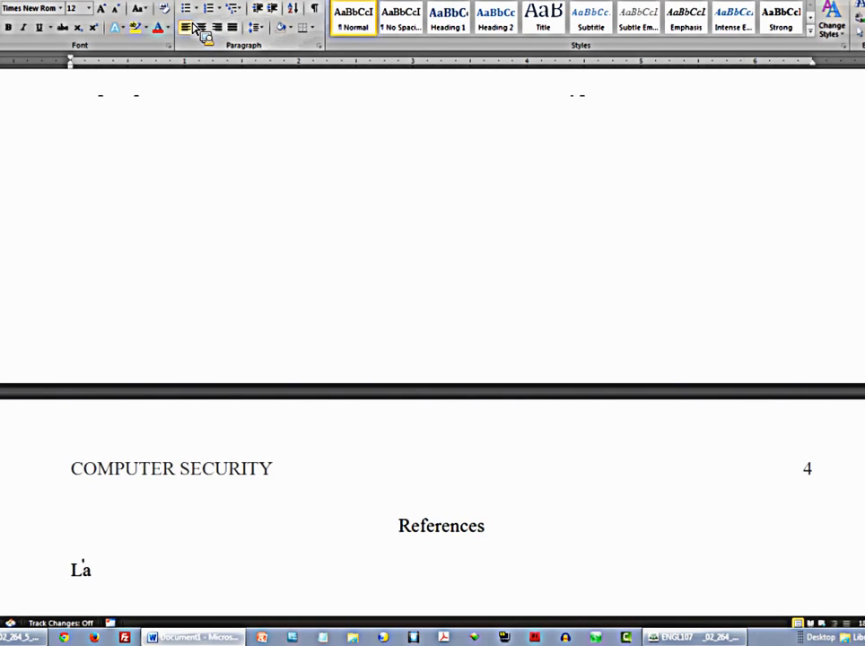
pyautogui.write('stname, K')
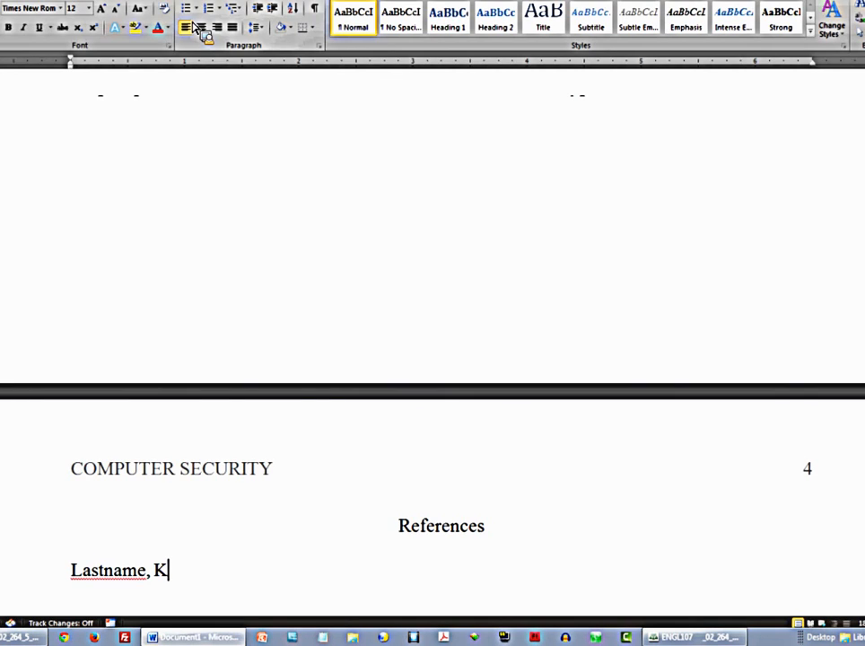
pyautogui.write('. (')
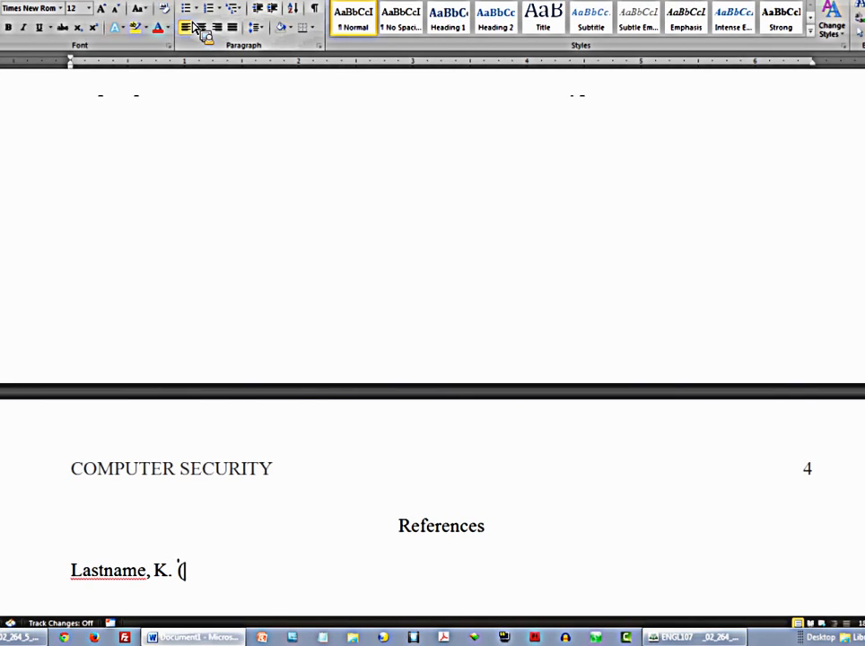
pyautogui.write('(2')
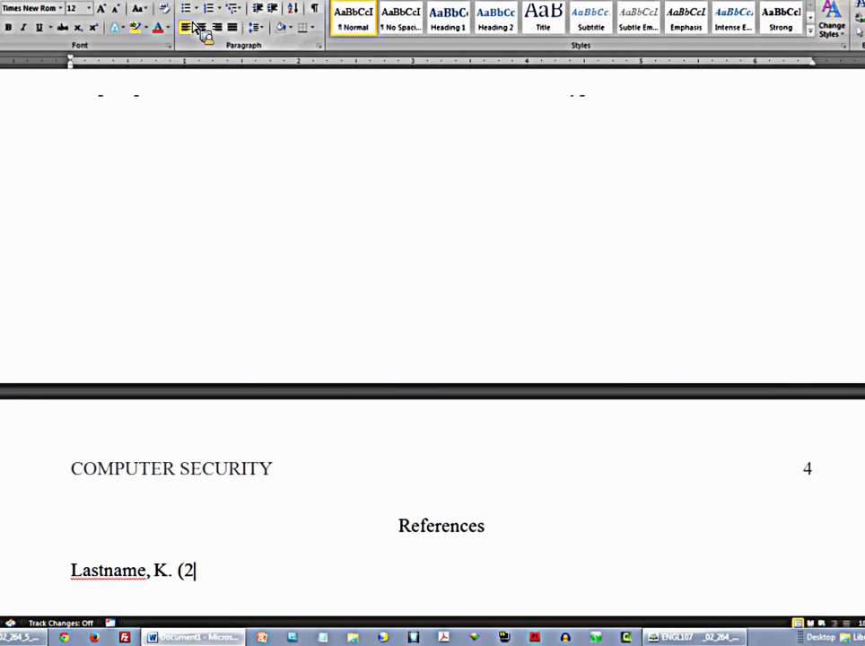
pyautogui.write('014)')
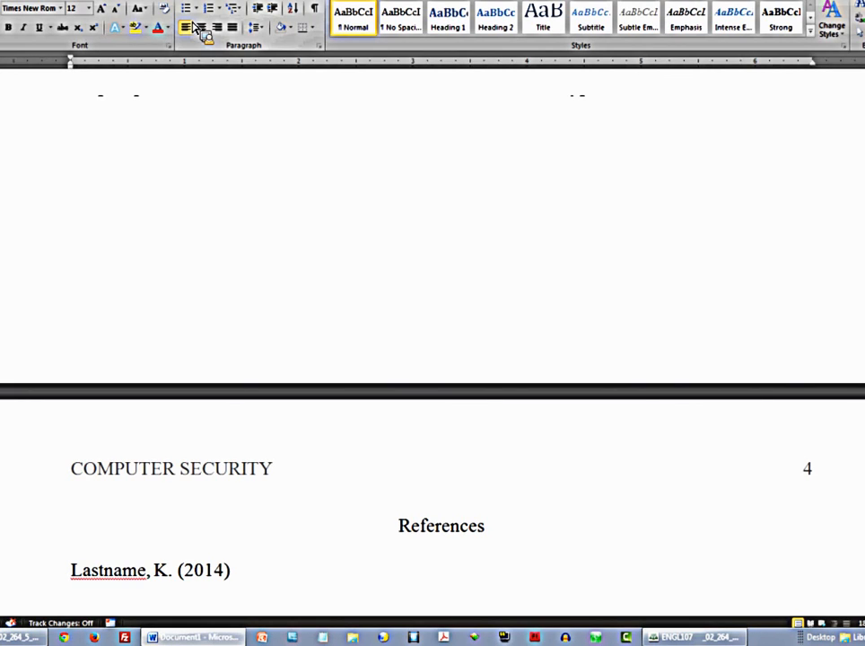
# Step: Add "Title of source capitalized like a sentence." and the word "Publication"
pyautogui.write('. Ti')
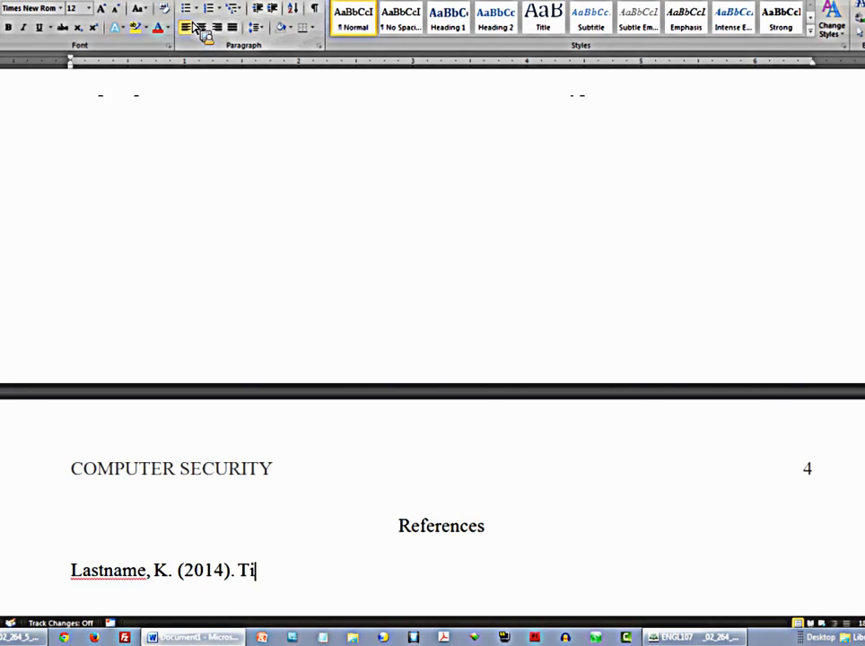
pyautogui.write('tle of source pu')
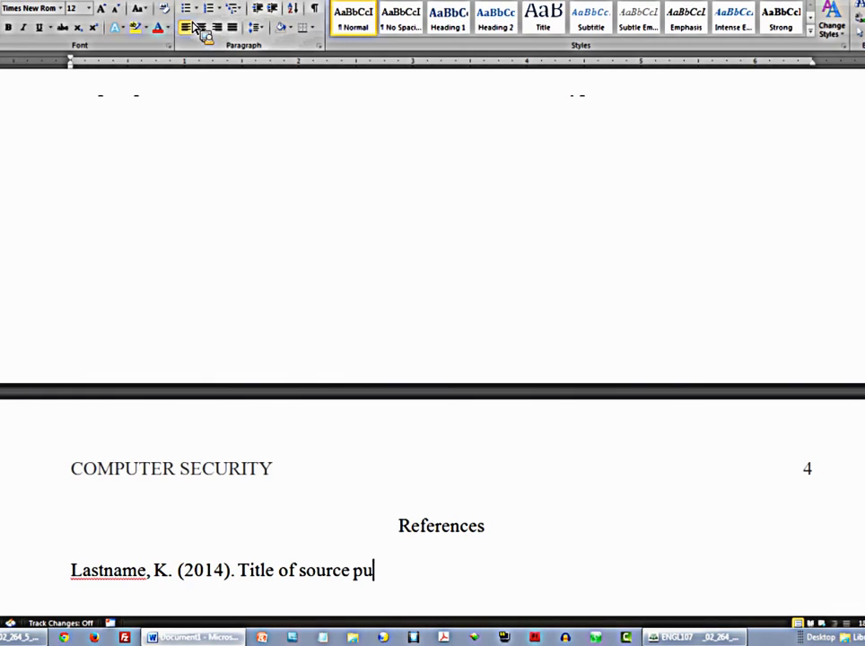
pyautogui.write('capitalized like a s')
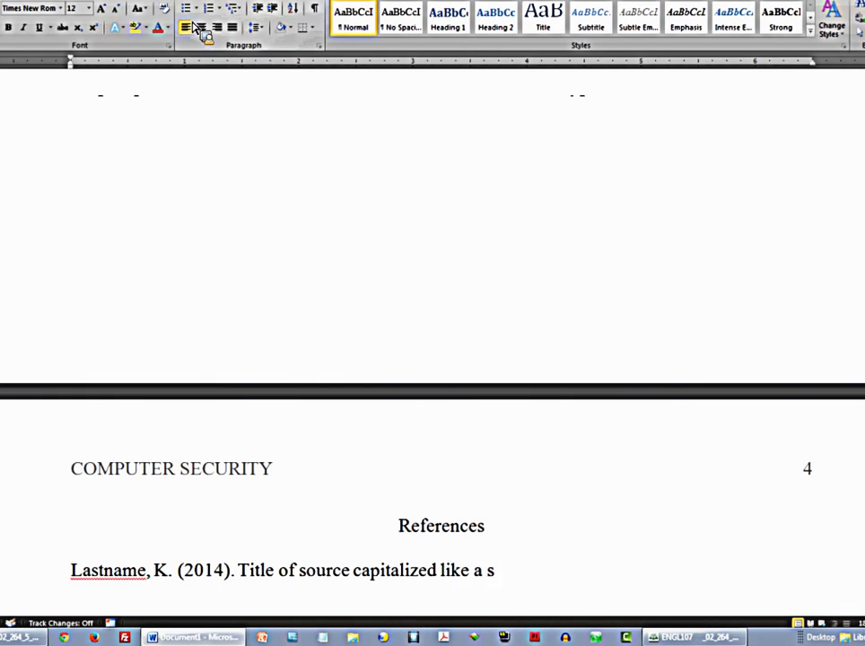
pyautogui.write('entence')
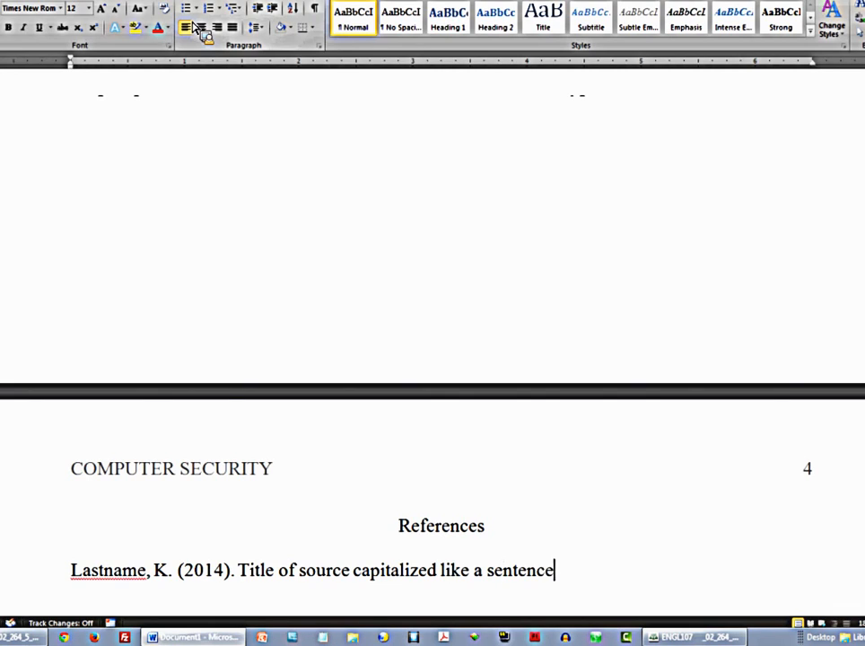
pyautogui.write('.')
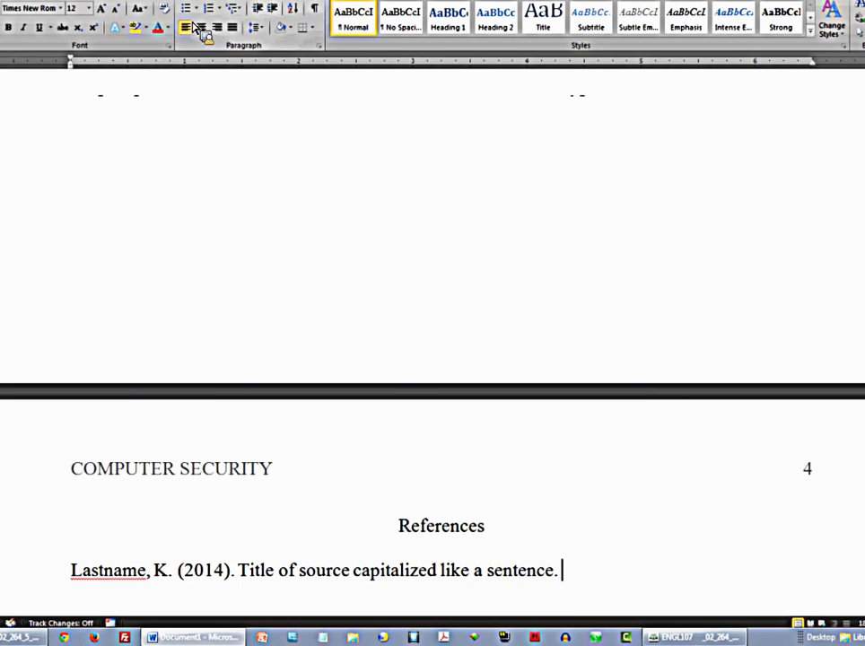
pyautogui.write('Publica')
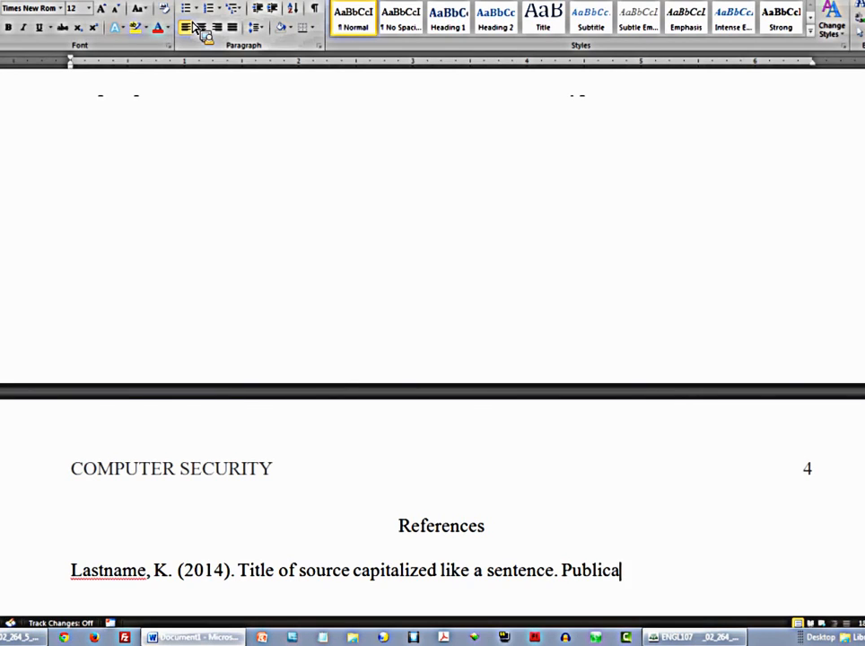
pyautogui.write('tion, Vol (iss')
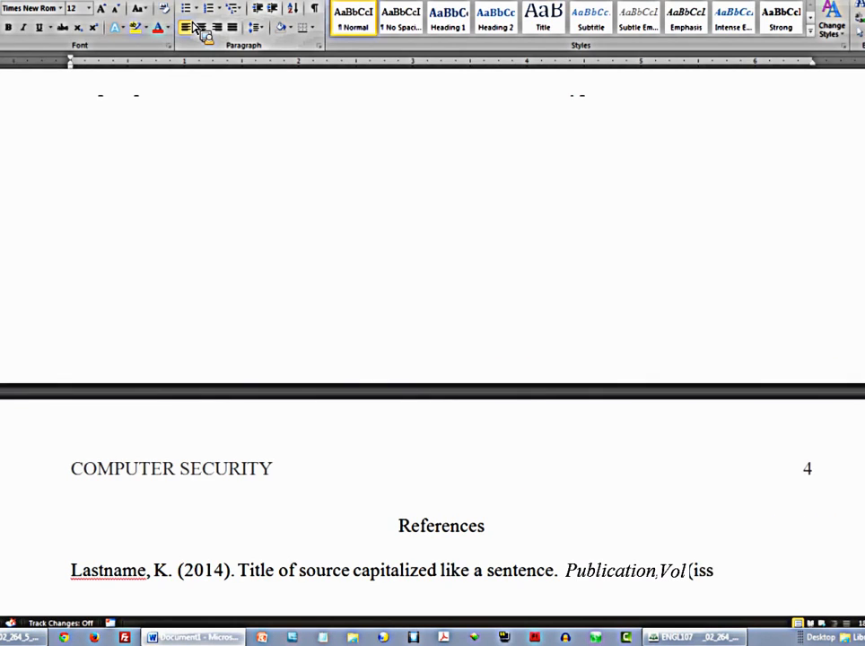
# Step: Complete the volume and issue with "(issue), 444-444"
pyautogui.write('ue)')
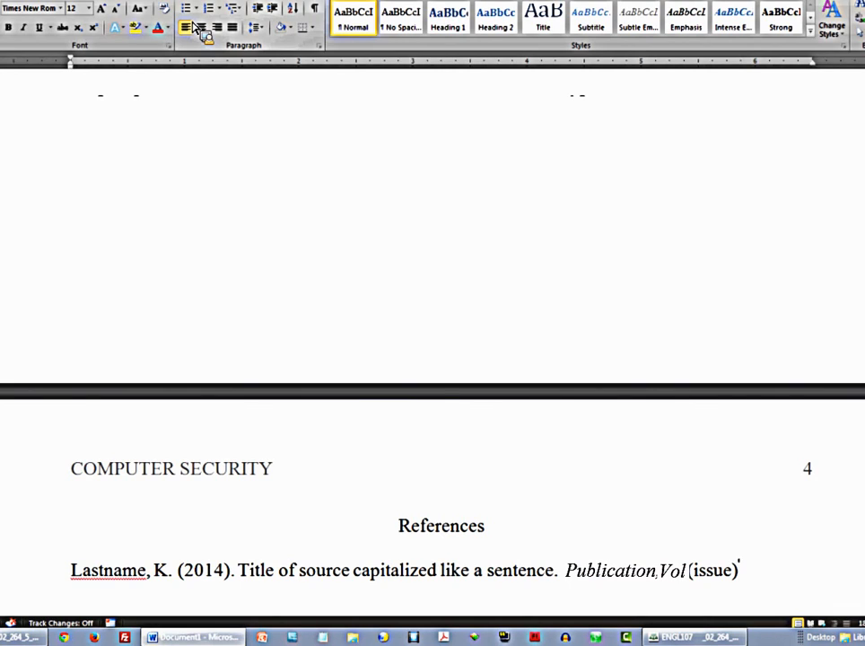
pyautogui.write(',')
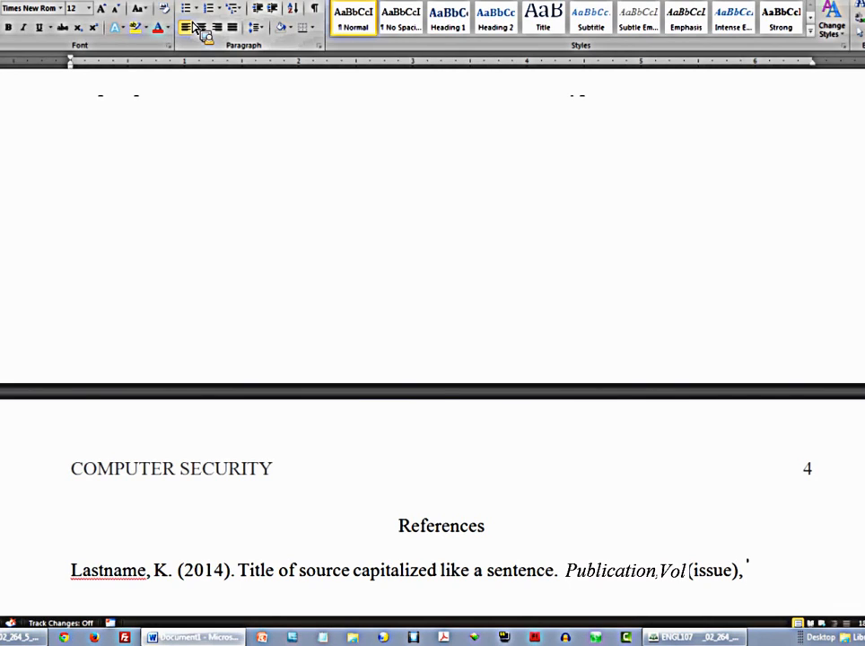
pyautogui.write('444-')
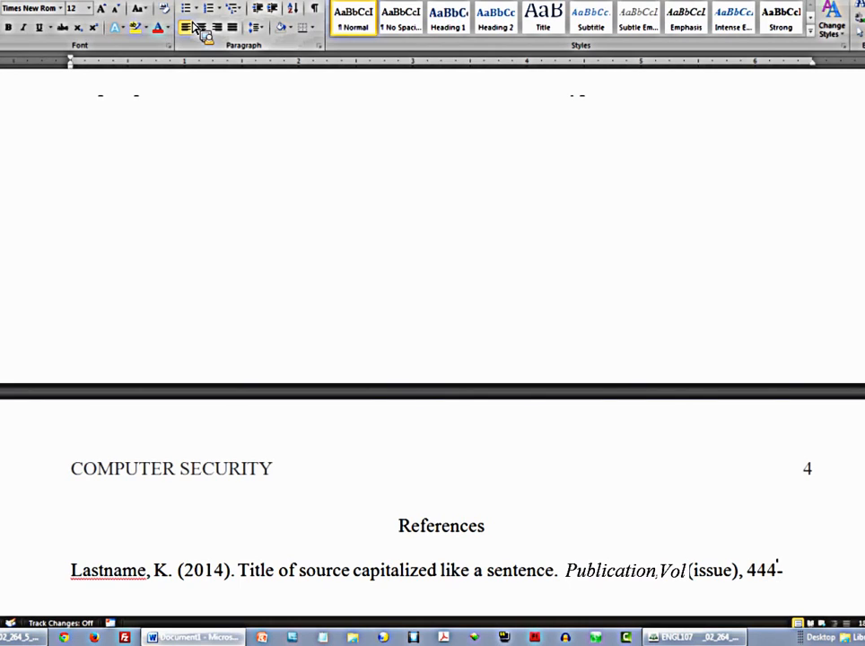
pyautogui.write('444.')
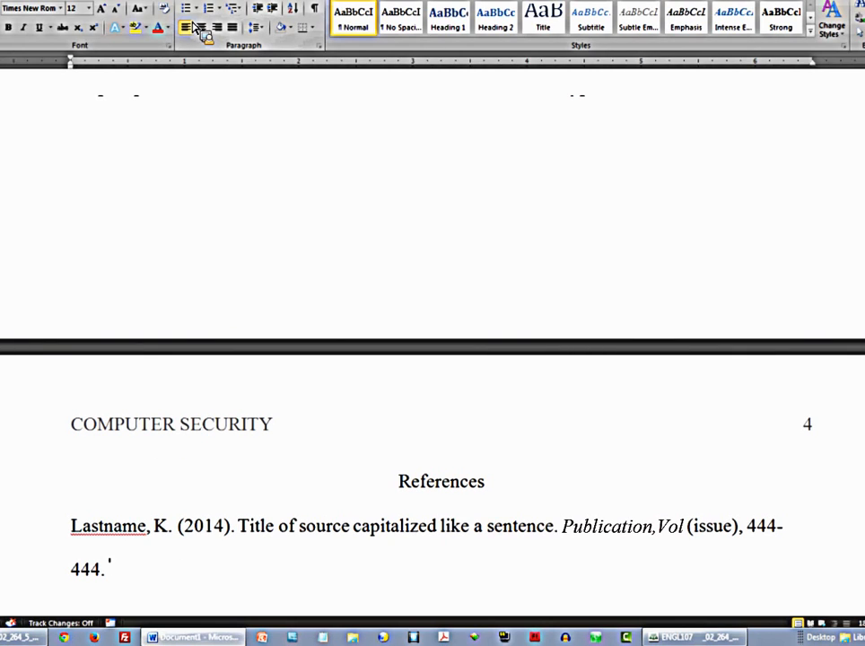
# Step: Finish with "Retrieval information: doi, url, name of database.", fixing the databawe typo
pyautogui.write('Retrieval i')
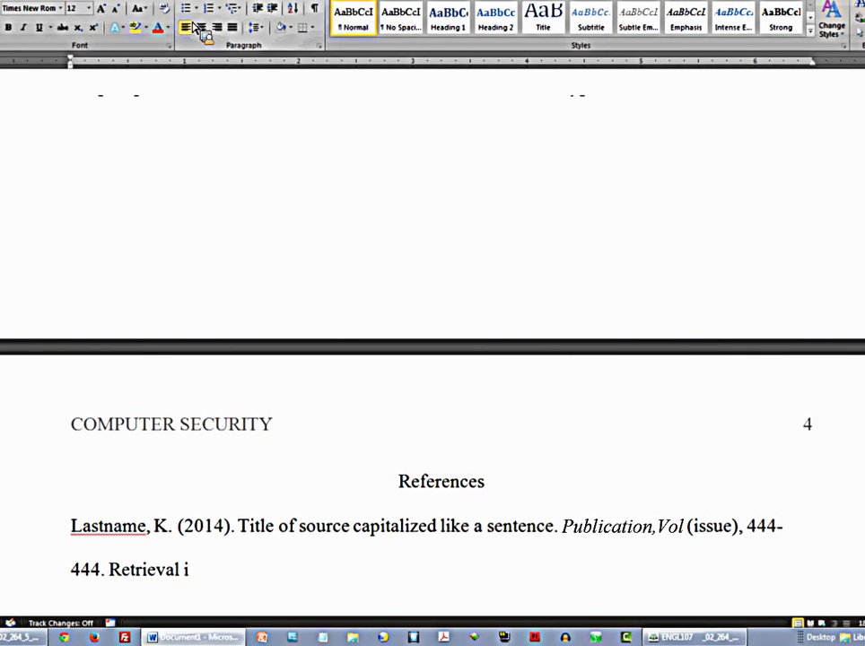
pyautogui.write('nformatio')
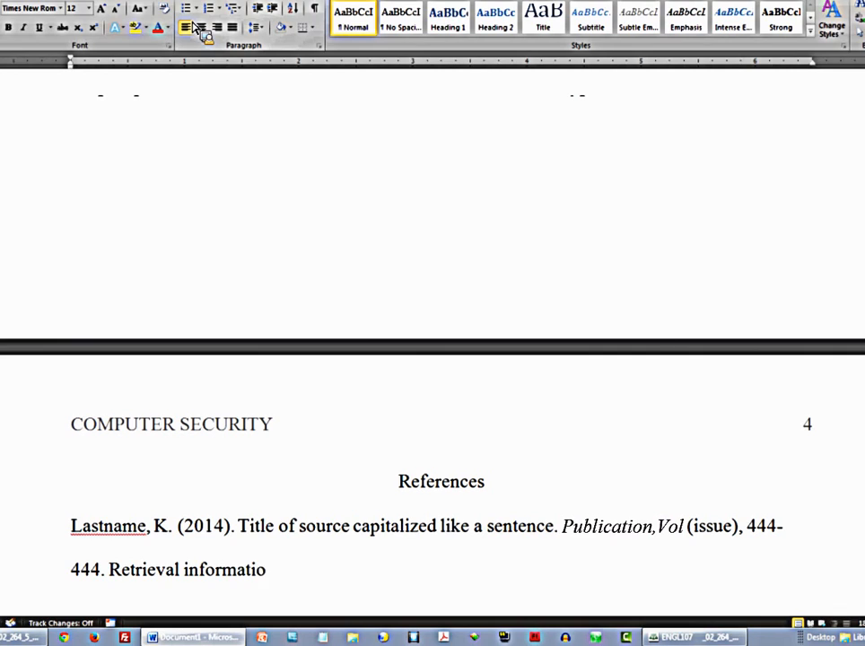
pyautogui.write('n')
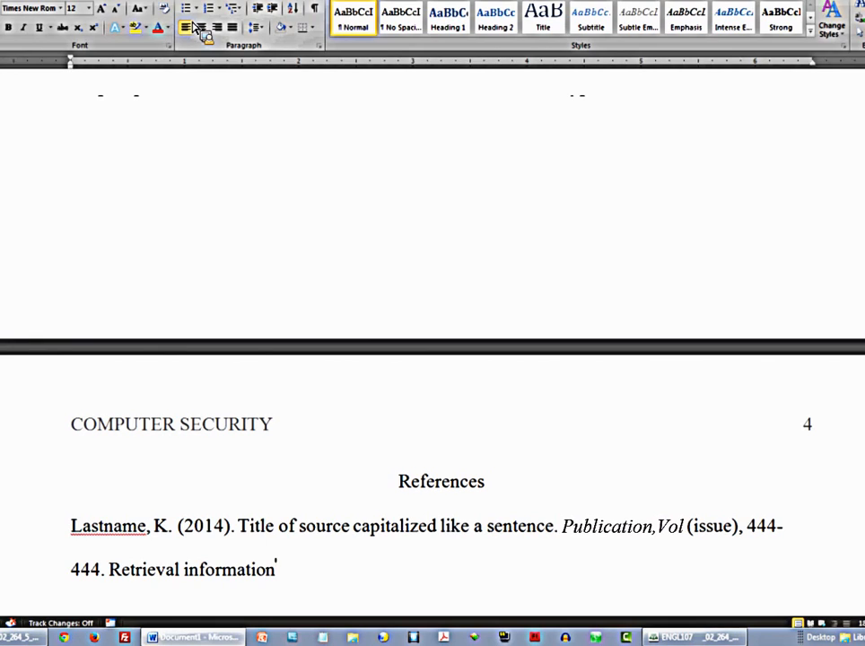
pyautogui.write(':')
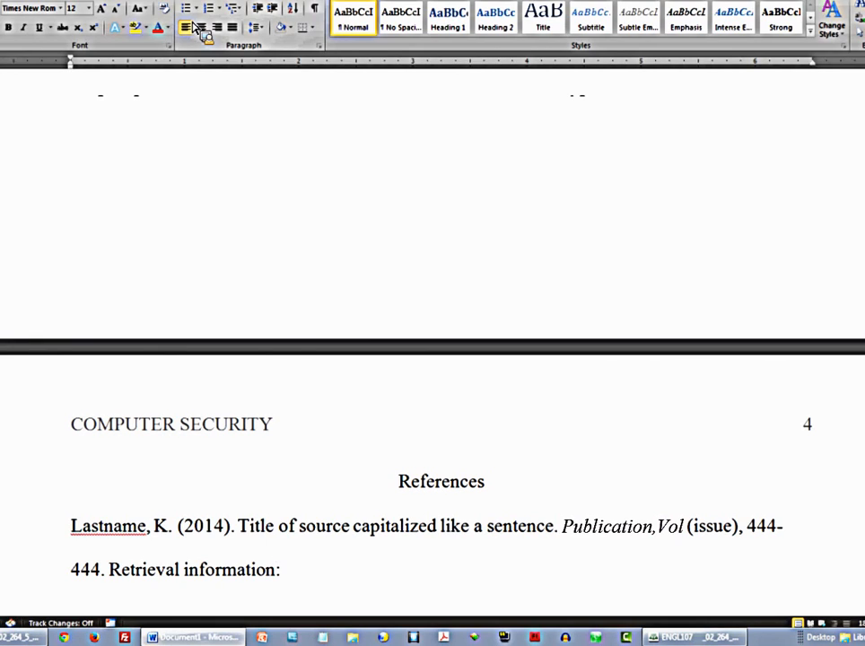
pyautogui.write('doi')
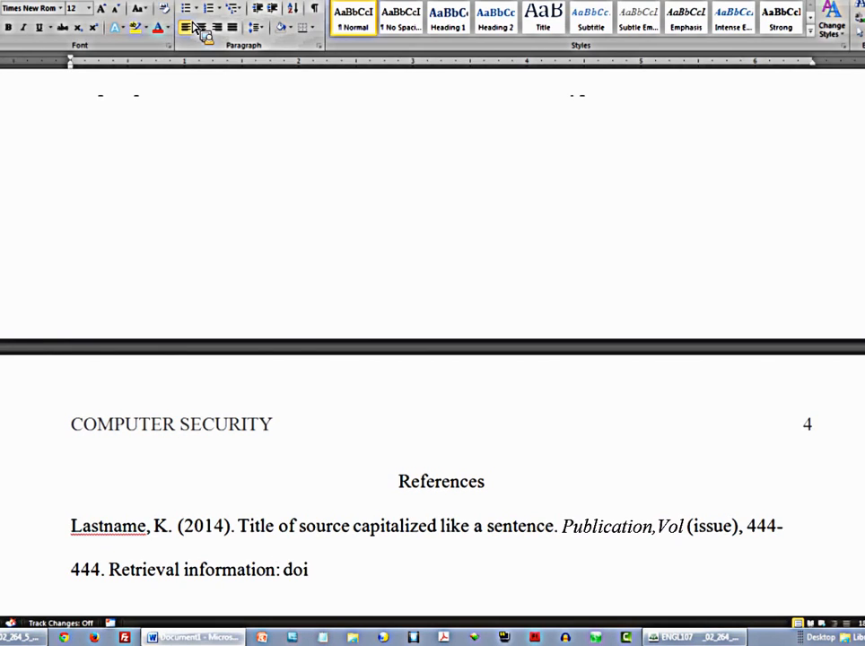
pyautogui.write(', url, name of')
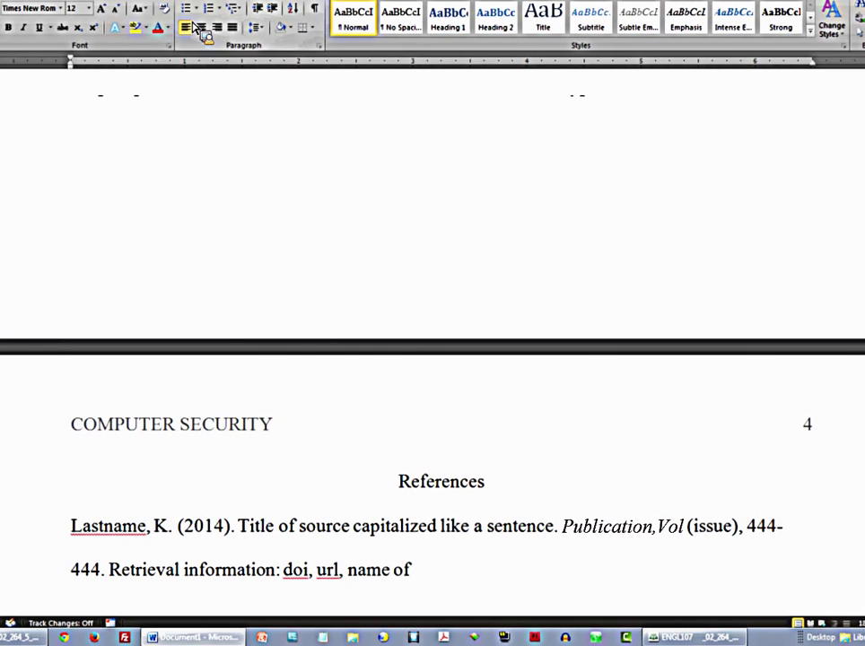
pyautogui.write('databawe.')
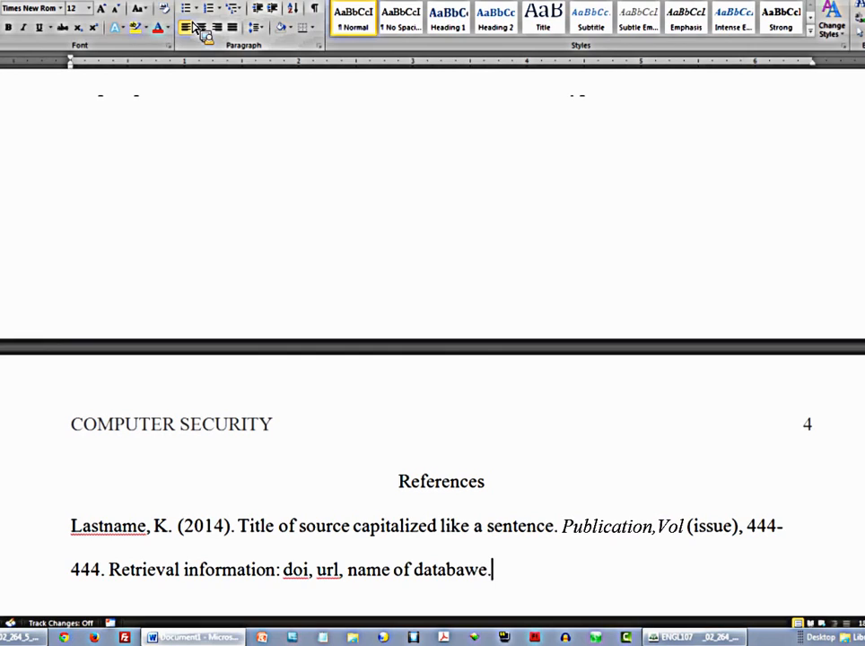
pyautogui.write('database')
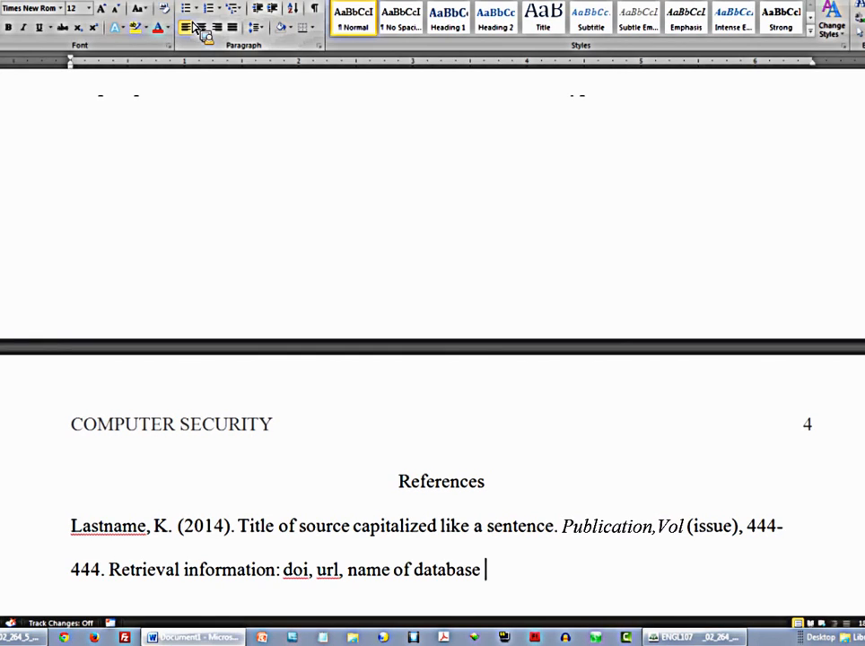
pyautogui.write('.')
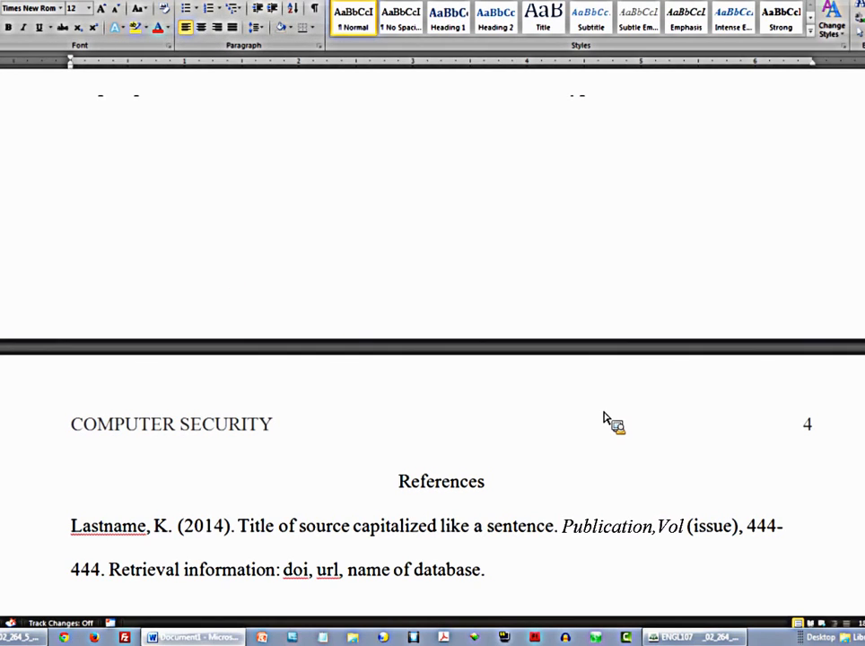
pyautogui.doubleClick(447, 571)
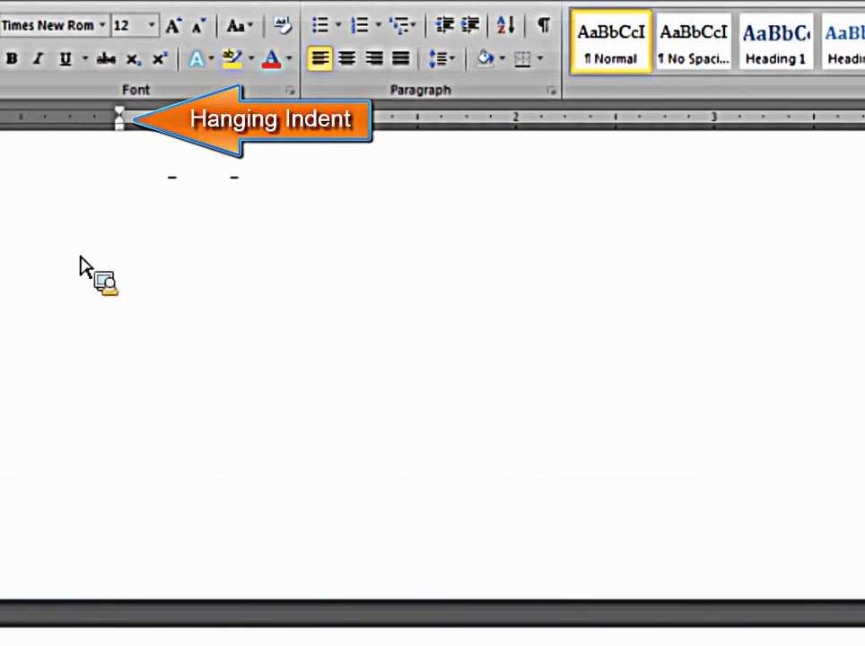
pyautogui.moveTo(122, 126)
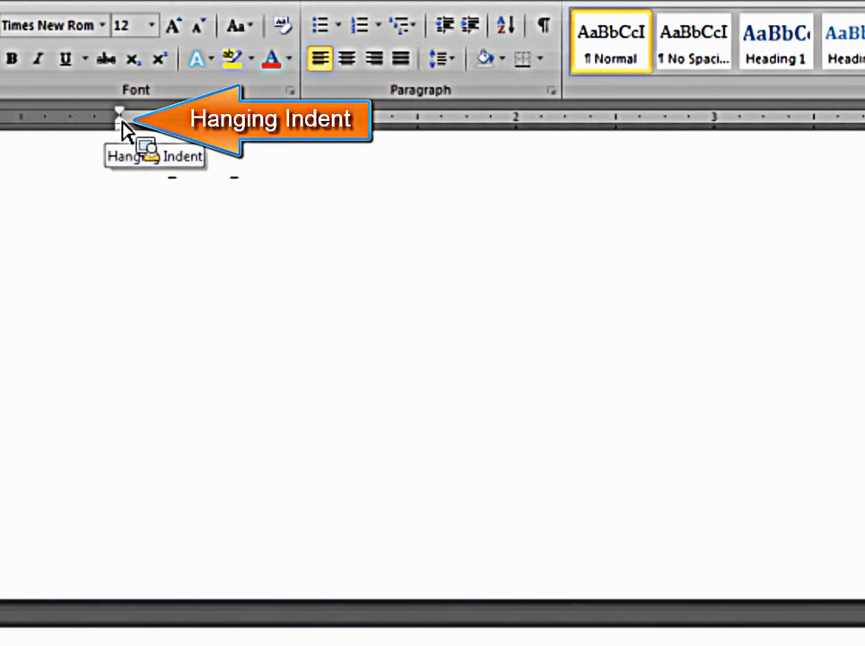